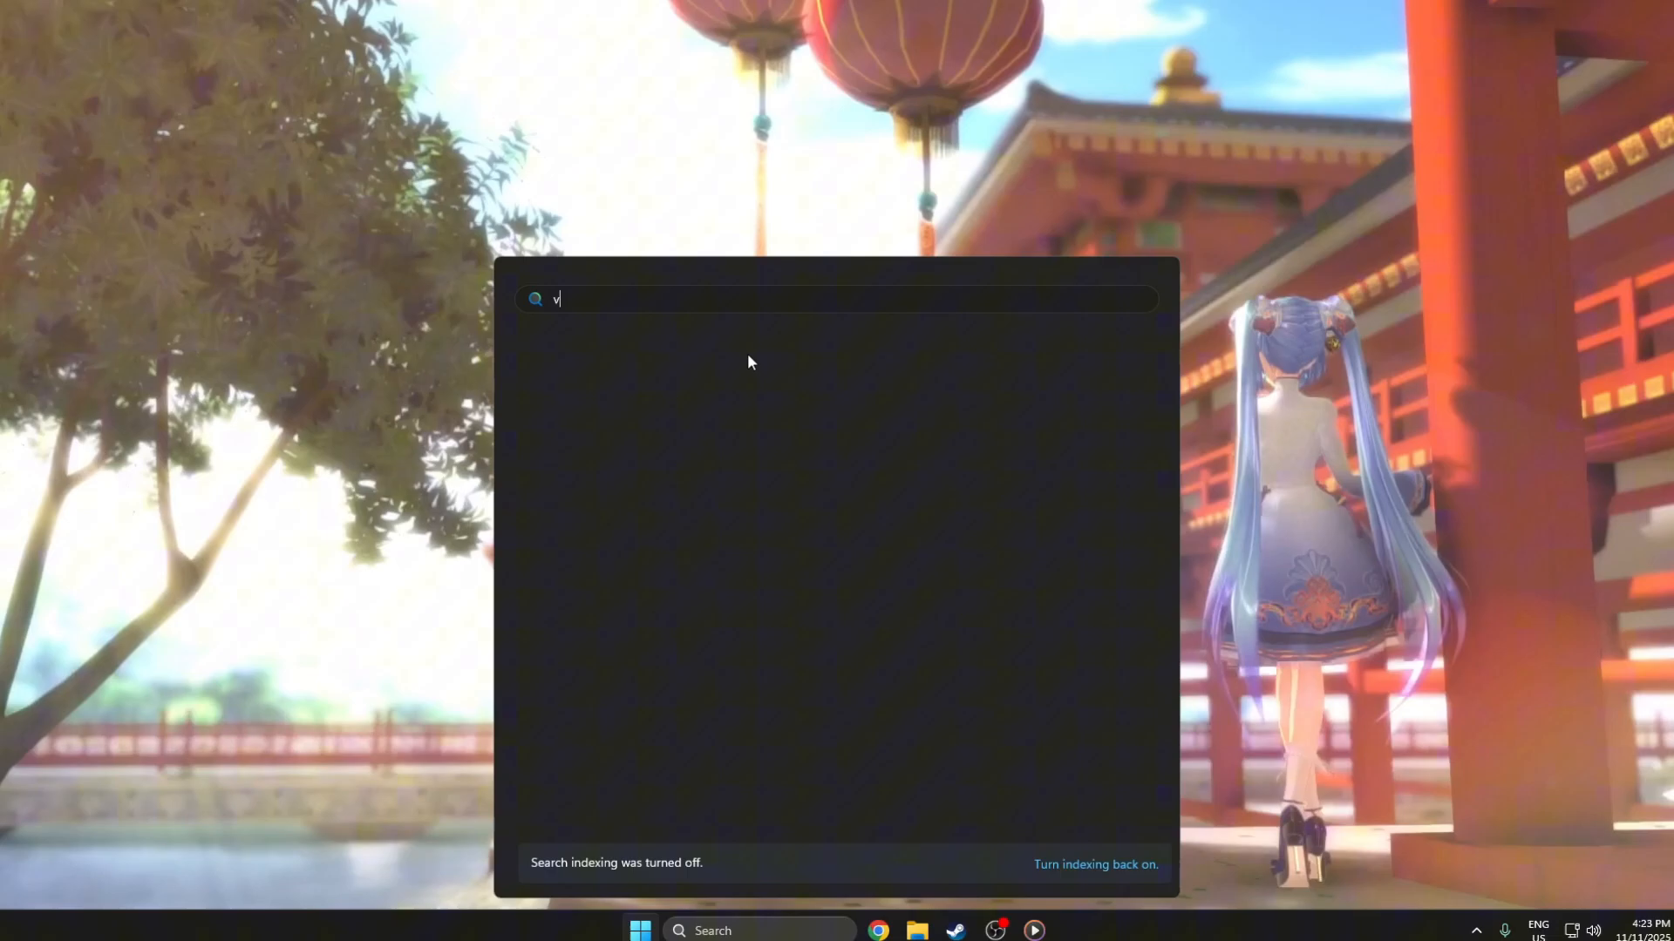
Switch visual effects to best performance, re-enabling only thumbnails and smooth screen-font edges.
{"action": "type", "text": "iew advanced system settings"}
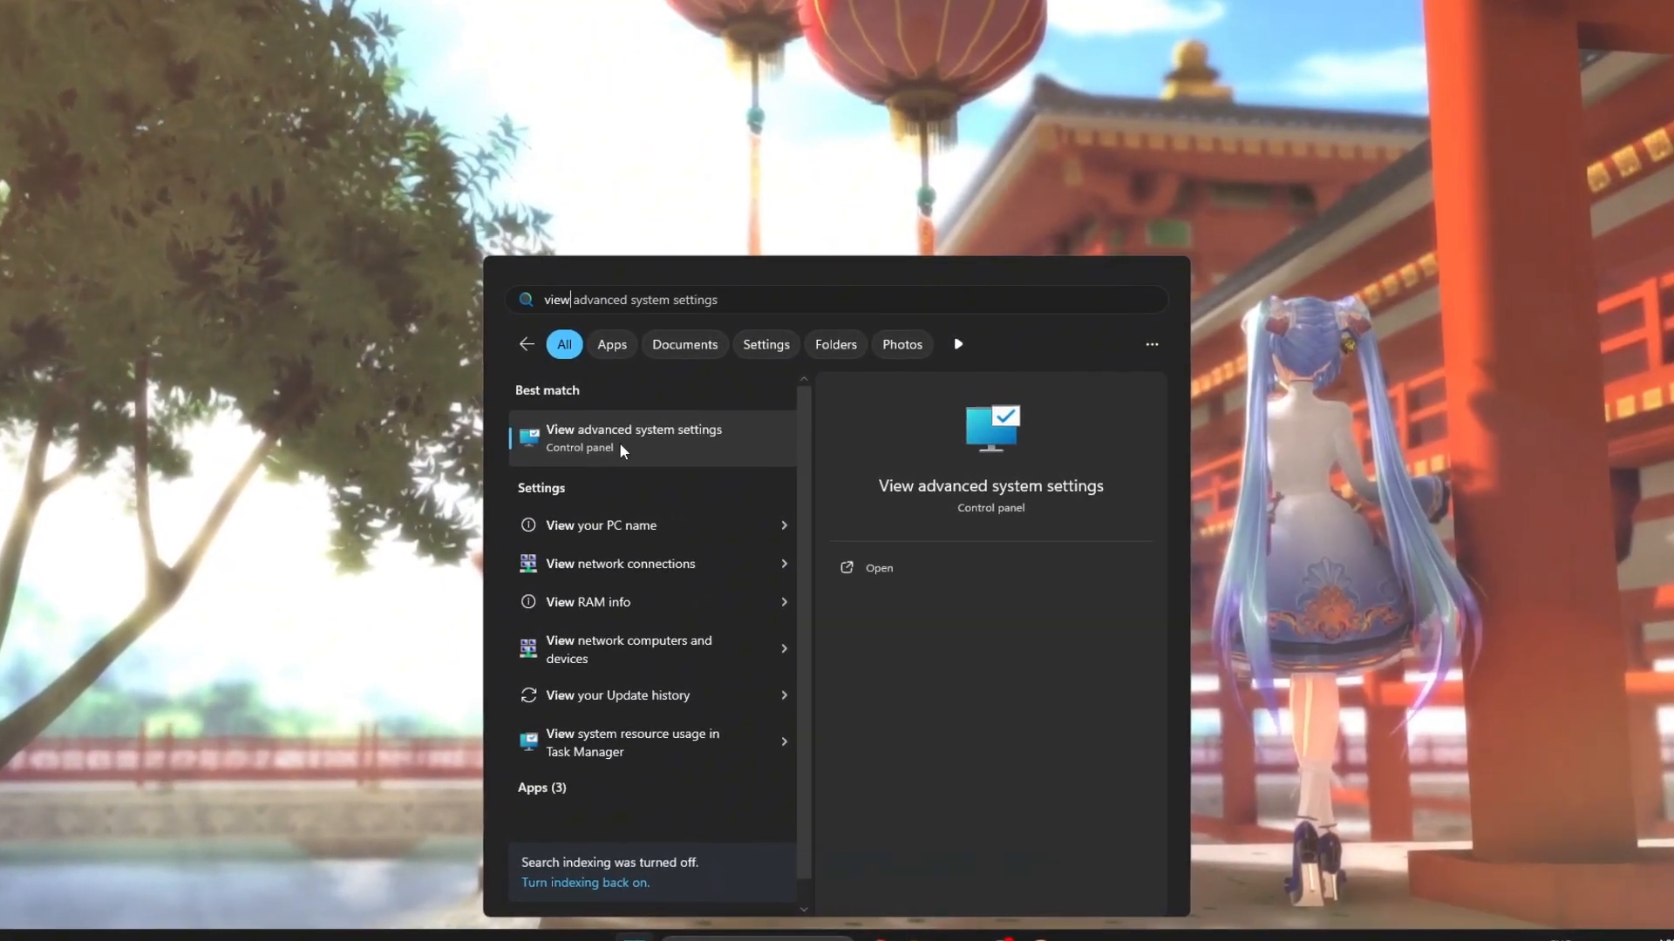
{"action": "left_click", "coordinate": [633, 438]}
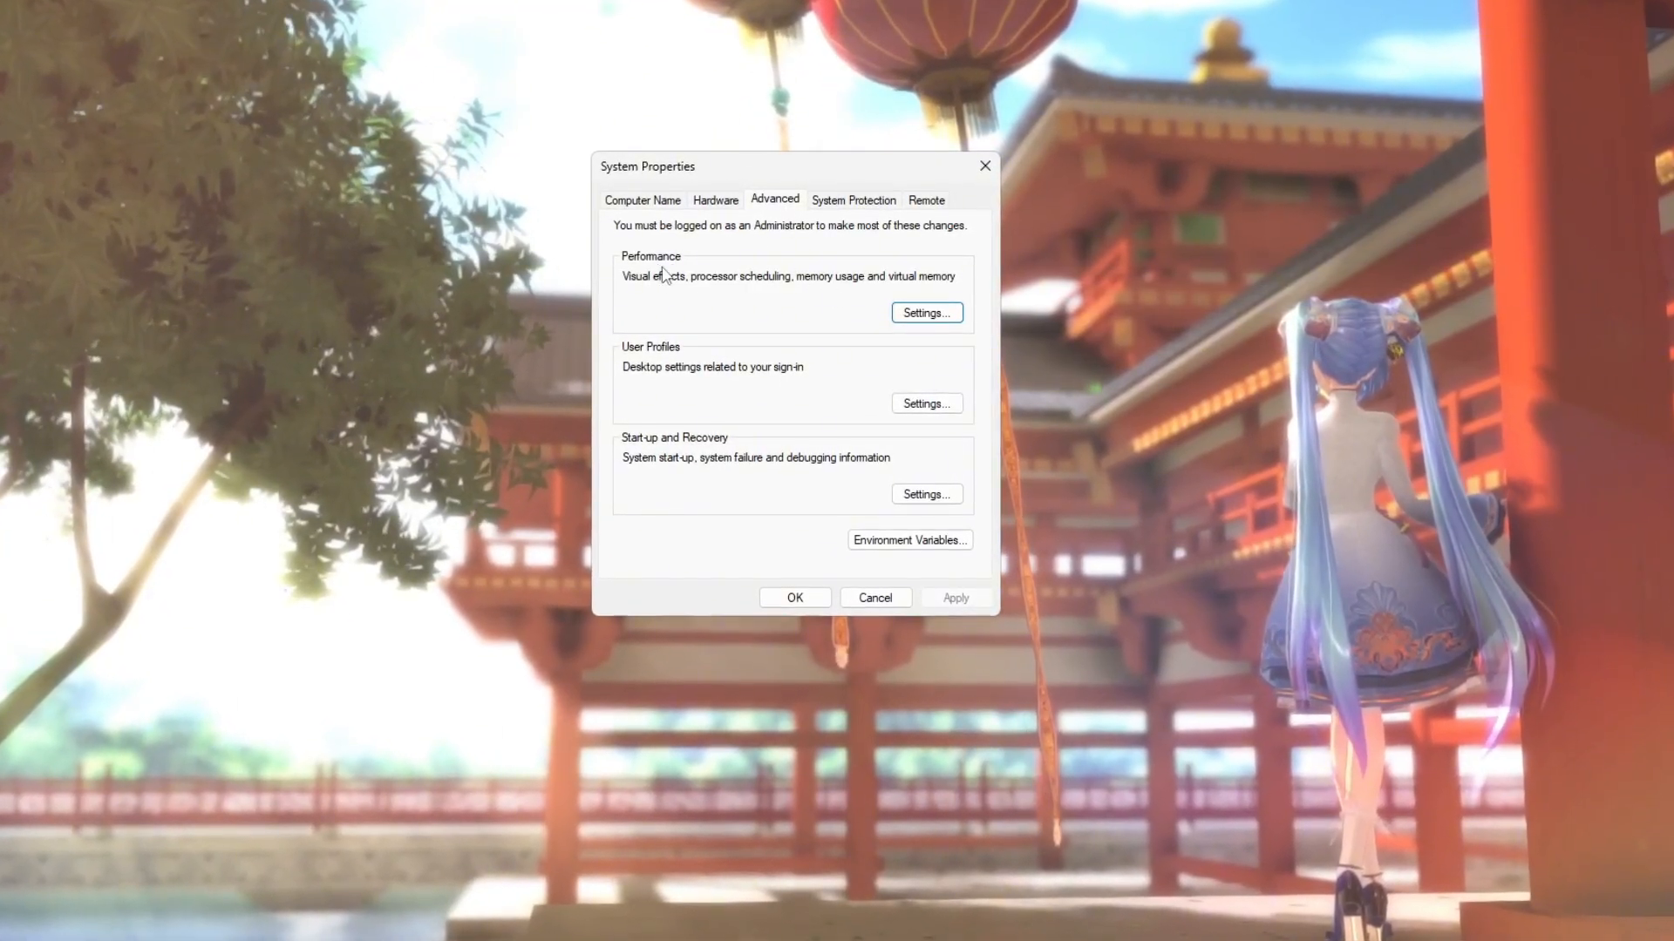
{"action": "left_click", "coordinate": [927, 312]}
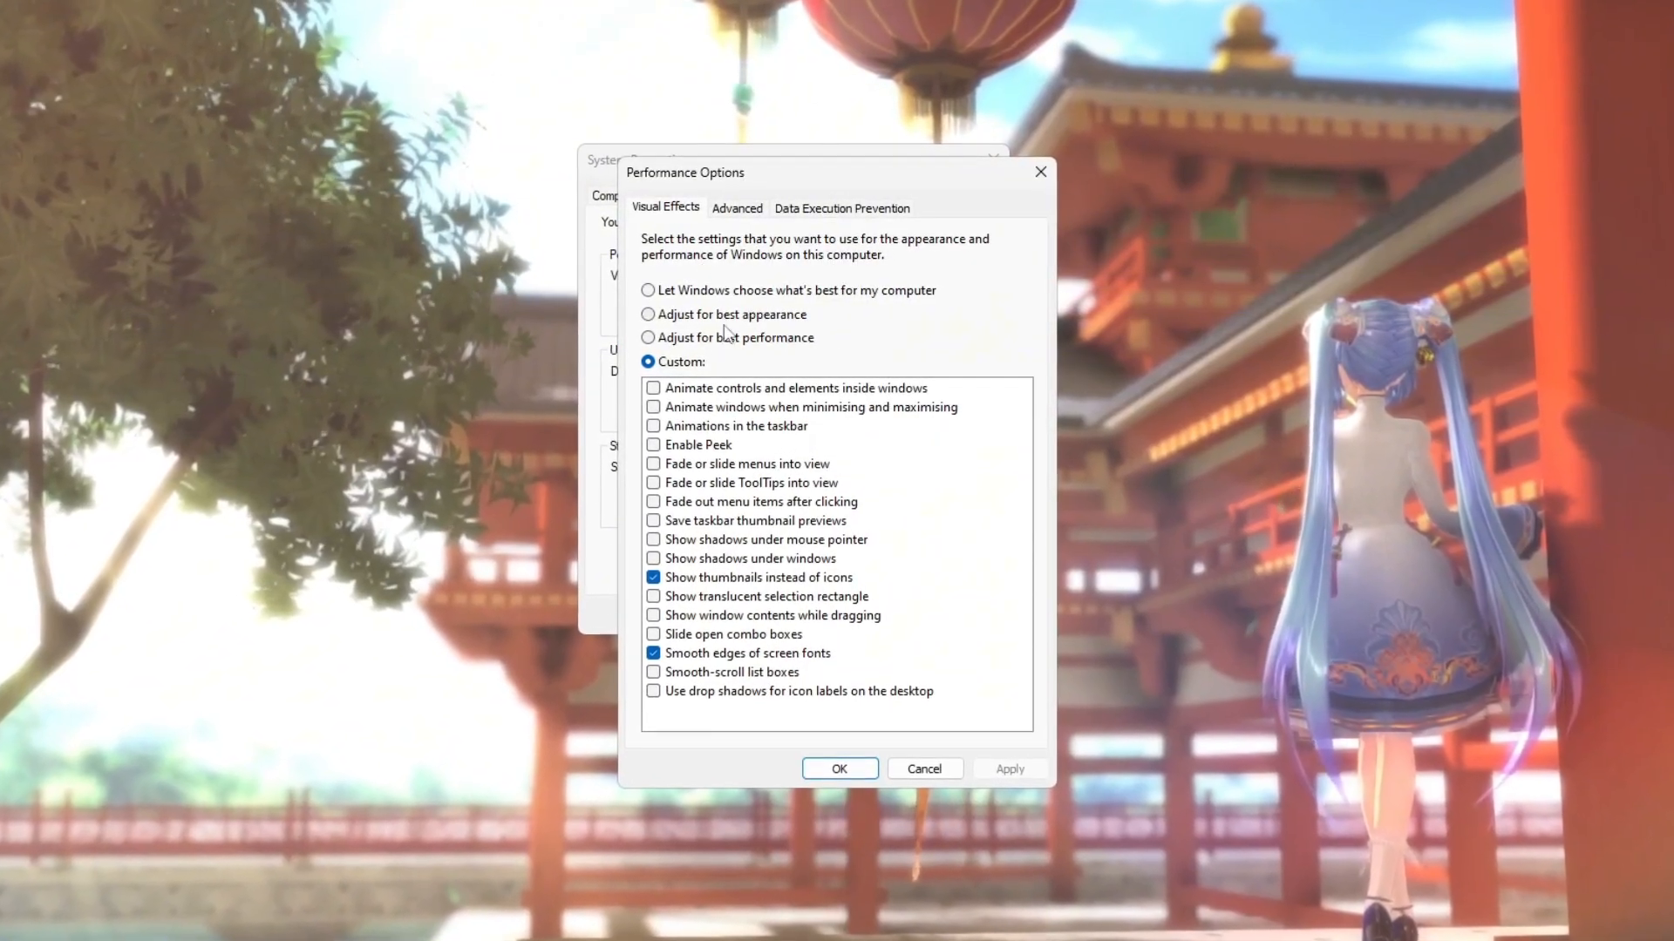
{"action": "left_click", "coordinate": [647, 337]}
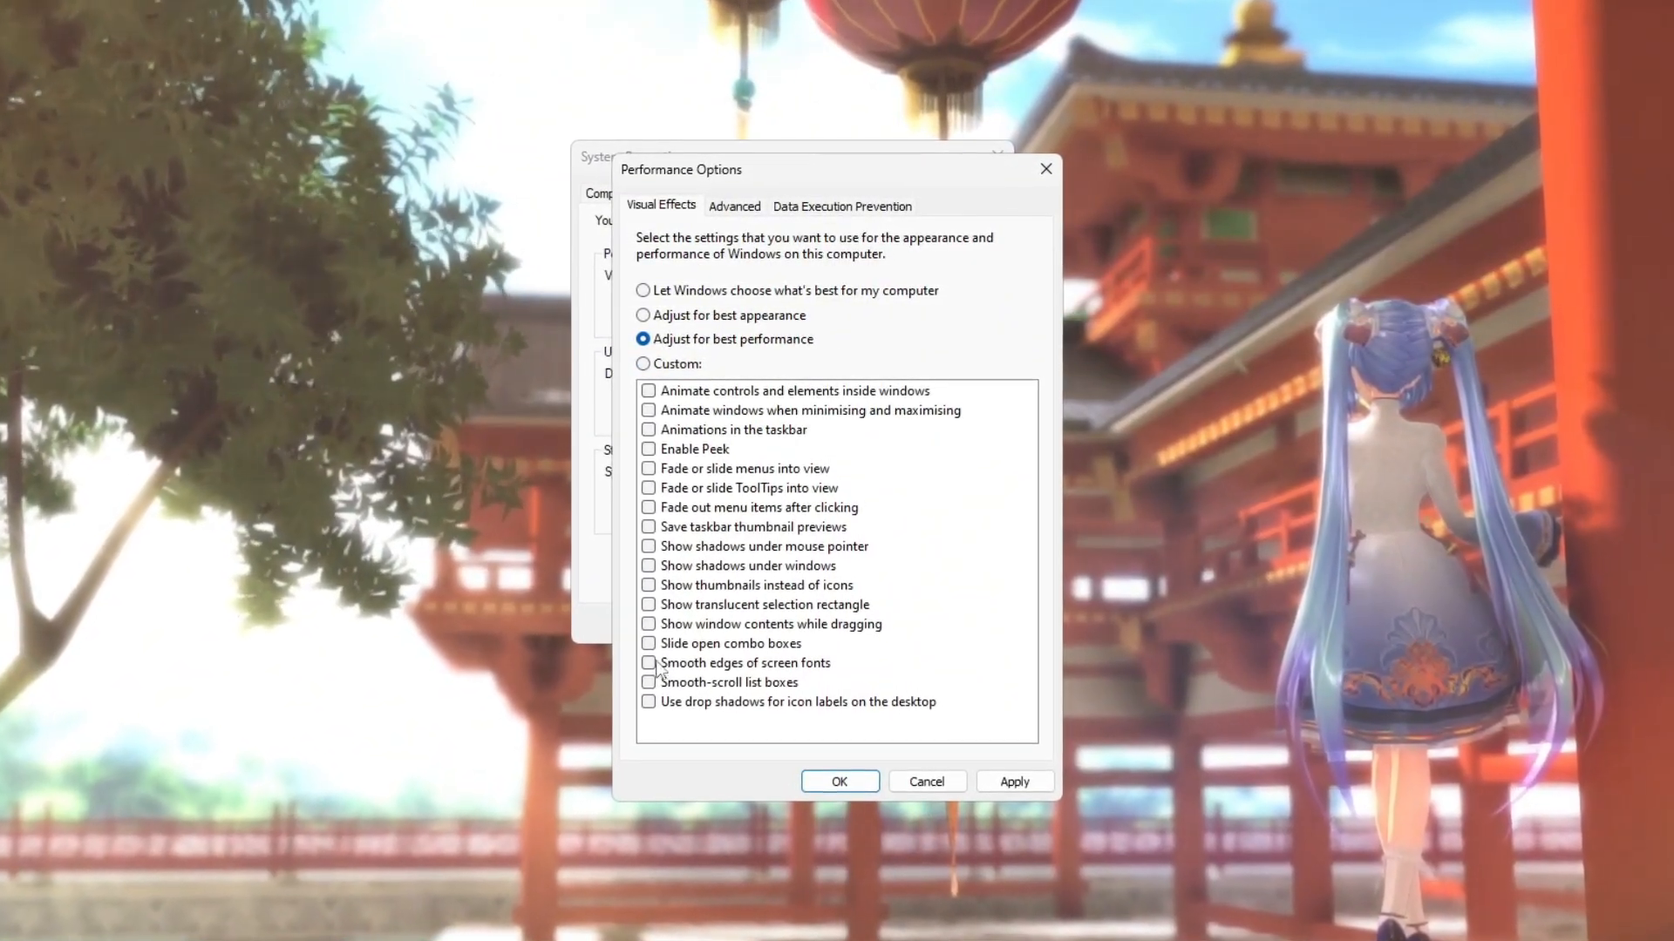
{"action": "left_click", "coordinate": [649, 662]}
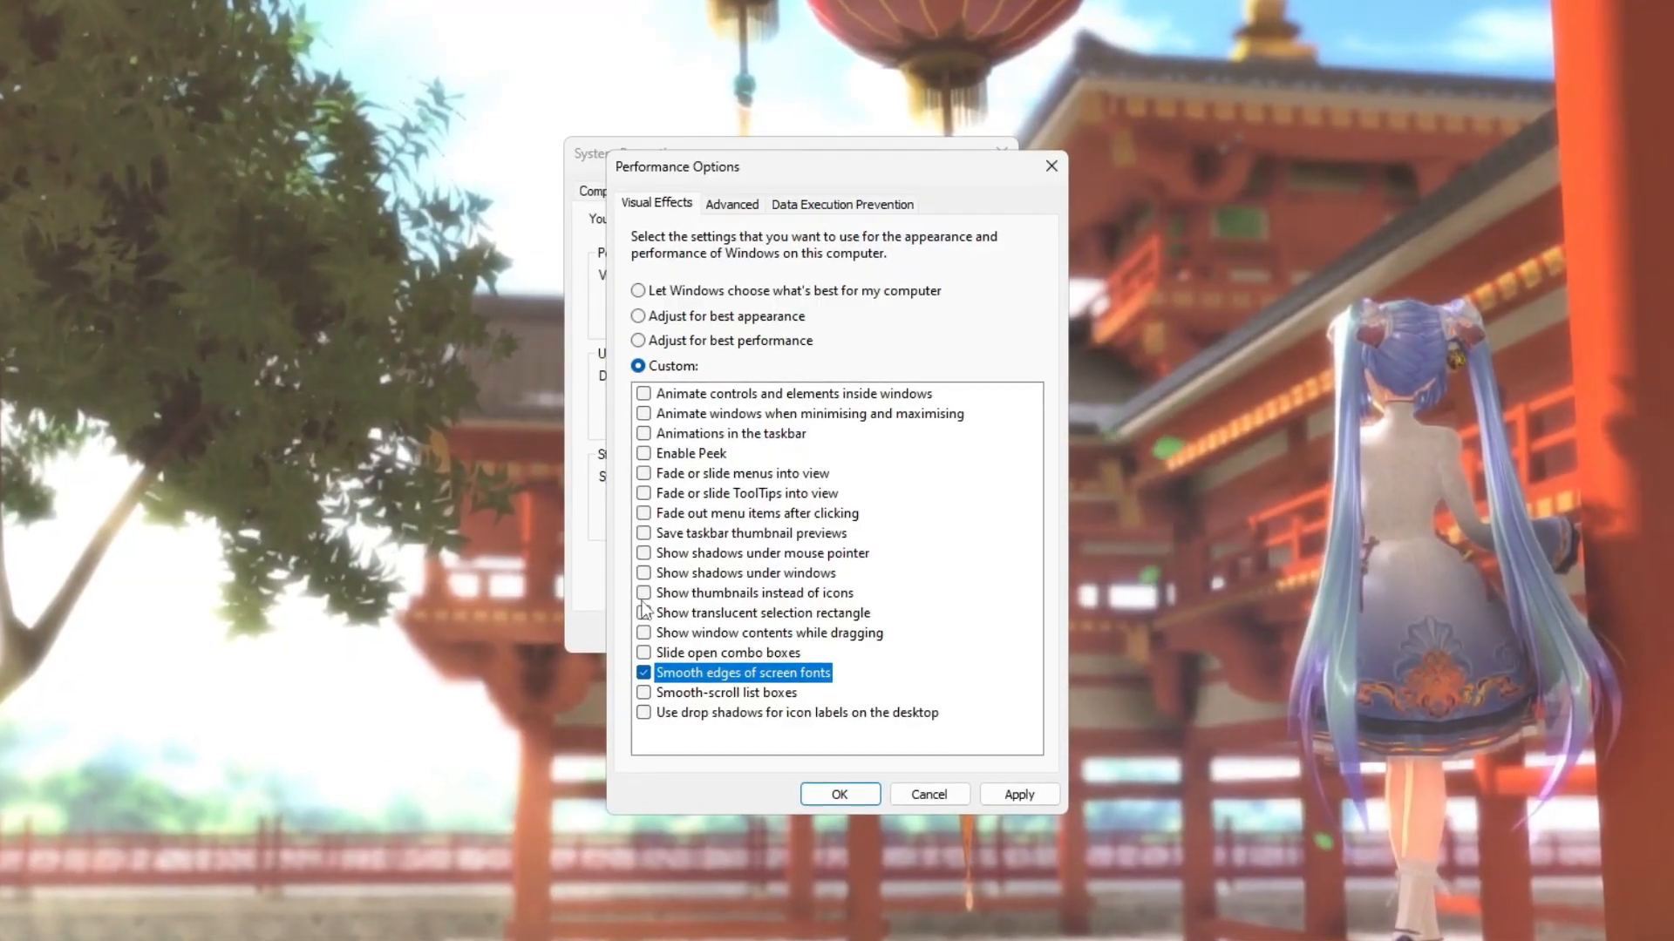
{"action": "left_click", "coordinate": [643, 592]}
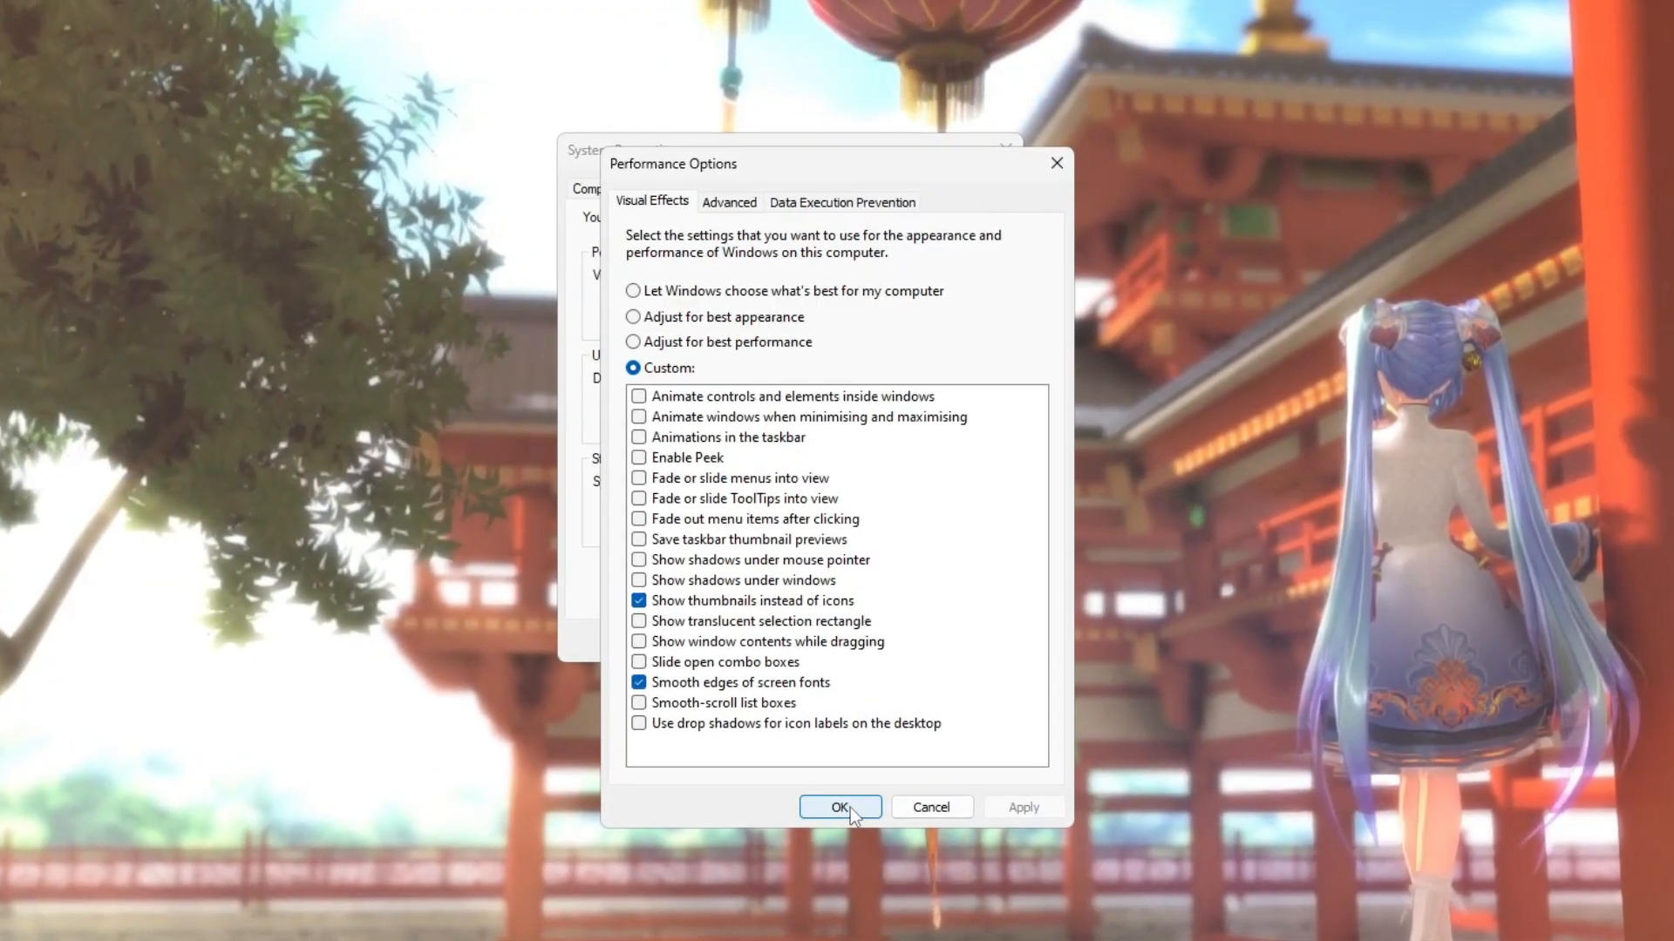
{"action": "left_click", "coordinate": [839, 806]}
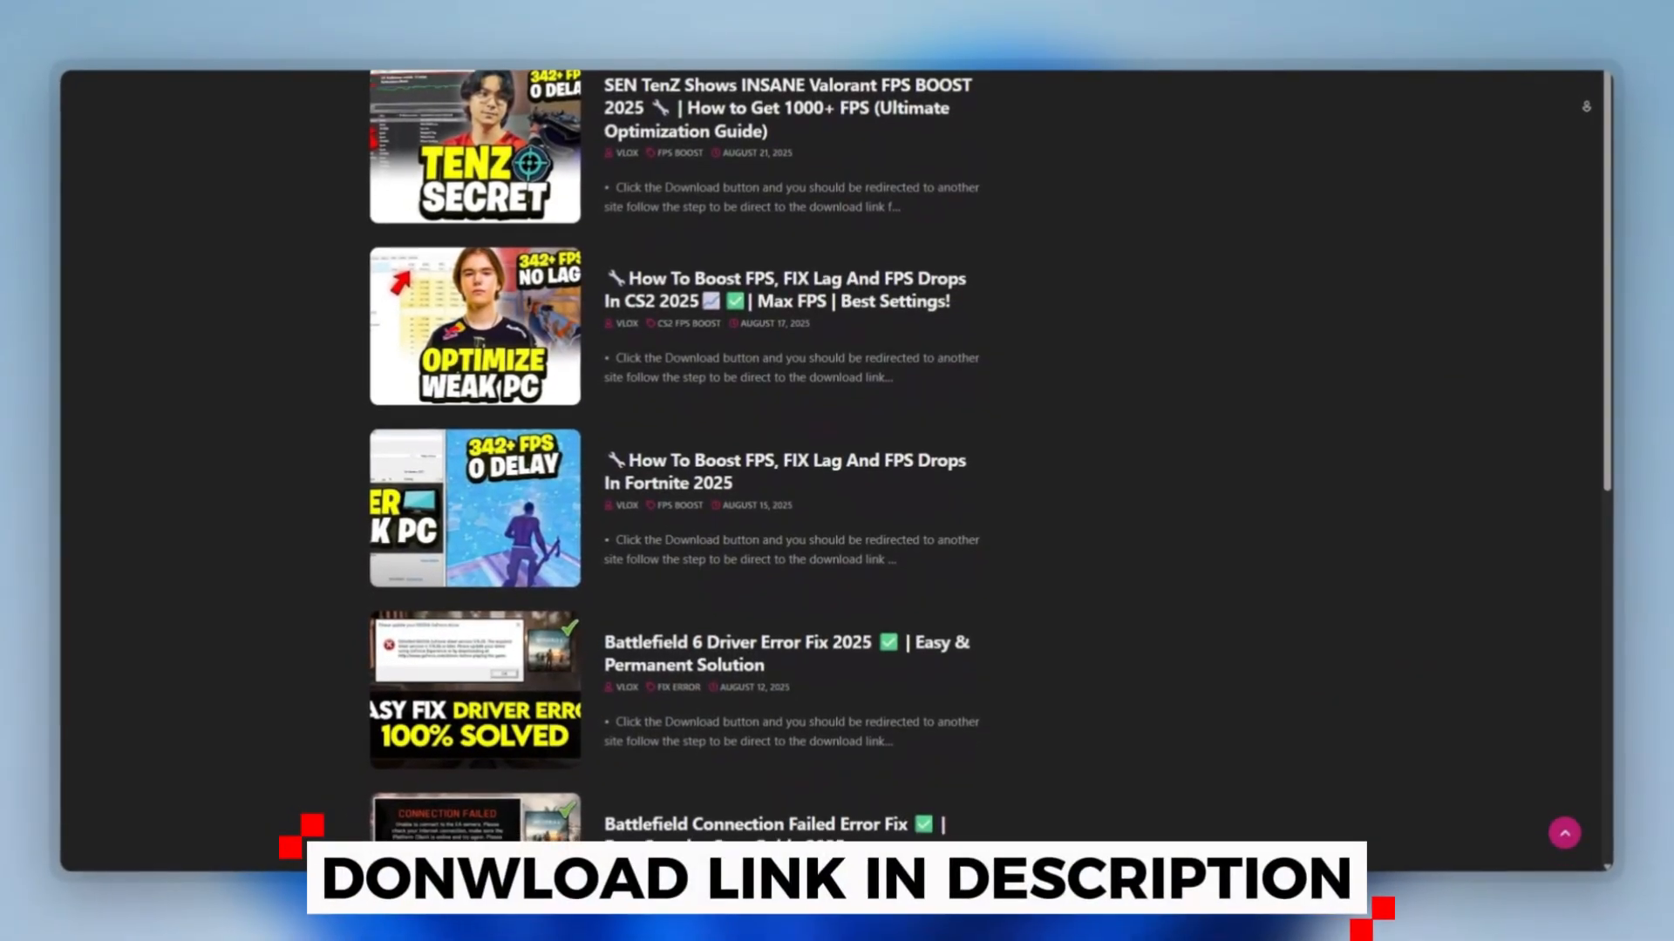
Scroll the download site's post list down to the Fortnite FPS boost guide.
{"action": "scroll", "scroll_direction": "down", "scroll_amount": 3}
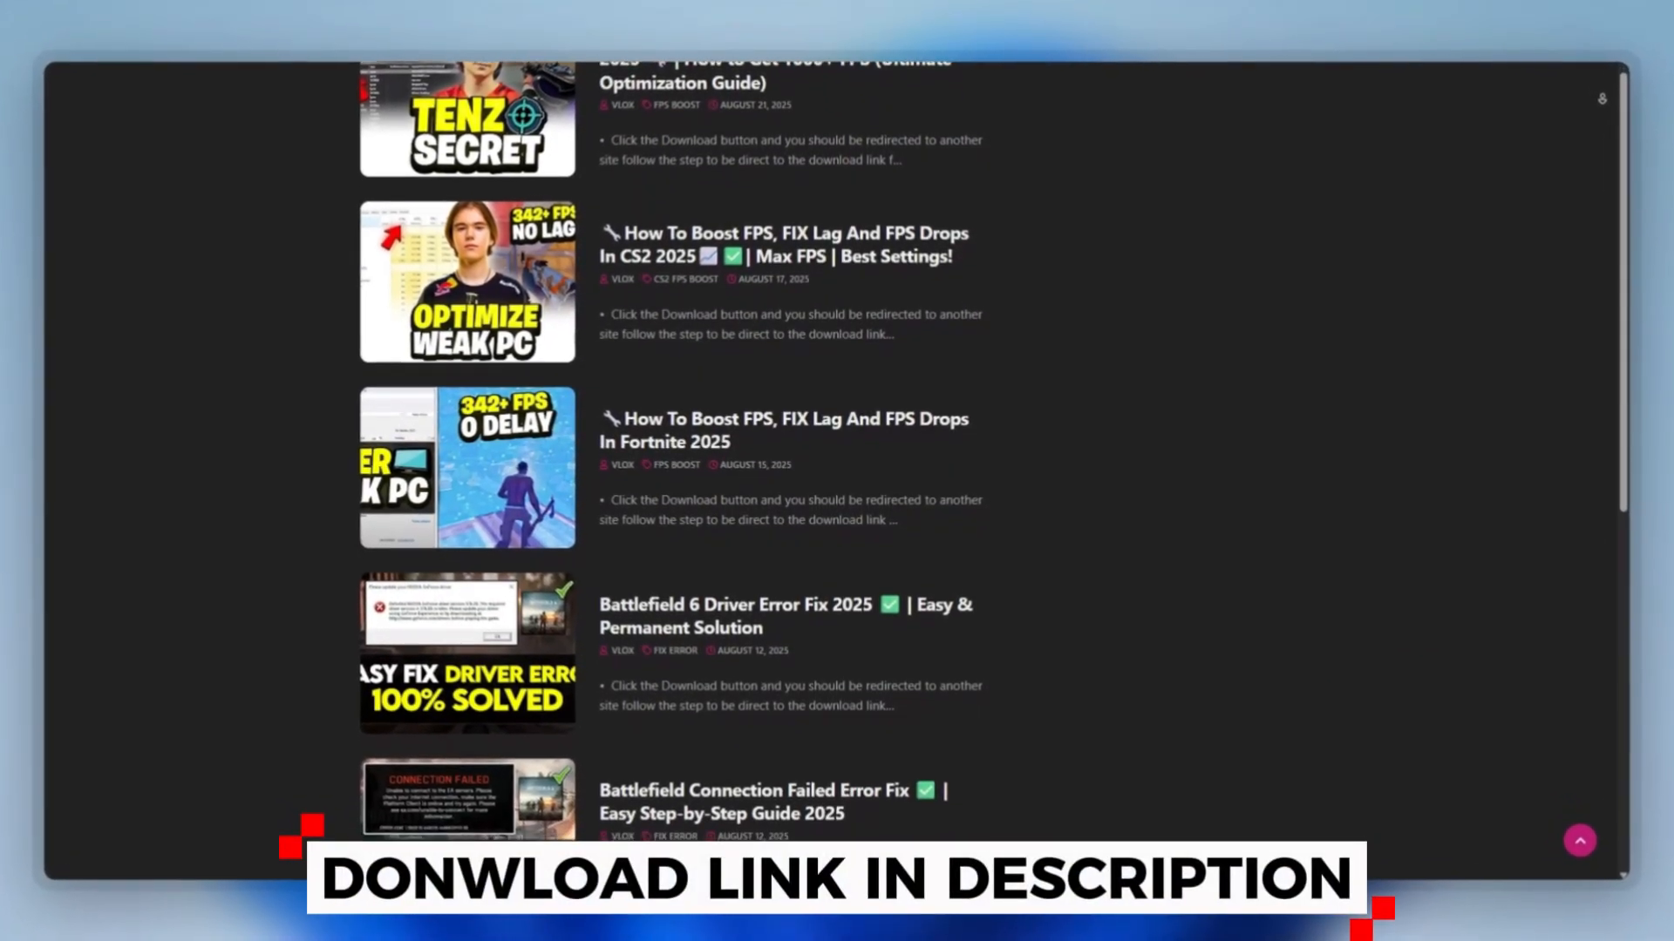
{"action": "scroll", "scroll_direction": "down", "scroll_amount": 3}
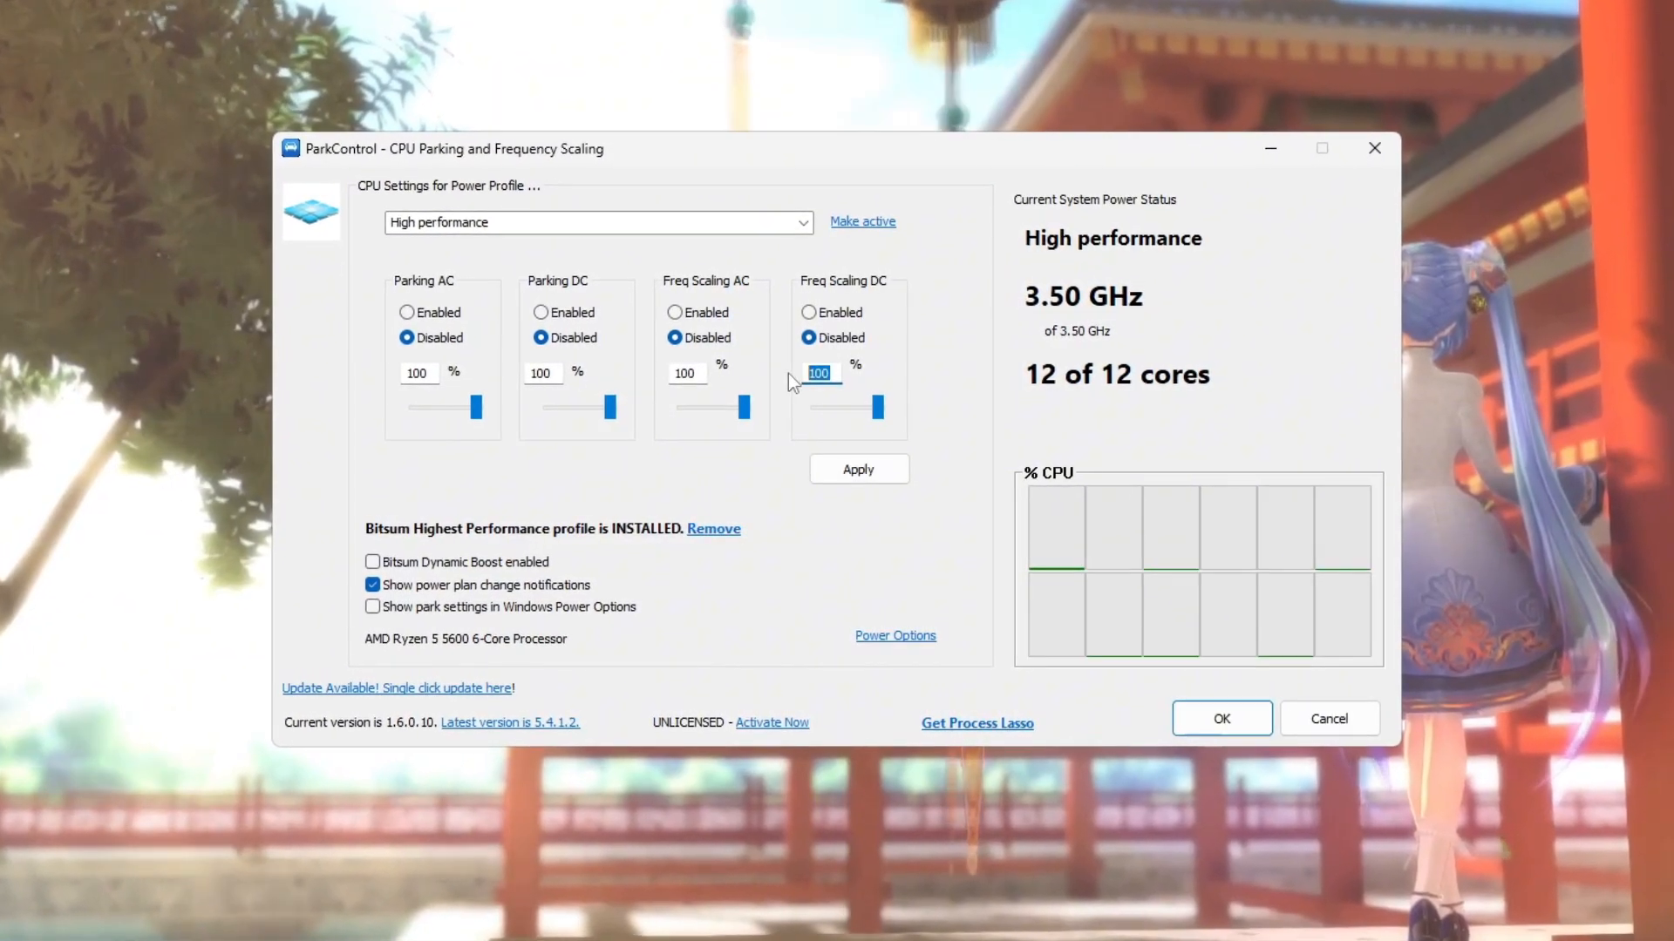
Apply ParkControl's High performance profile with parking and frequency scaling disabled at 100%.
{"action": "left_click", "coordinate": [859, 469]}
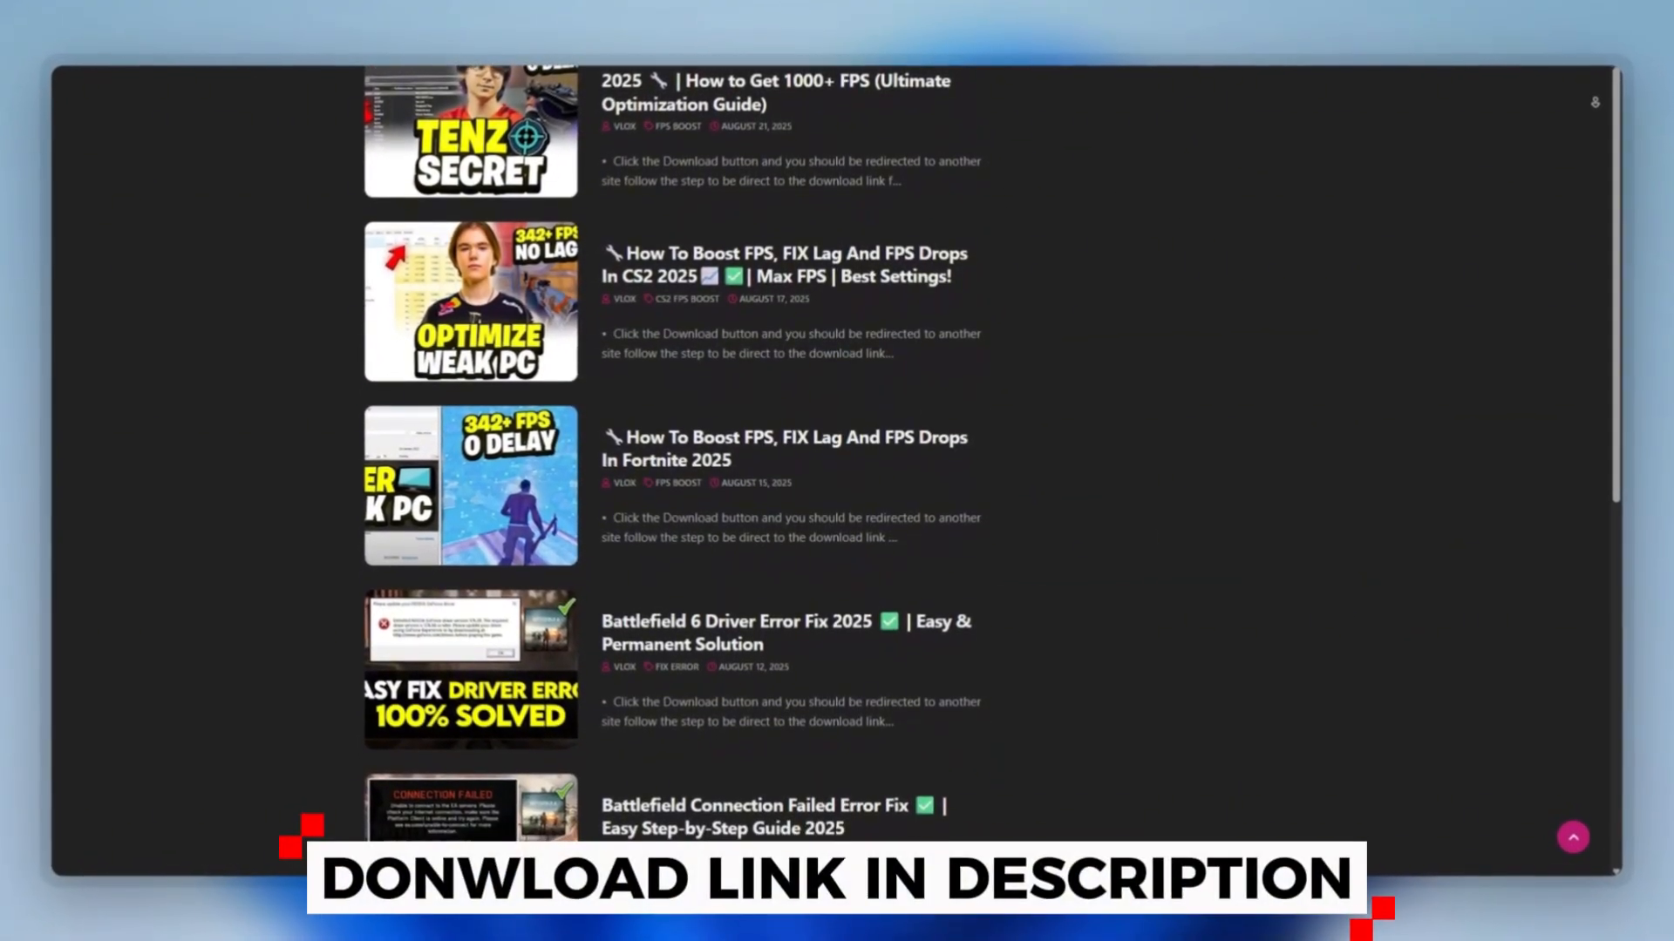
Run nvidiaProfileInspector.exe as administrator from the Fortnite Nvidia Inspector FPS Boost folder.
{"action": "scroll", "scroll_direction": "down", "scroll_amount": 3}
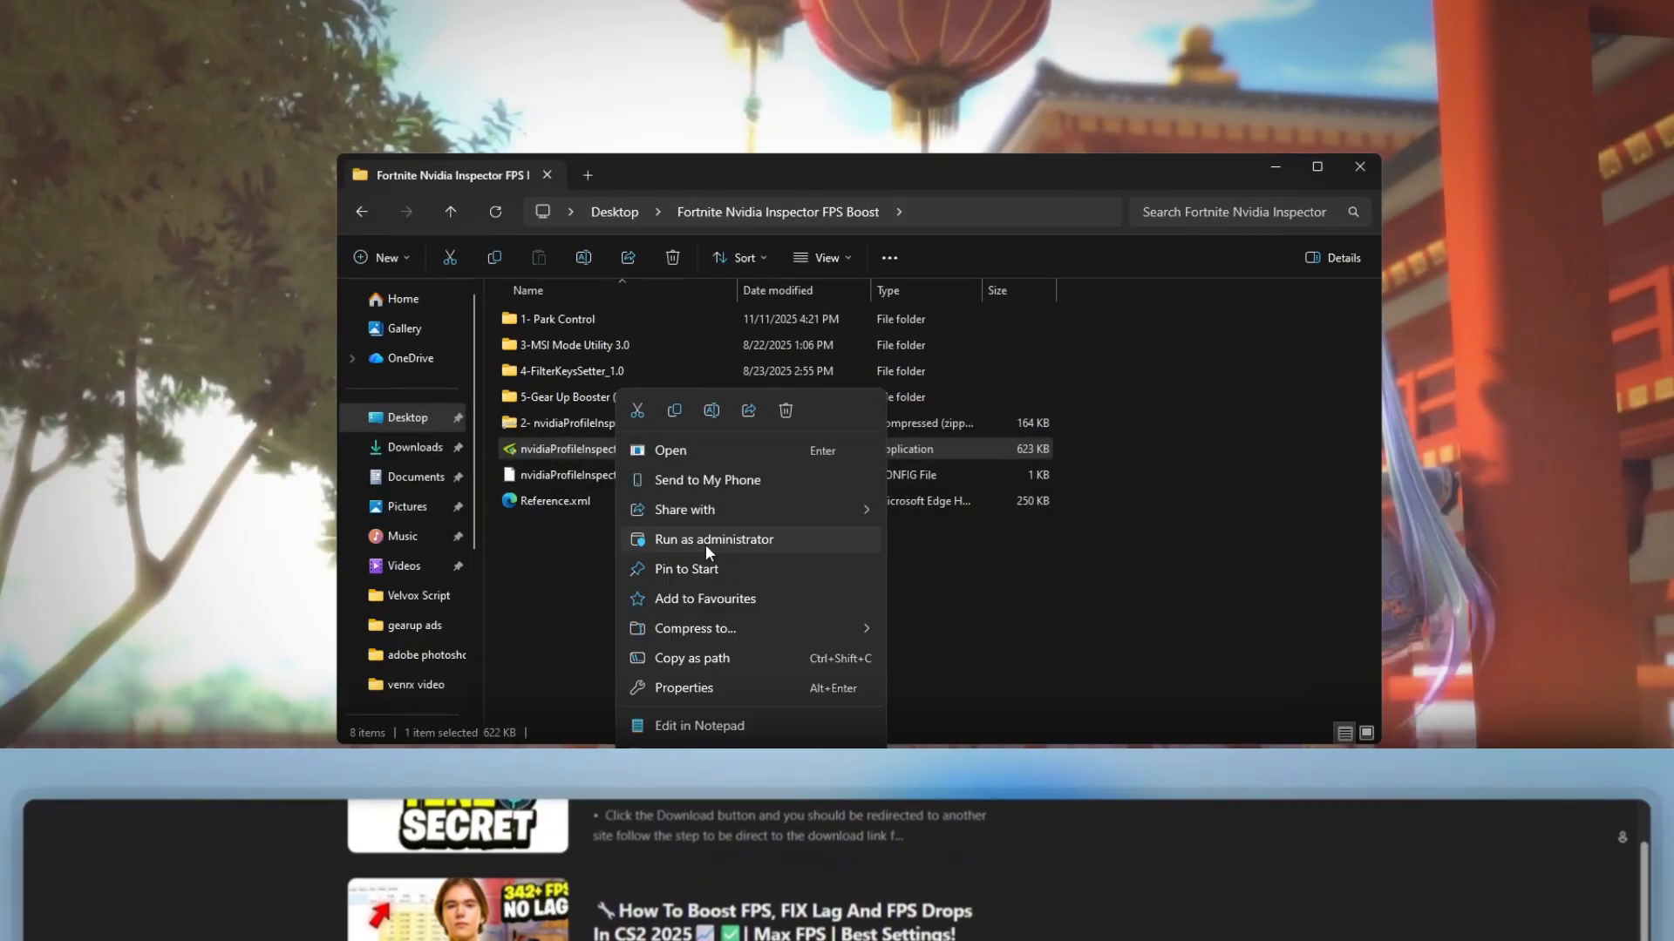
{"action": "left_click", "coordinate": [713, 540]}
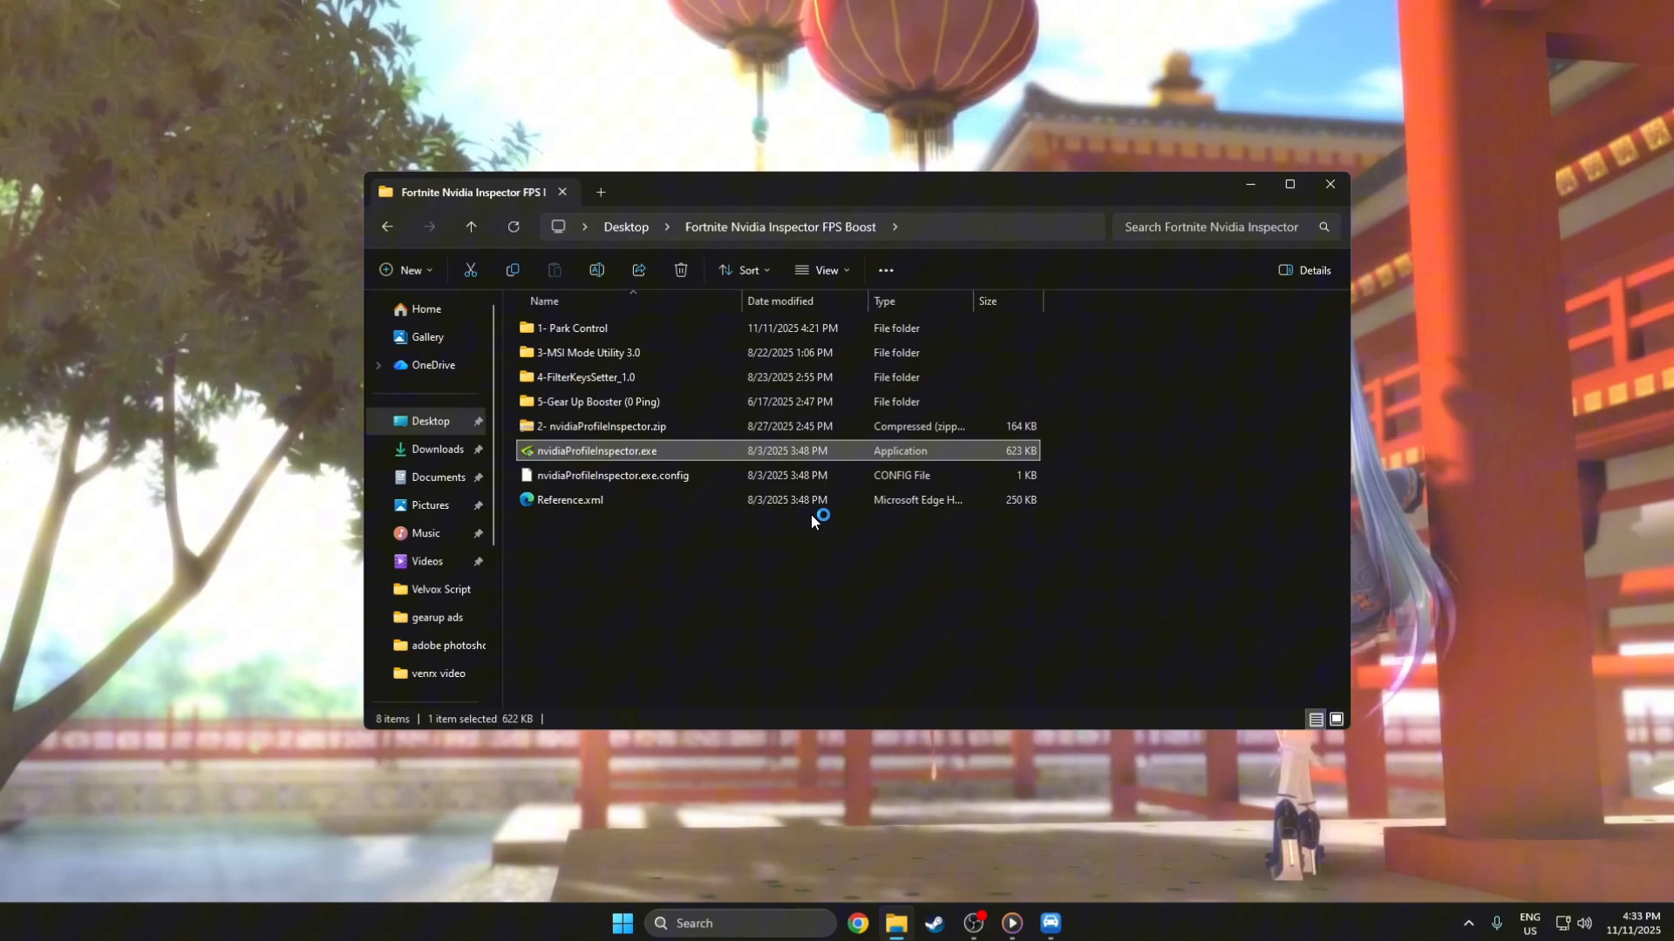
{"action": "double_click", "coordinate": [596, 451]}
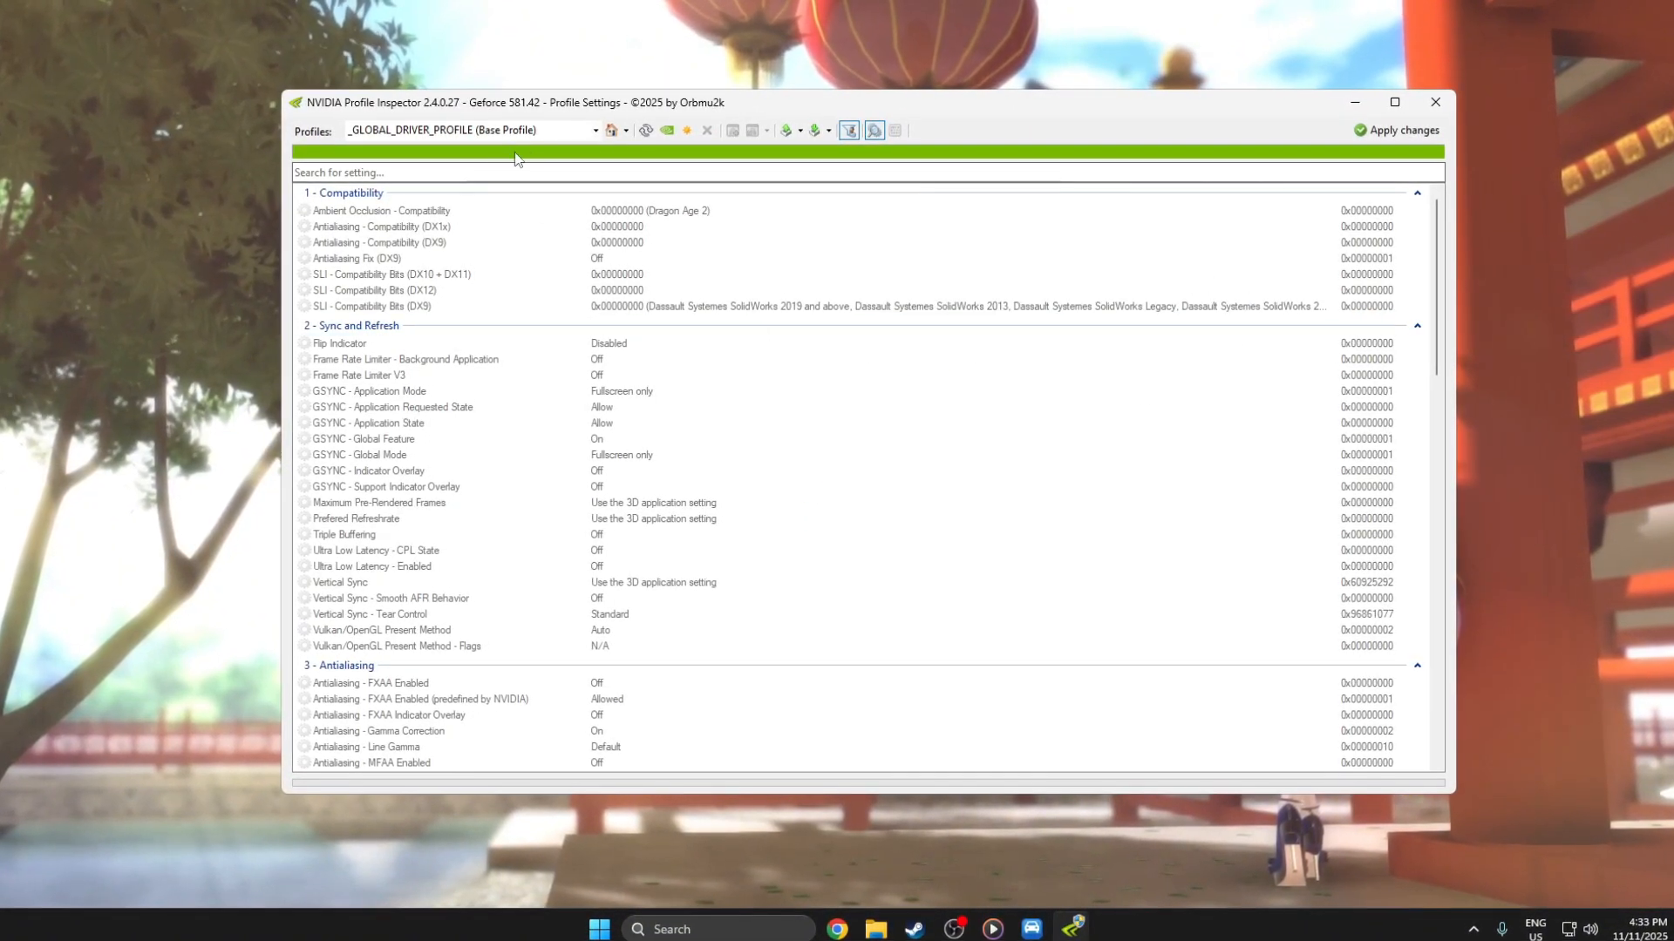
Search profiles for 'Fort' and load the Fortnite profile.
{"action": "left_click", "coordinate": [461, 129]}
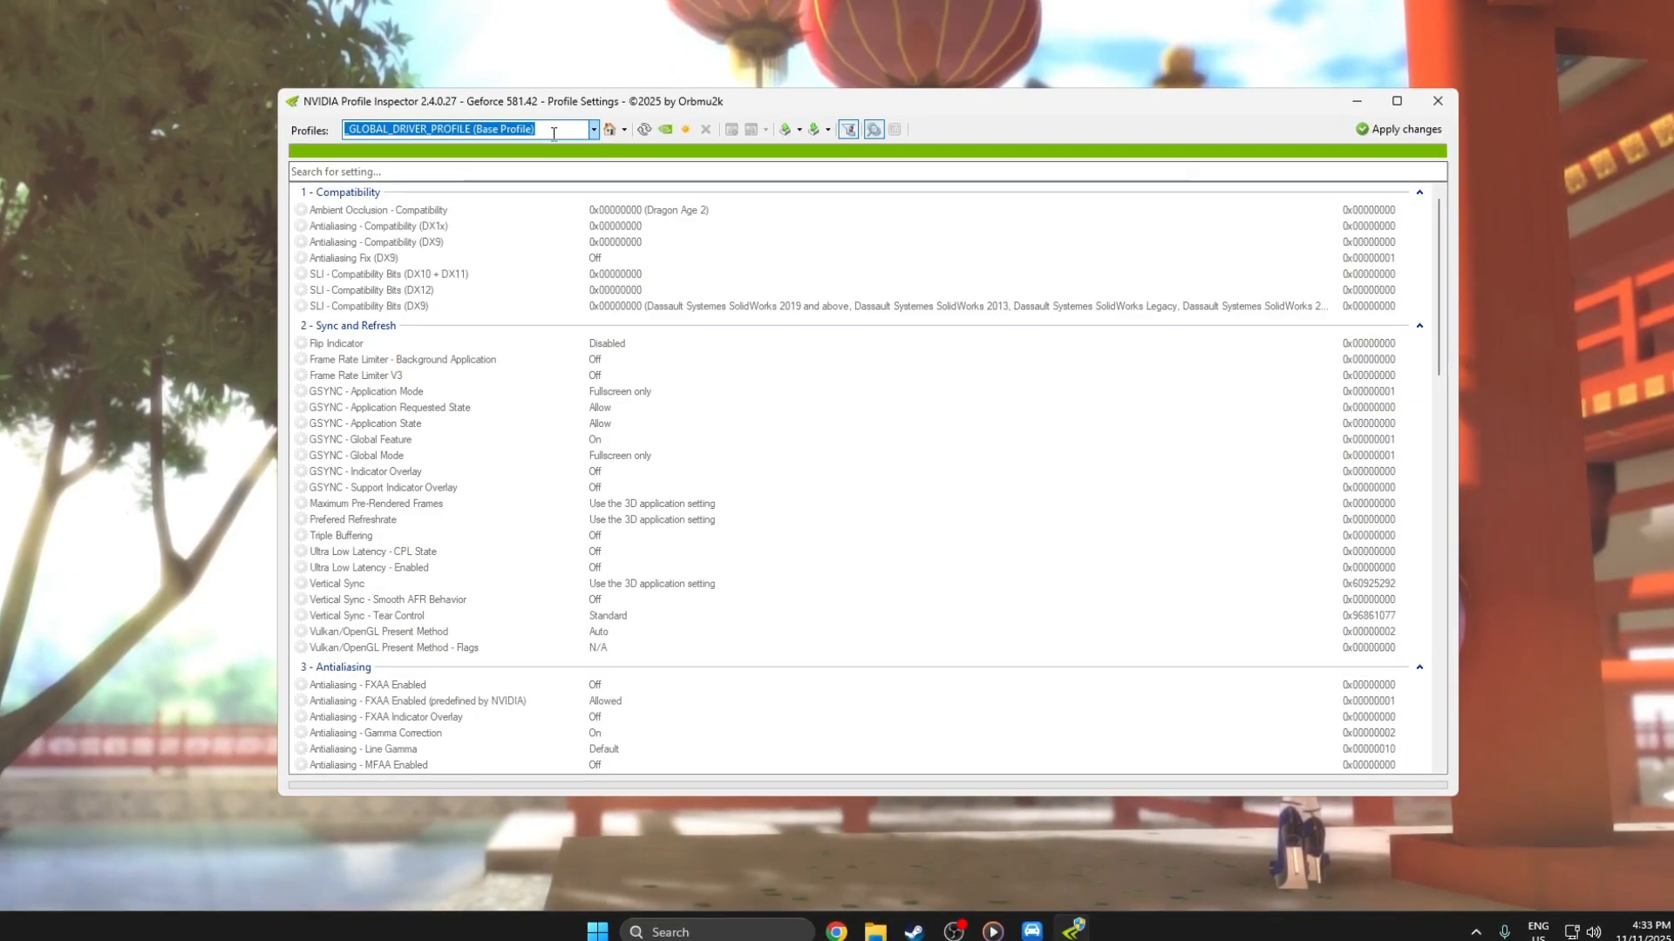
{"action": "type", "text": "Fort"}
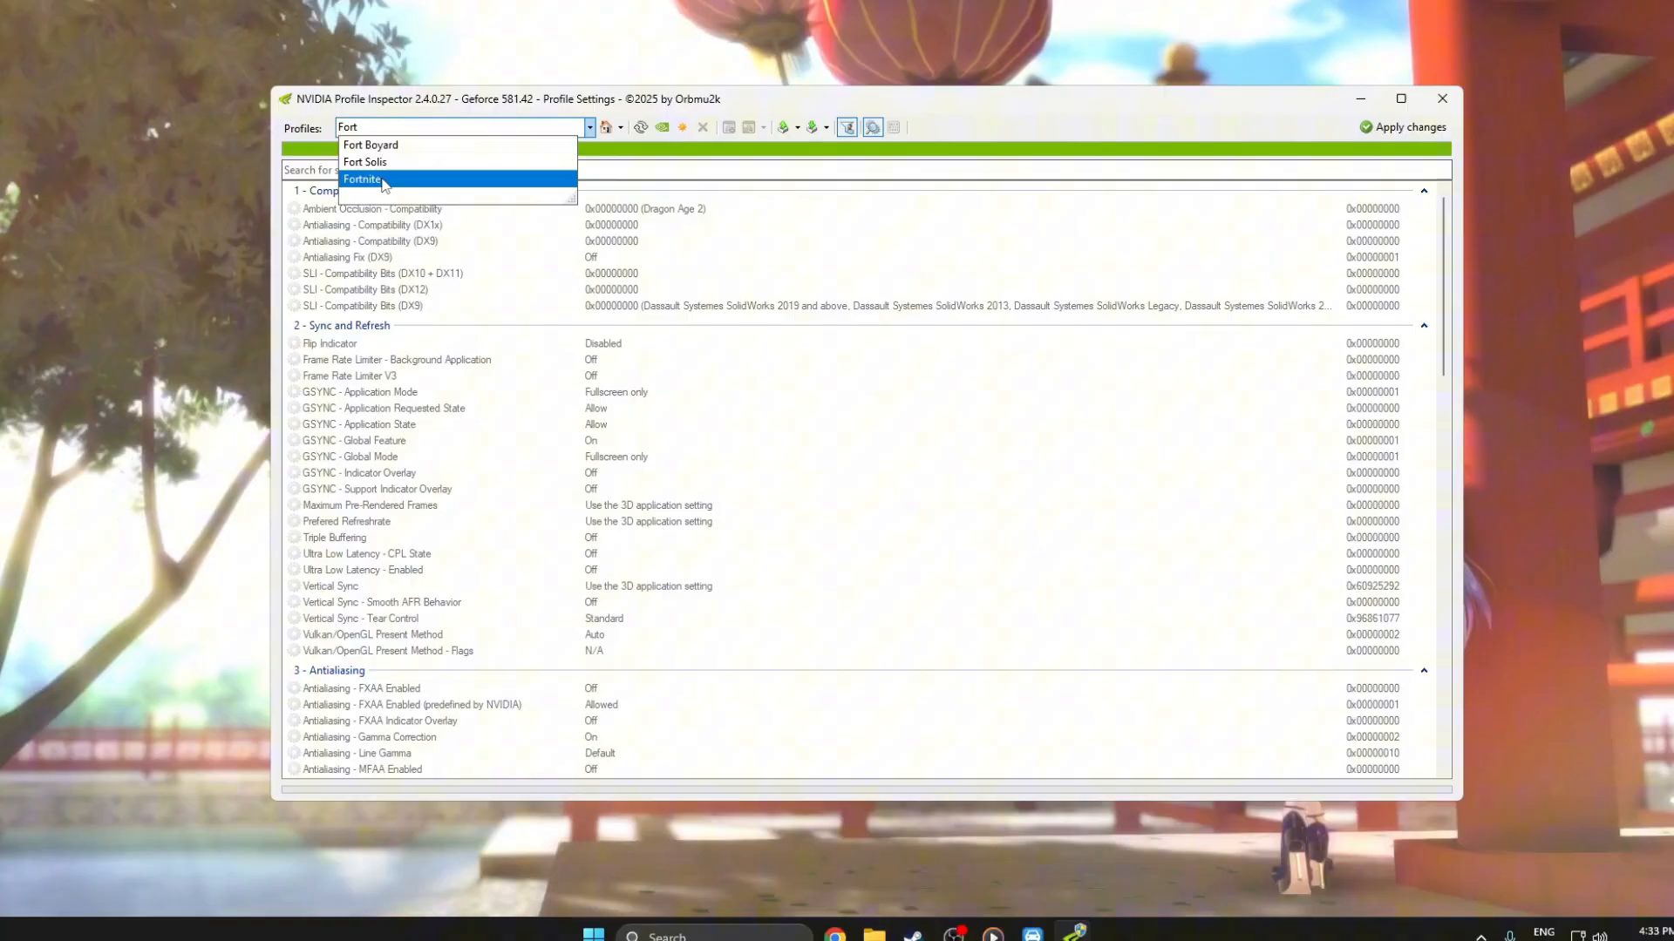
{"action": "left_click", "coordinate": [361, 179]}
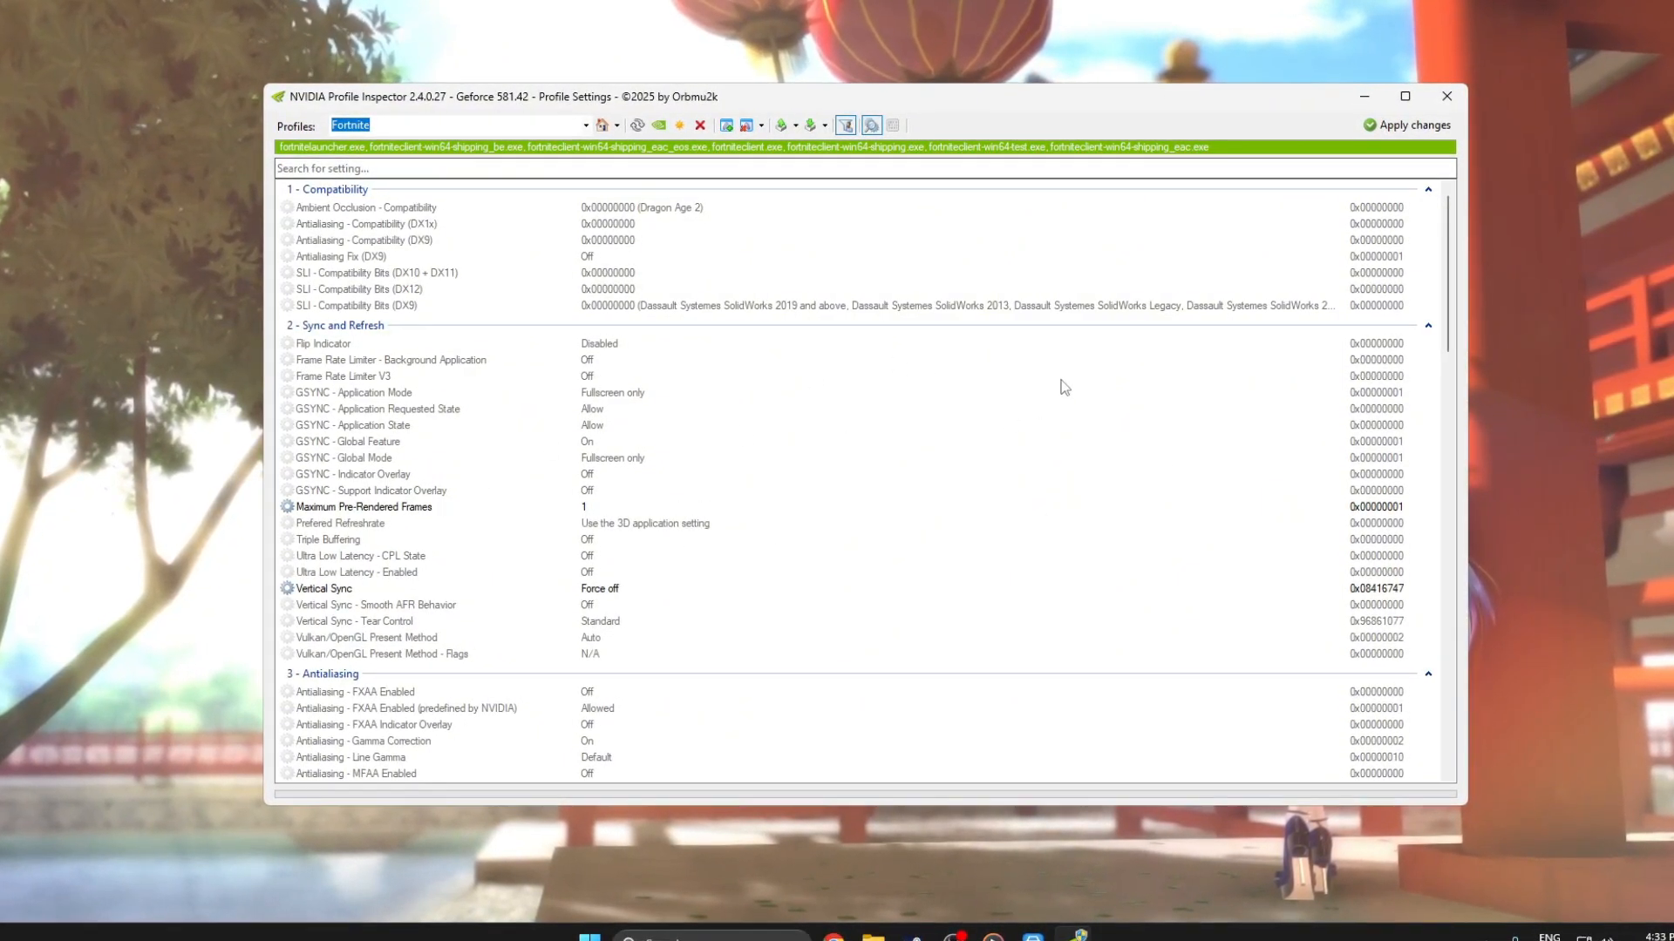
Set the Fortnite profile's Vertical Sync to Force off.
{"action": "scroll", "scroll_direction": "down", "scroll_amount": 3}
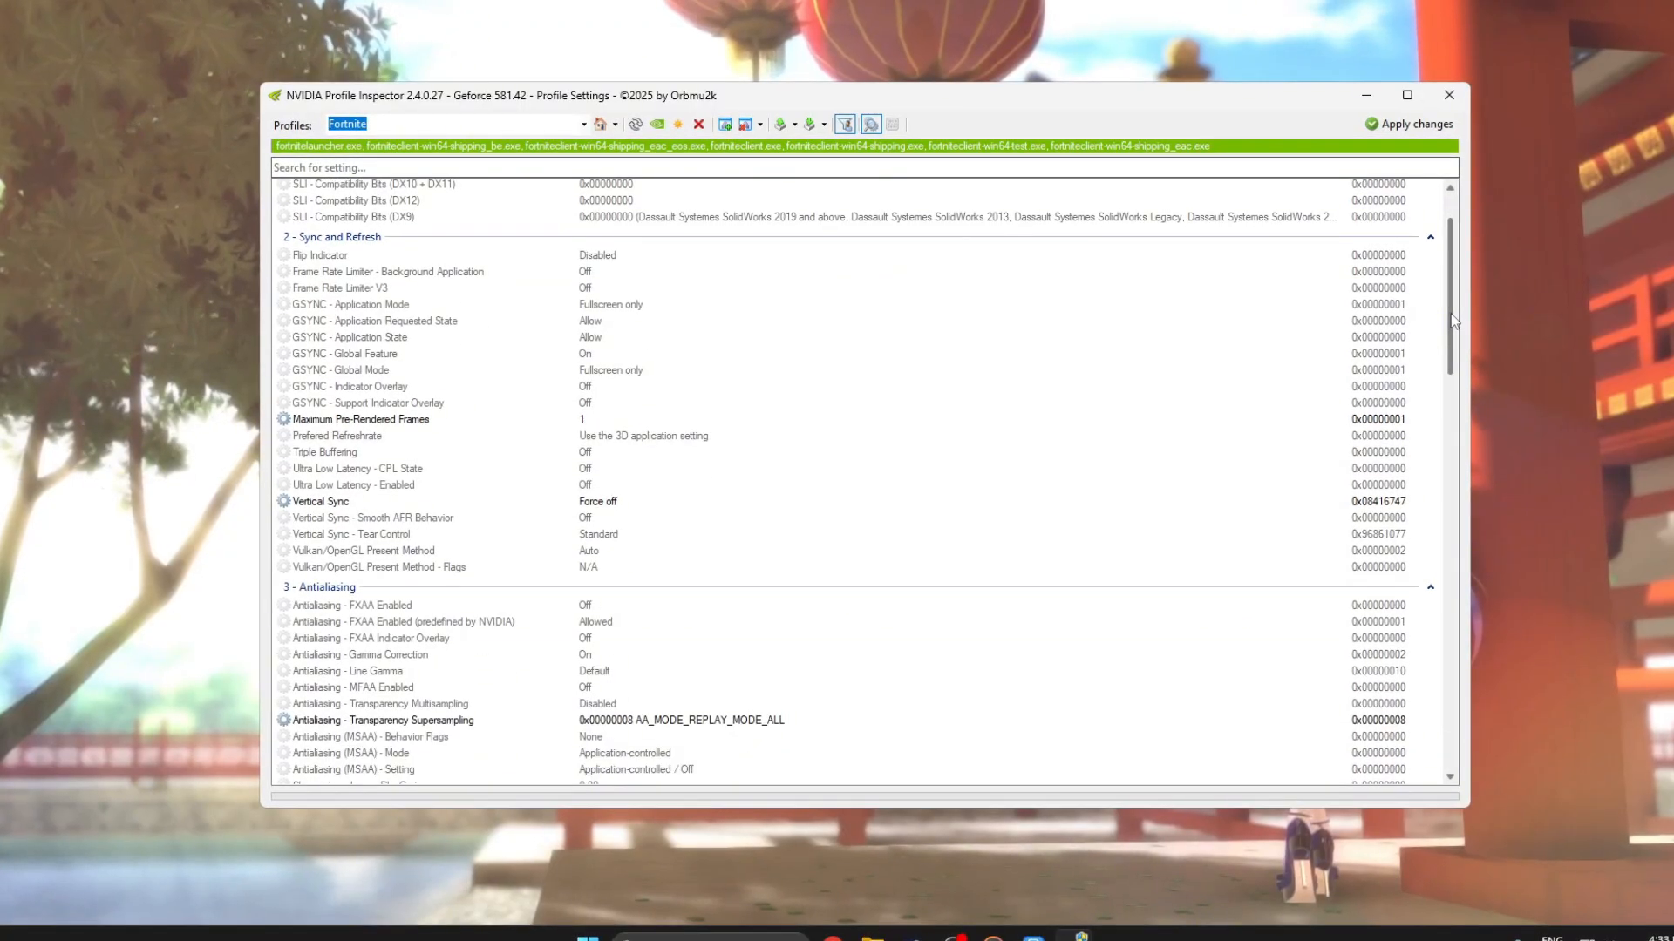
{"action": "scroll", "scroll_direction": "down", "scroll_amount": 3}
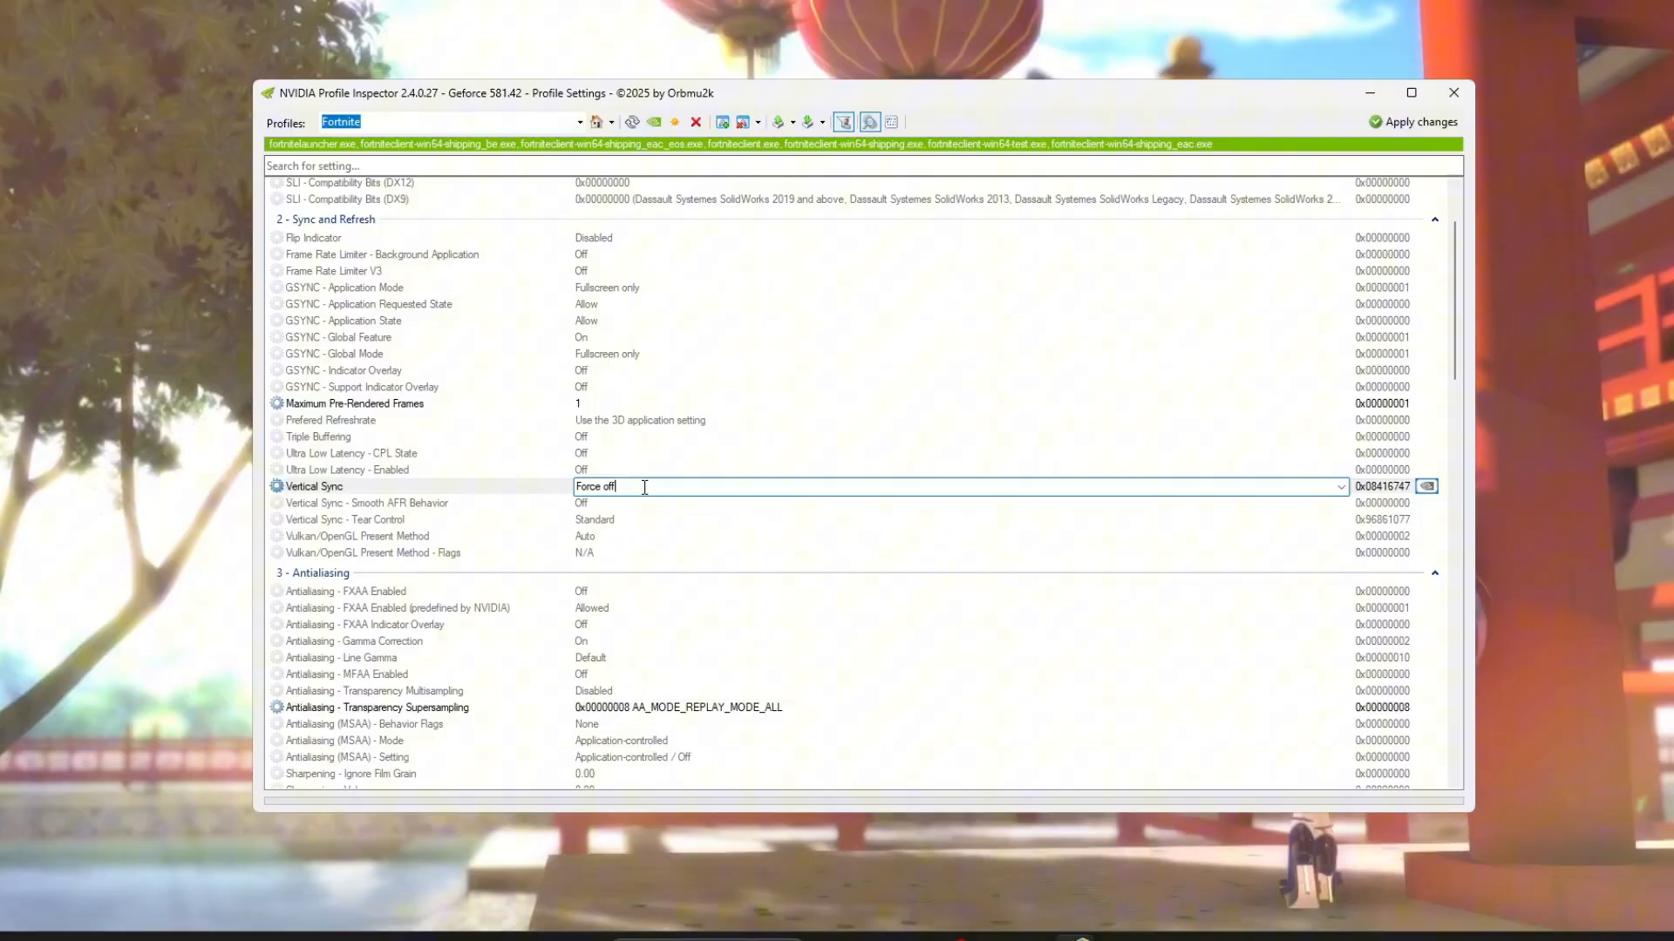
{"action": "left_click", "coordinate": [1337, 487]}
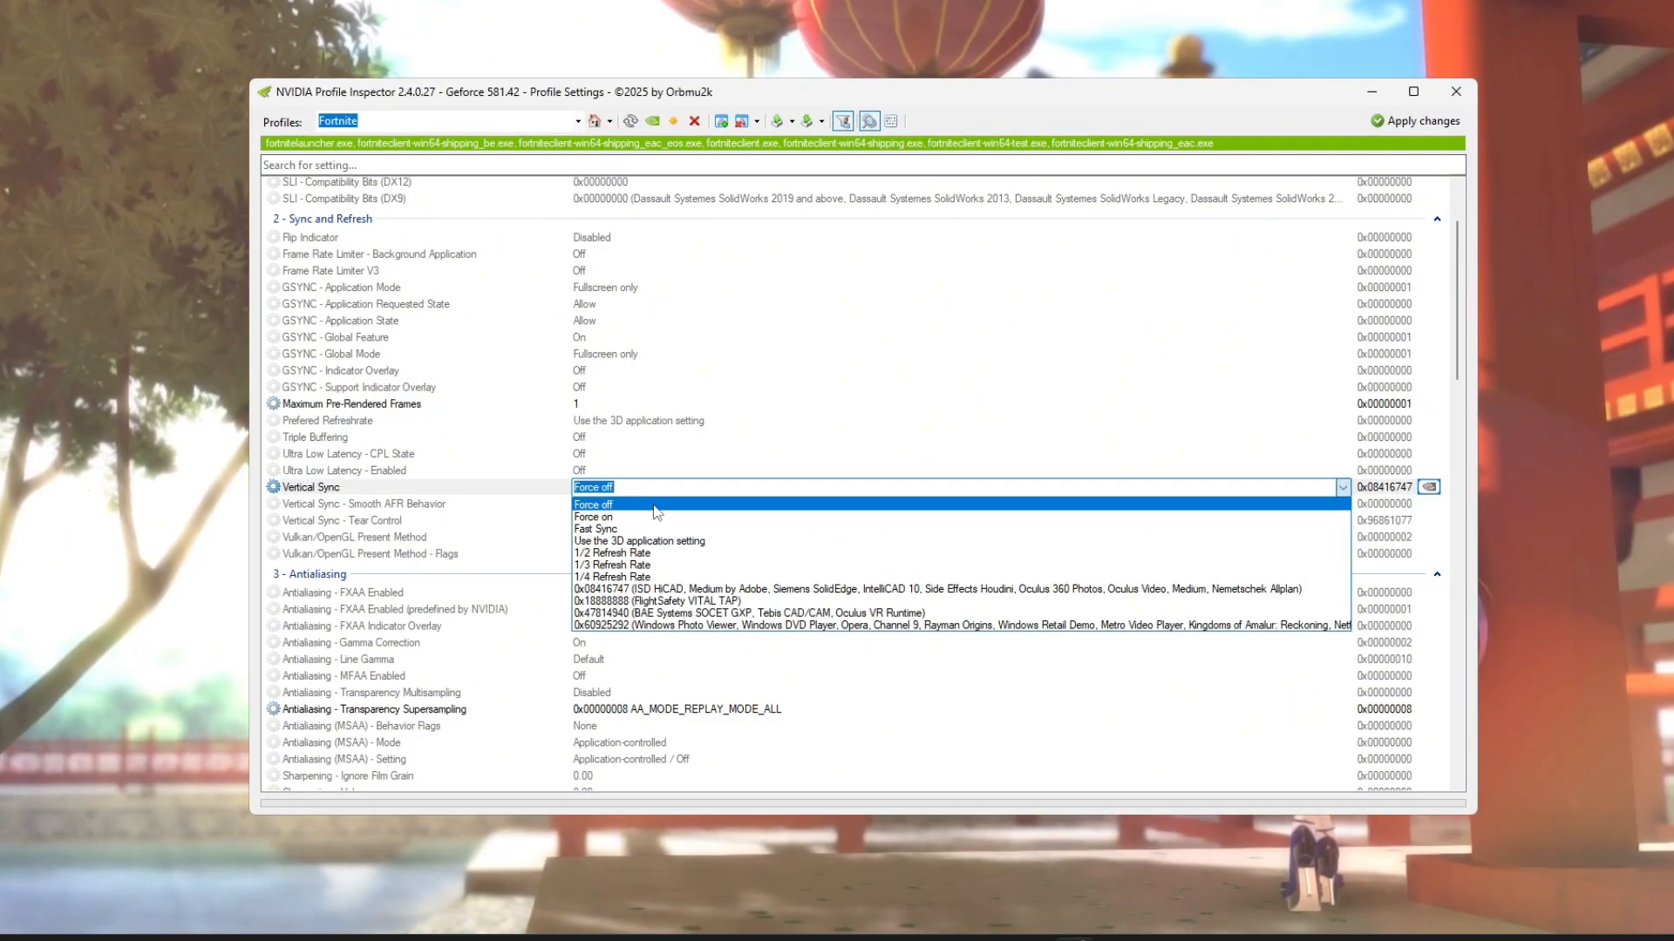
{"action": "left_click", "coordinate": [594, 503]}
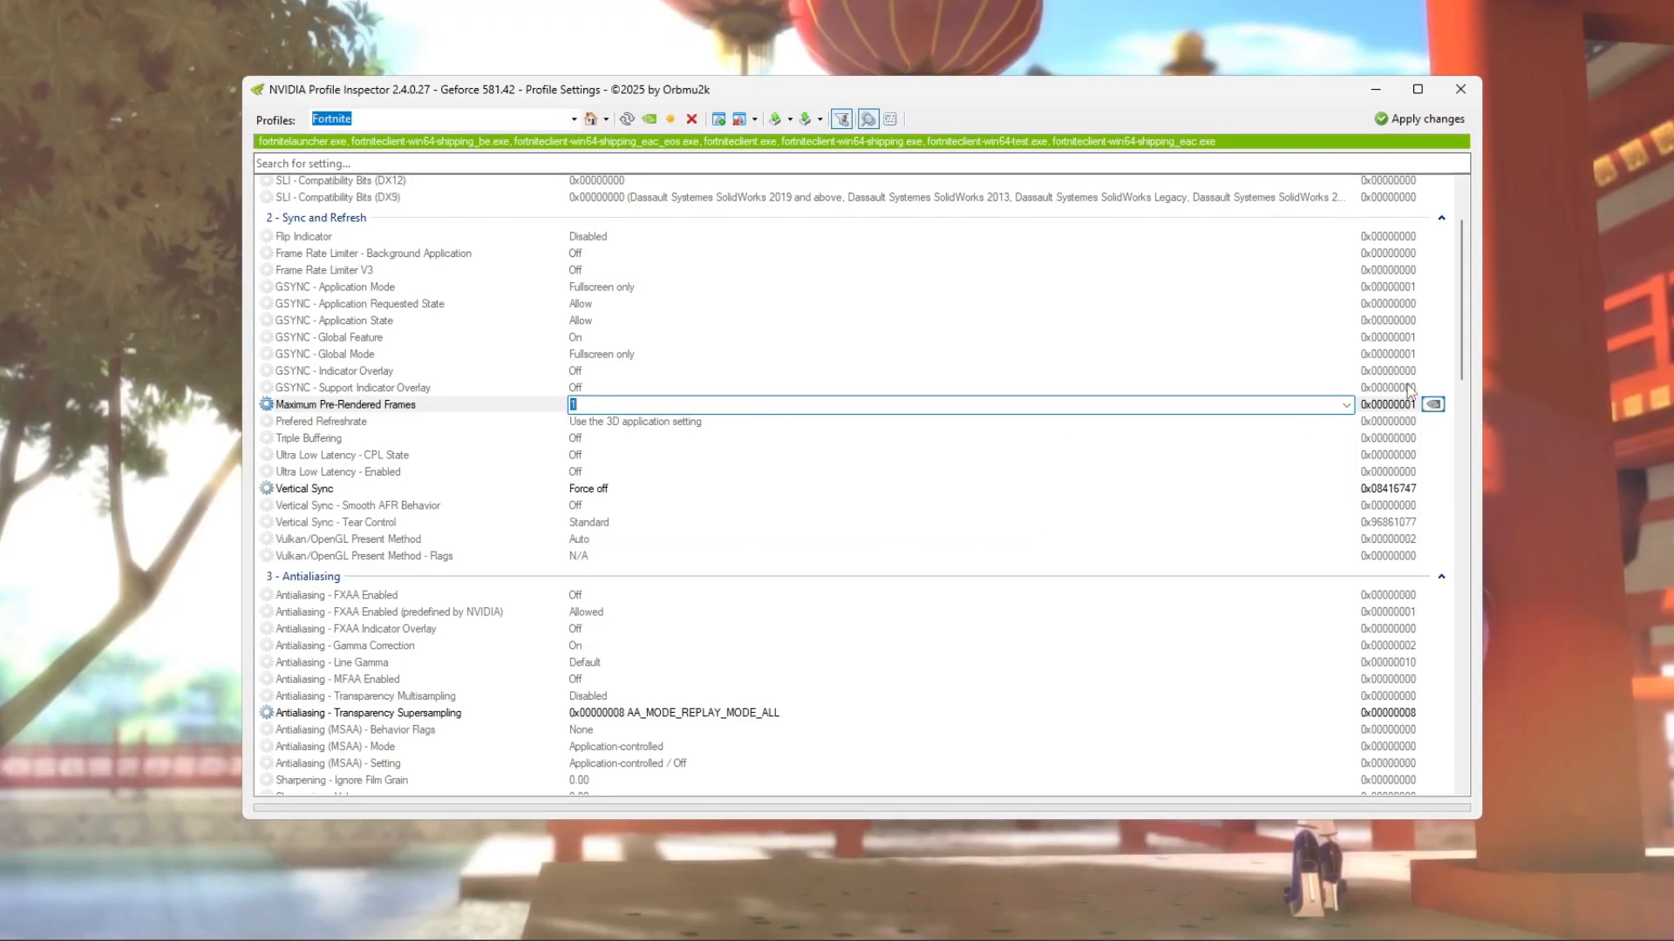
Review Threaded Optimization, Ultra Low Latency and Texture Filtering - Quality in the Fortnite profile.
{"action": "scroll", "scroll_direction": "down", "scroll_amount": 3}
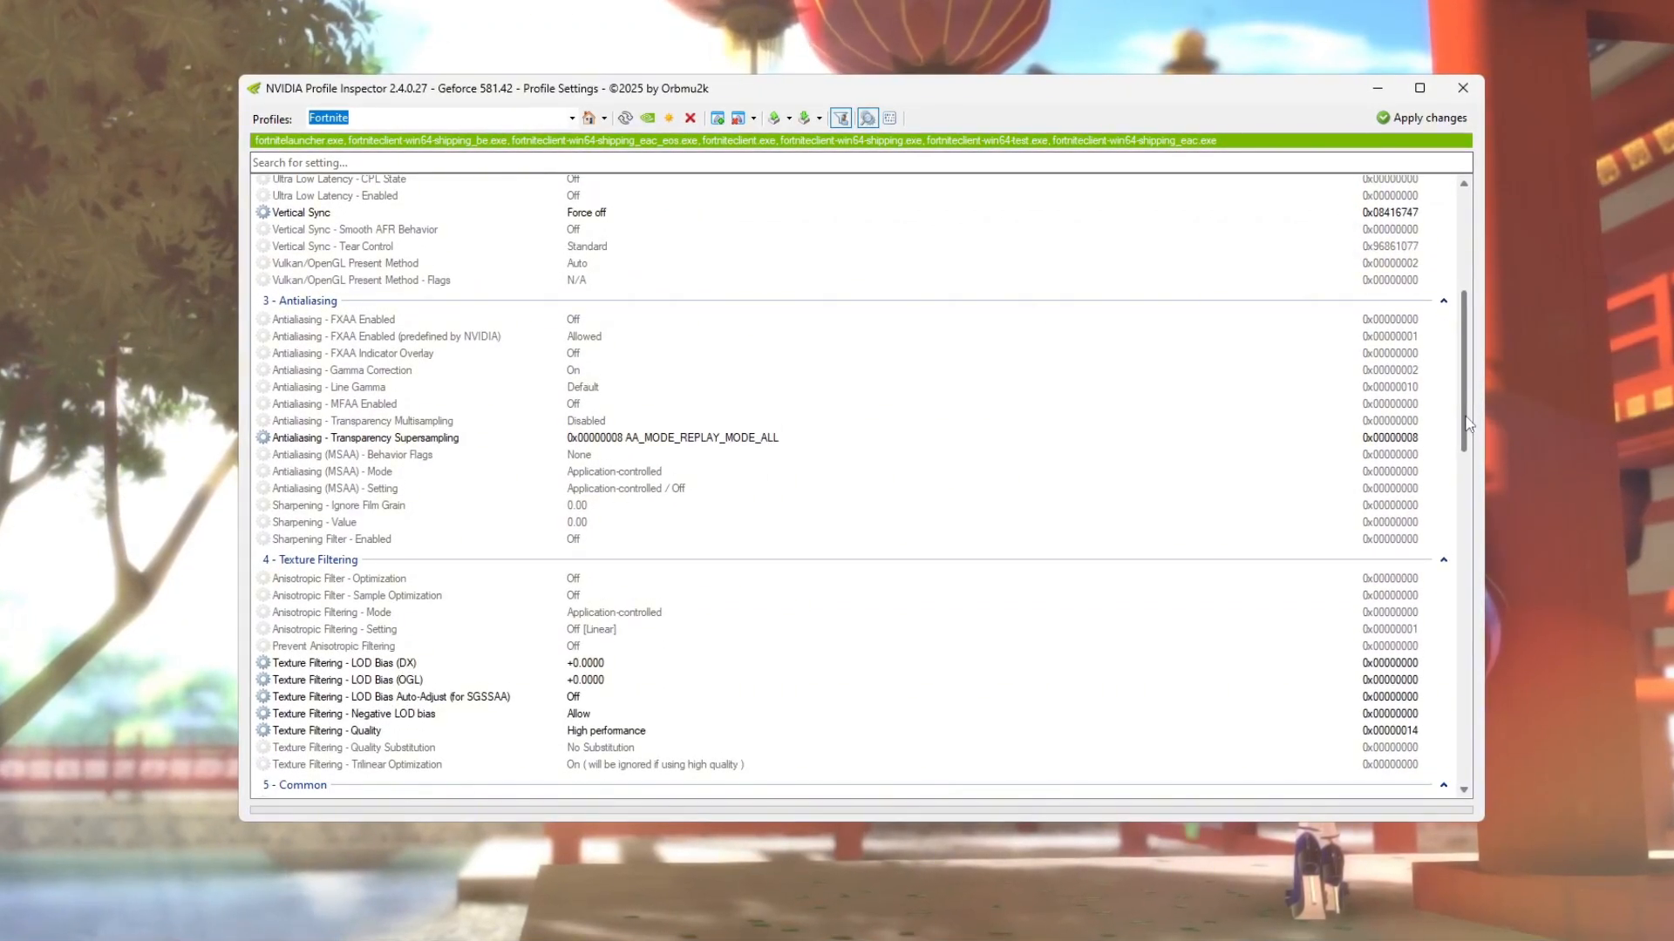
{"action": "scroll", "scroll_direction": "down", "scroll_amount": 3}
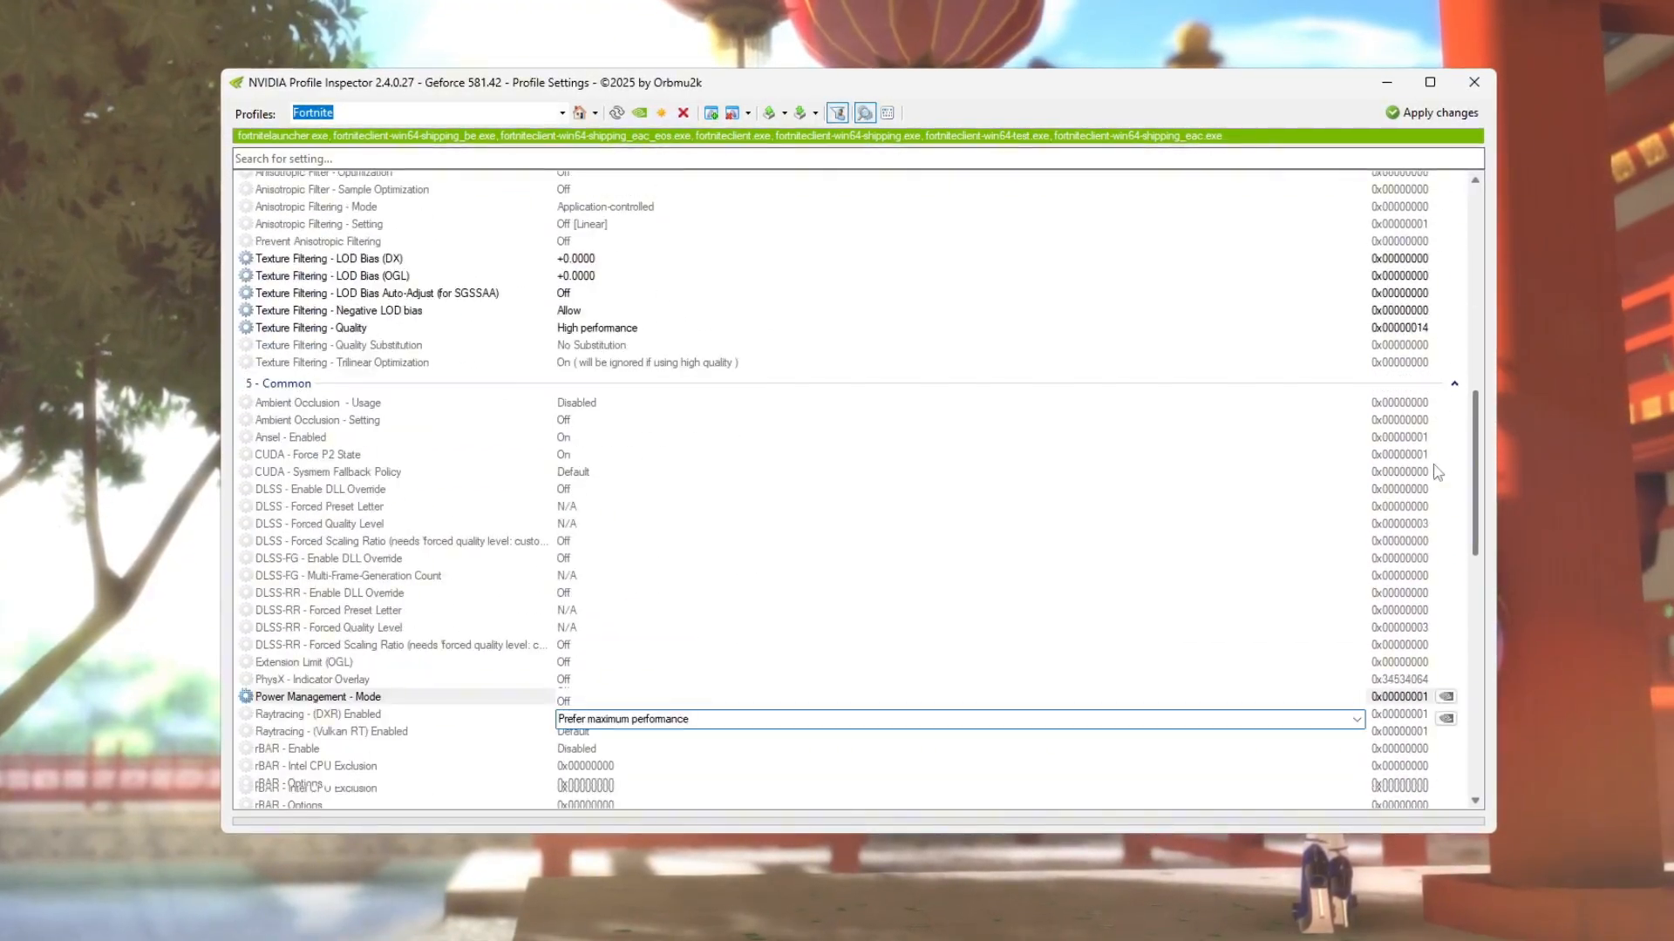
{"action": "scroll", "scroll_direction": "down", "scroll_amount": 3}
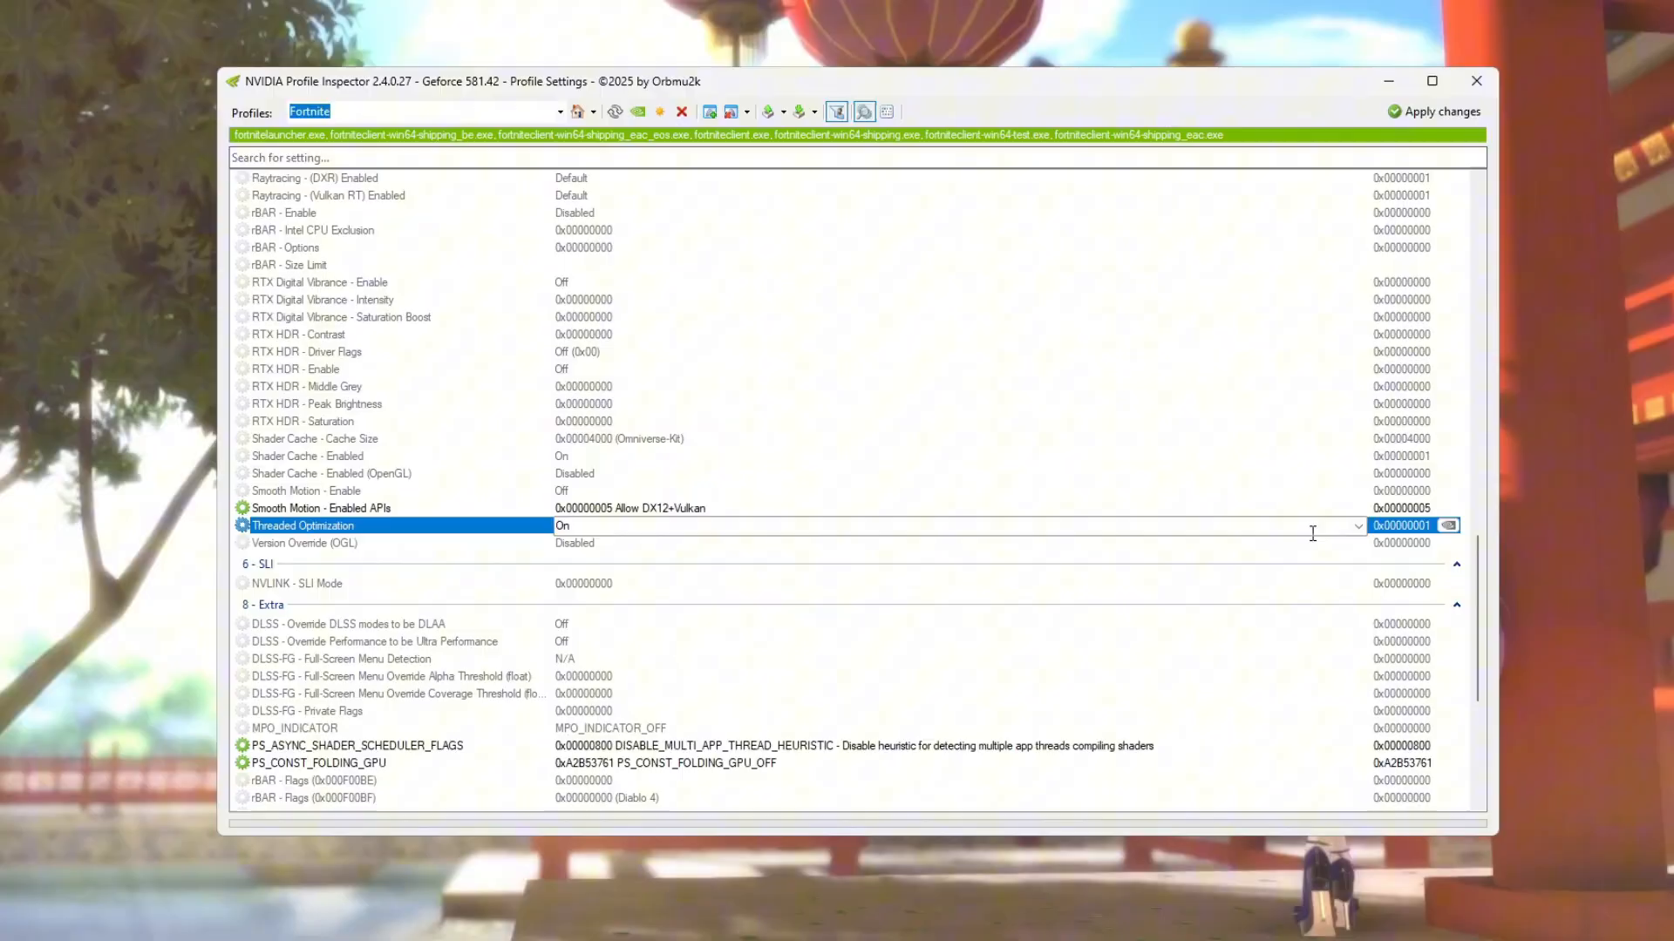
{"action": "left_click", "coordinate": [1356, 526]}
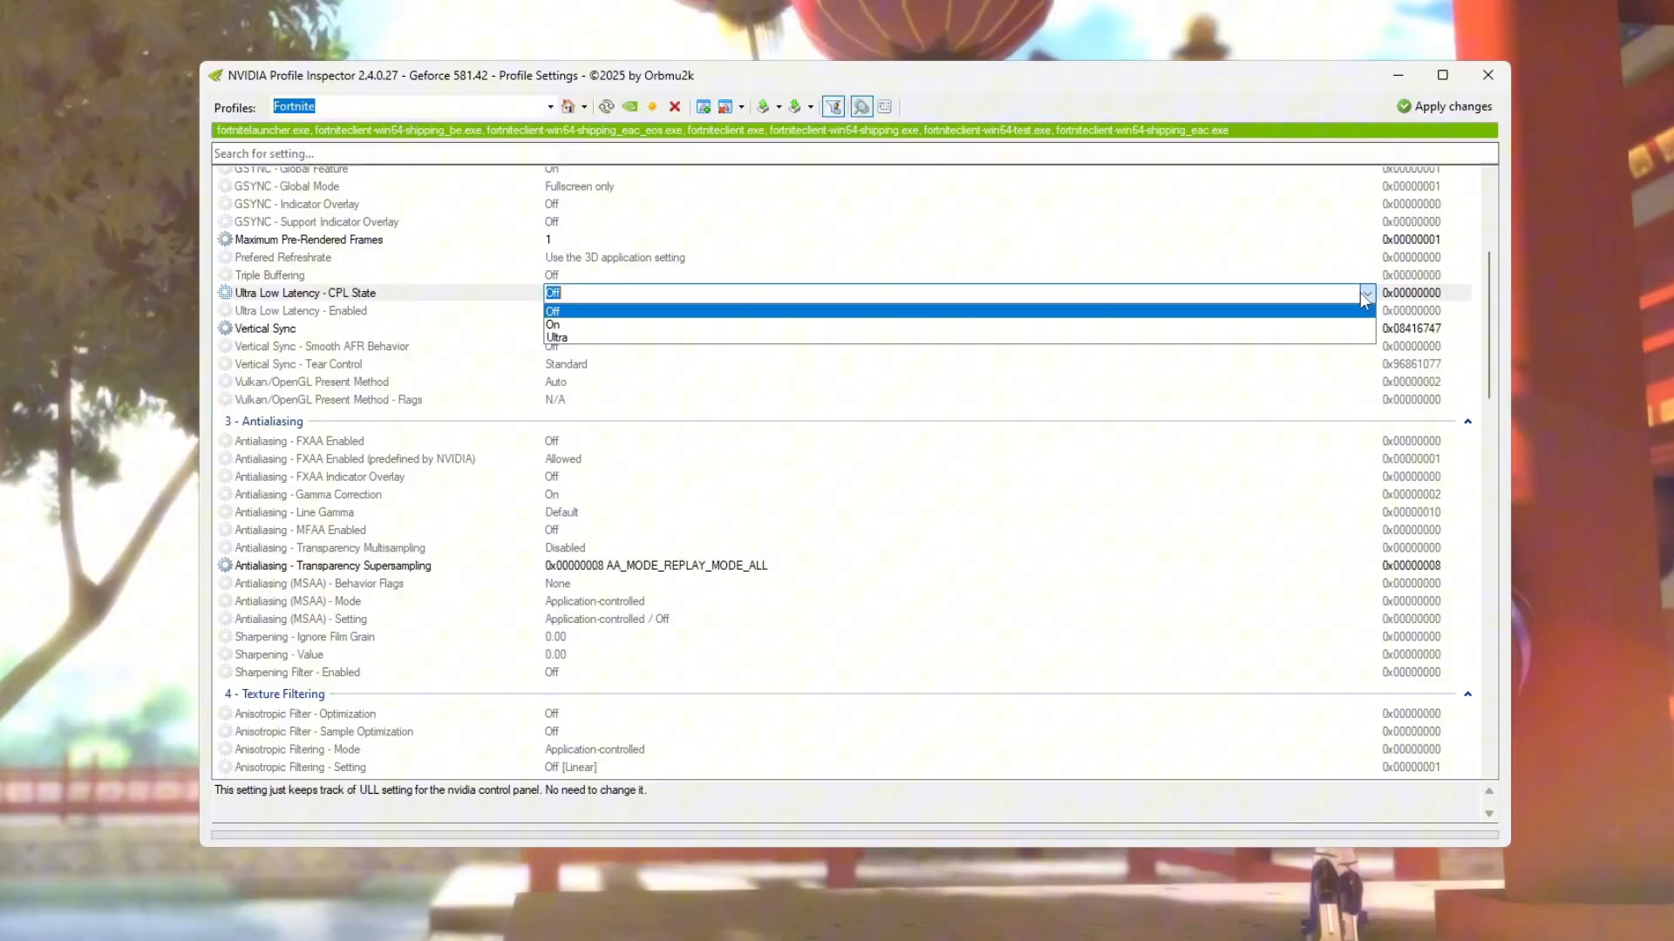
{"action": "left_click", "coordinate": [556, 337]}
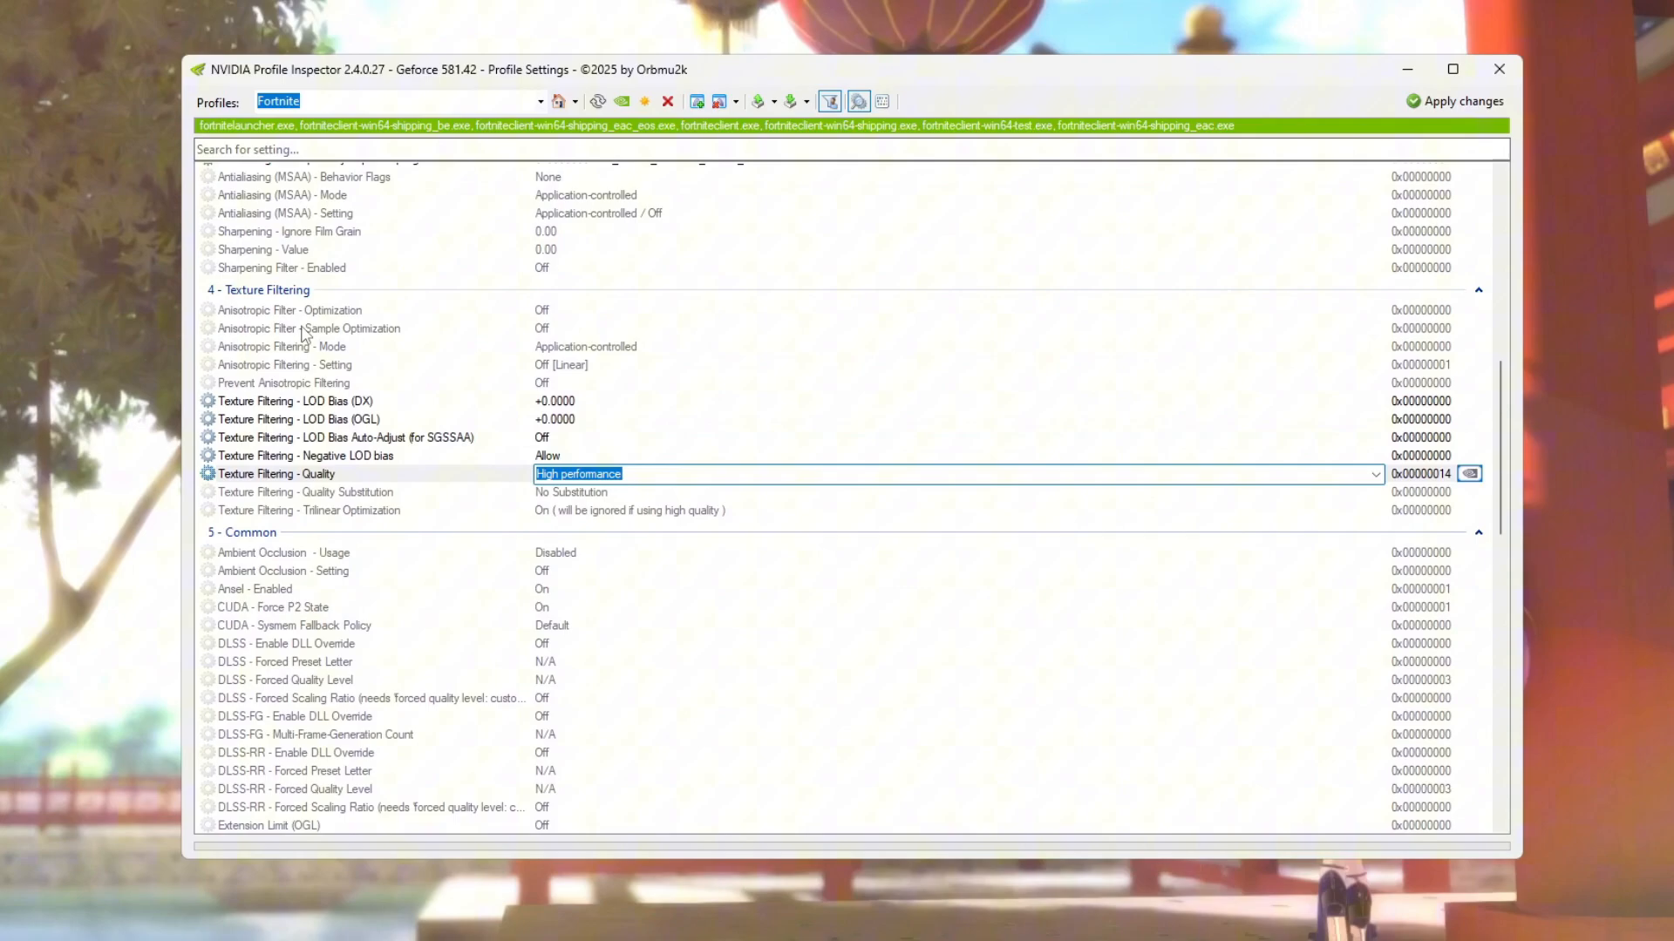
{"action": "left_click", "coordinate": [277, 346]}
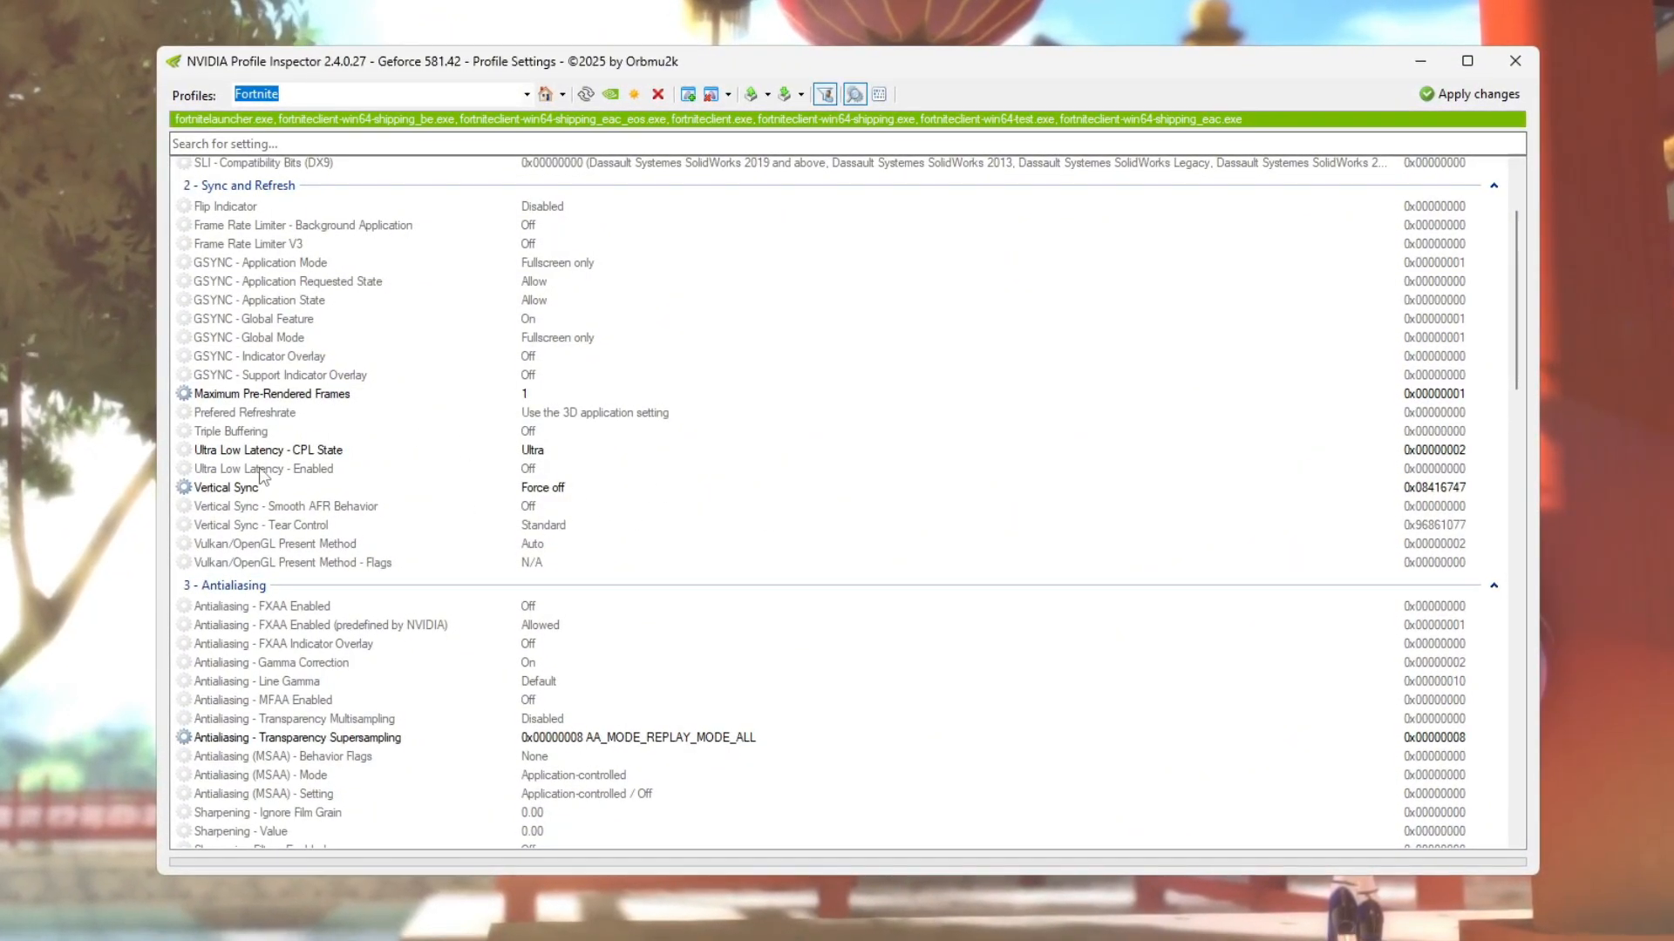
{"action": "mouse_move", "coordinate": [602, 531]}
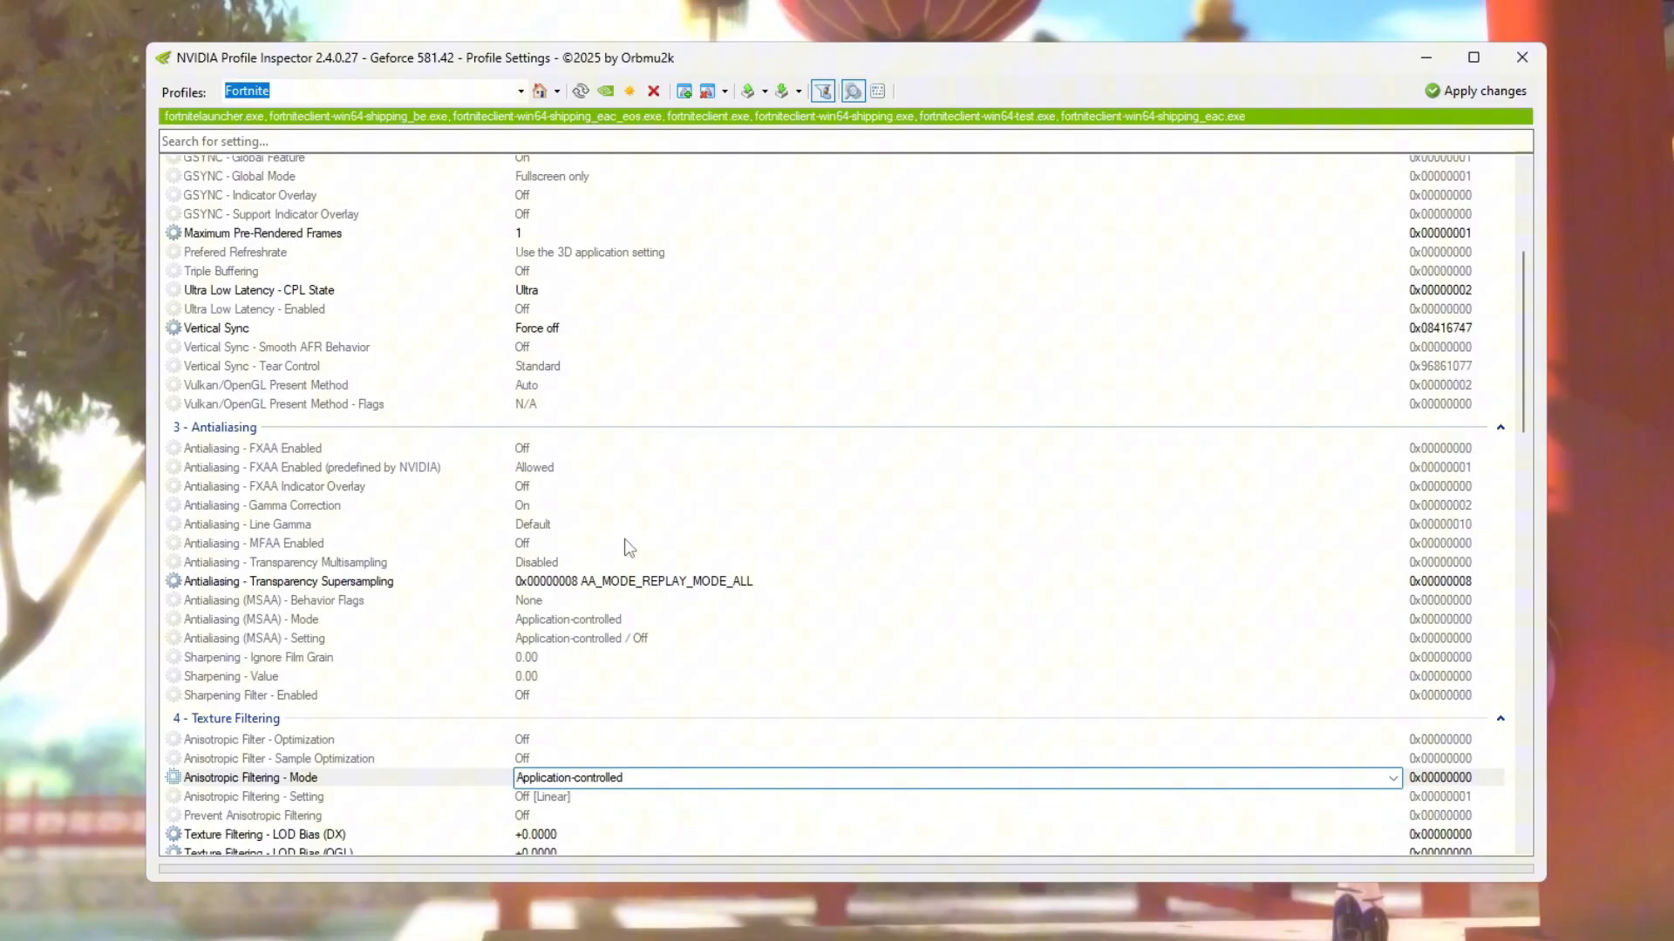
Apply the changed Fortnite profile settings and close Profile Inspector.
{"action": "scroll", "scroll_direction": "down", "scroll_amount": 3}
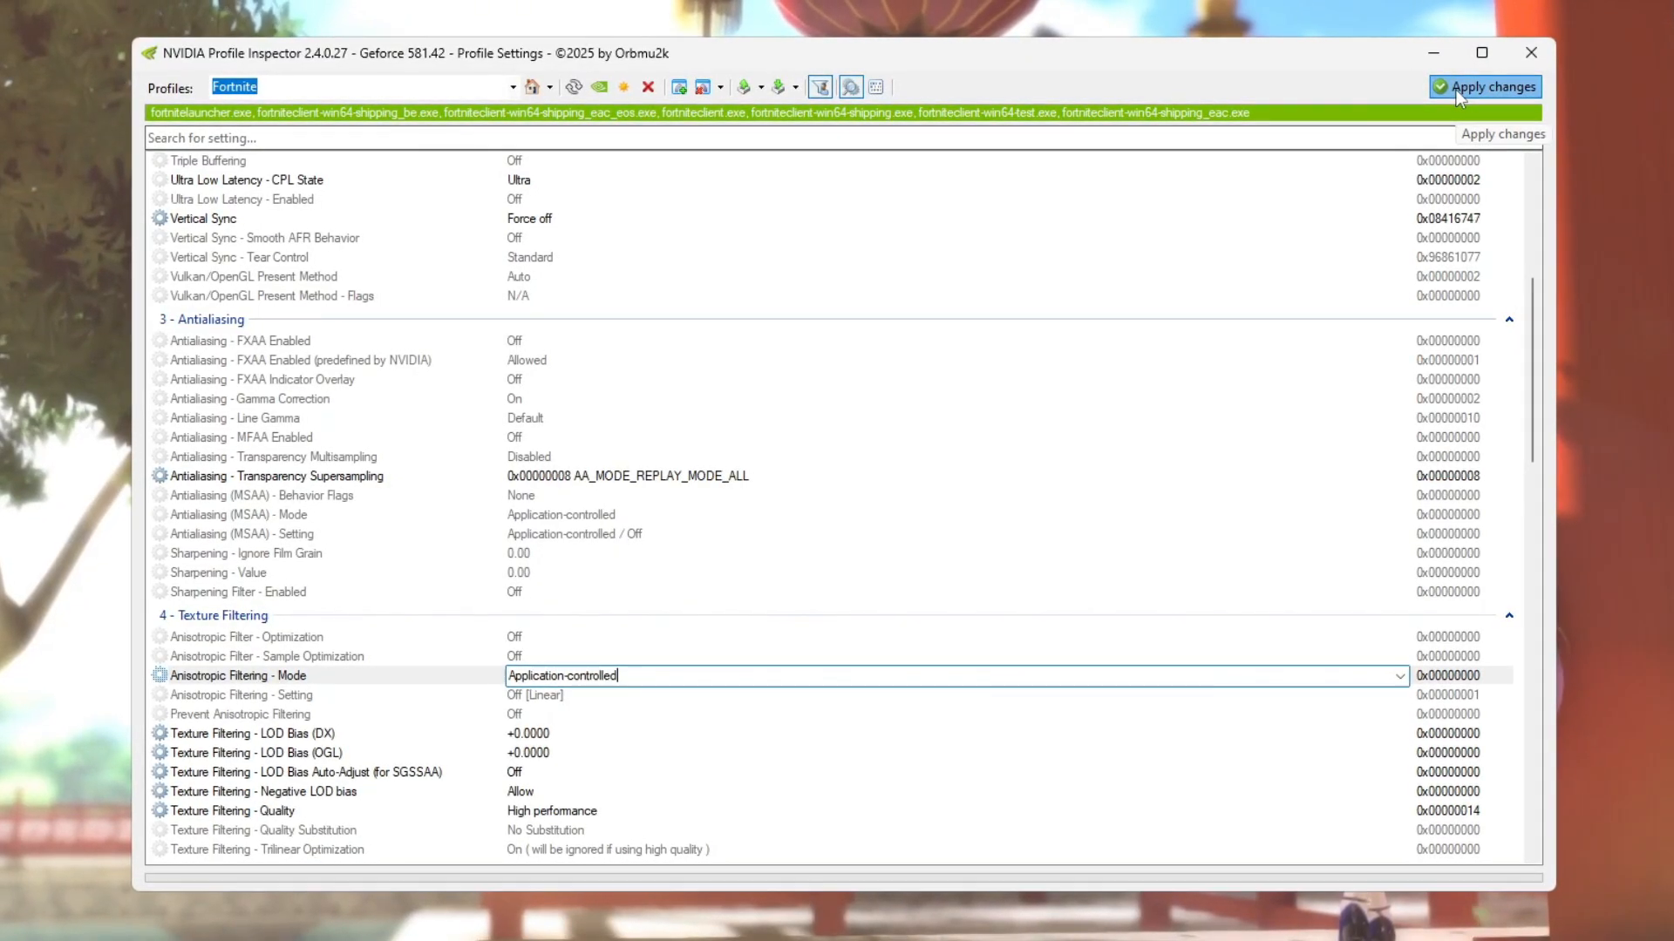
{"action": "left_click", "coordinate": [1485, 87]}
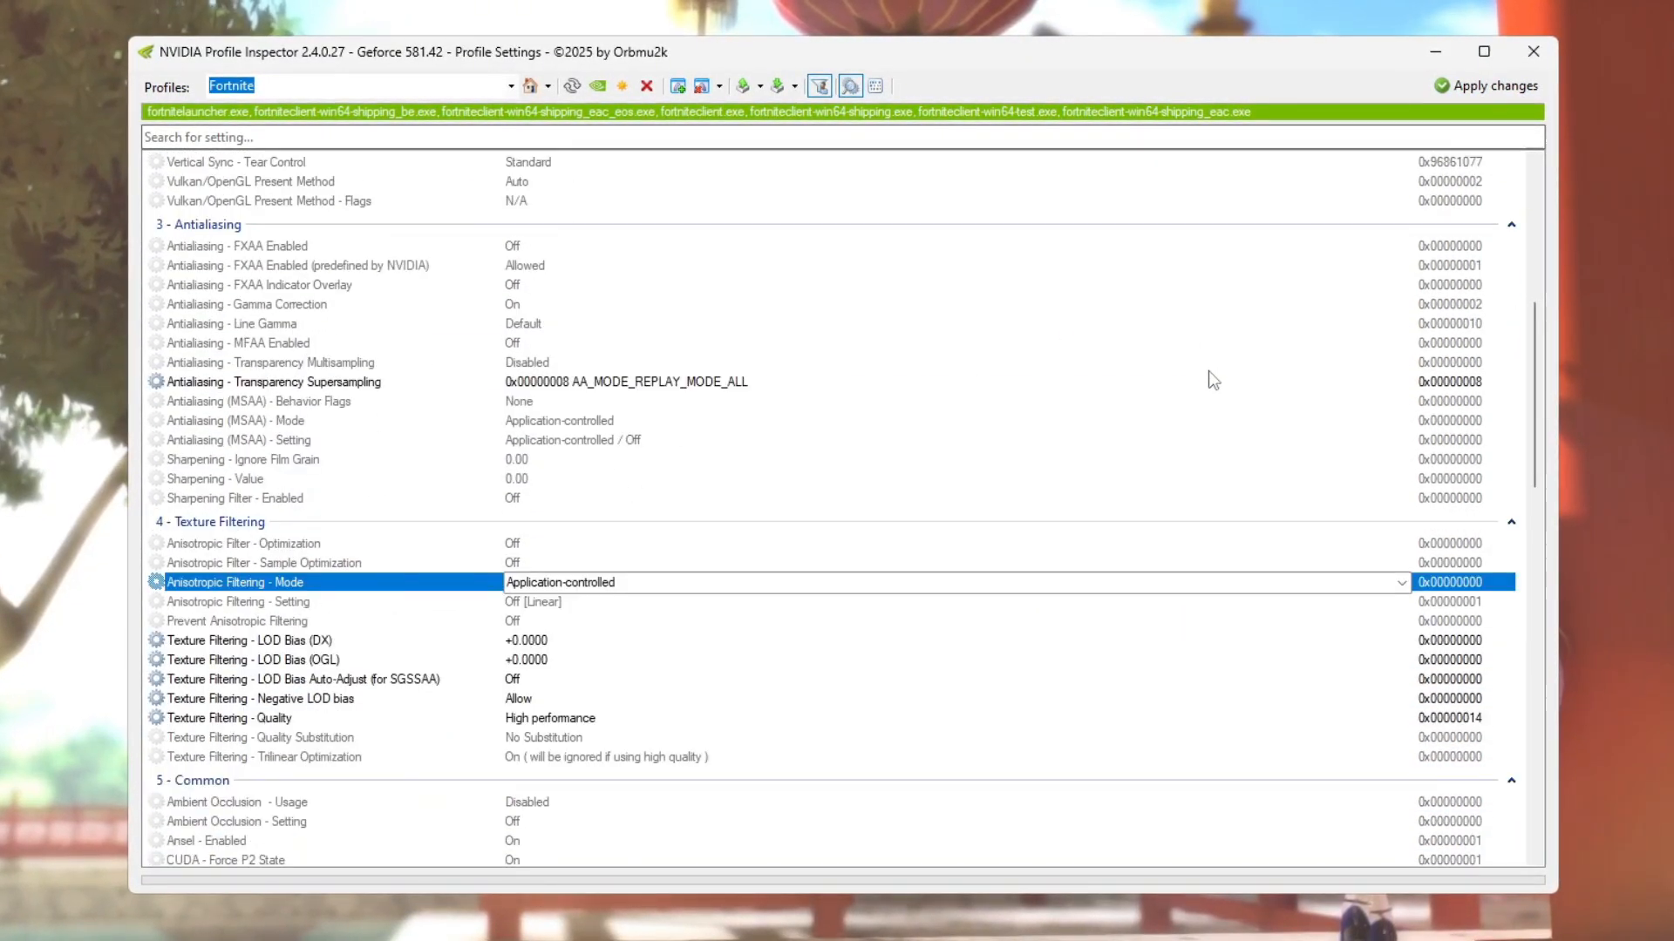
{"action": "scroll", "scroll_direction": "down", "scroll_amount": 3}
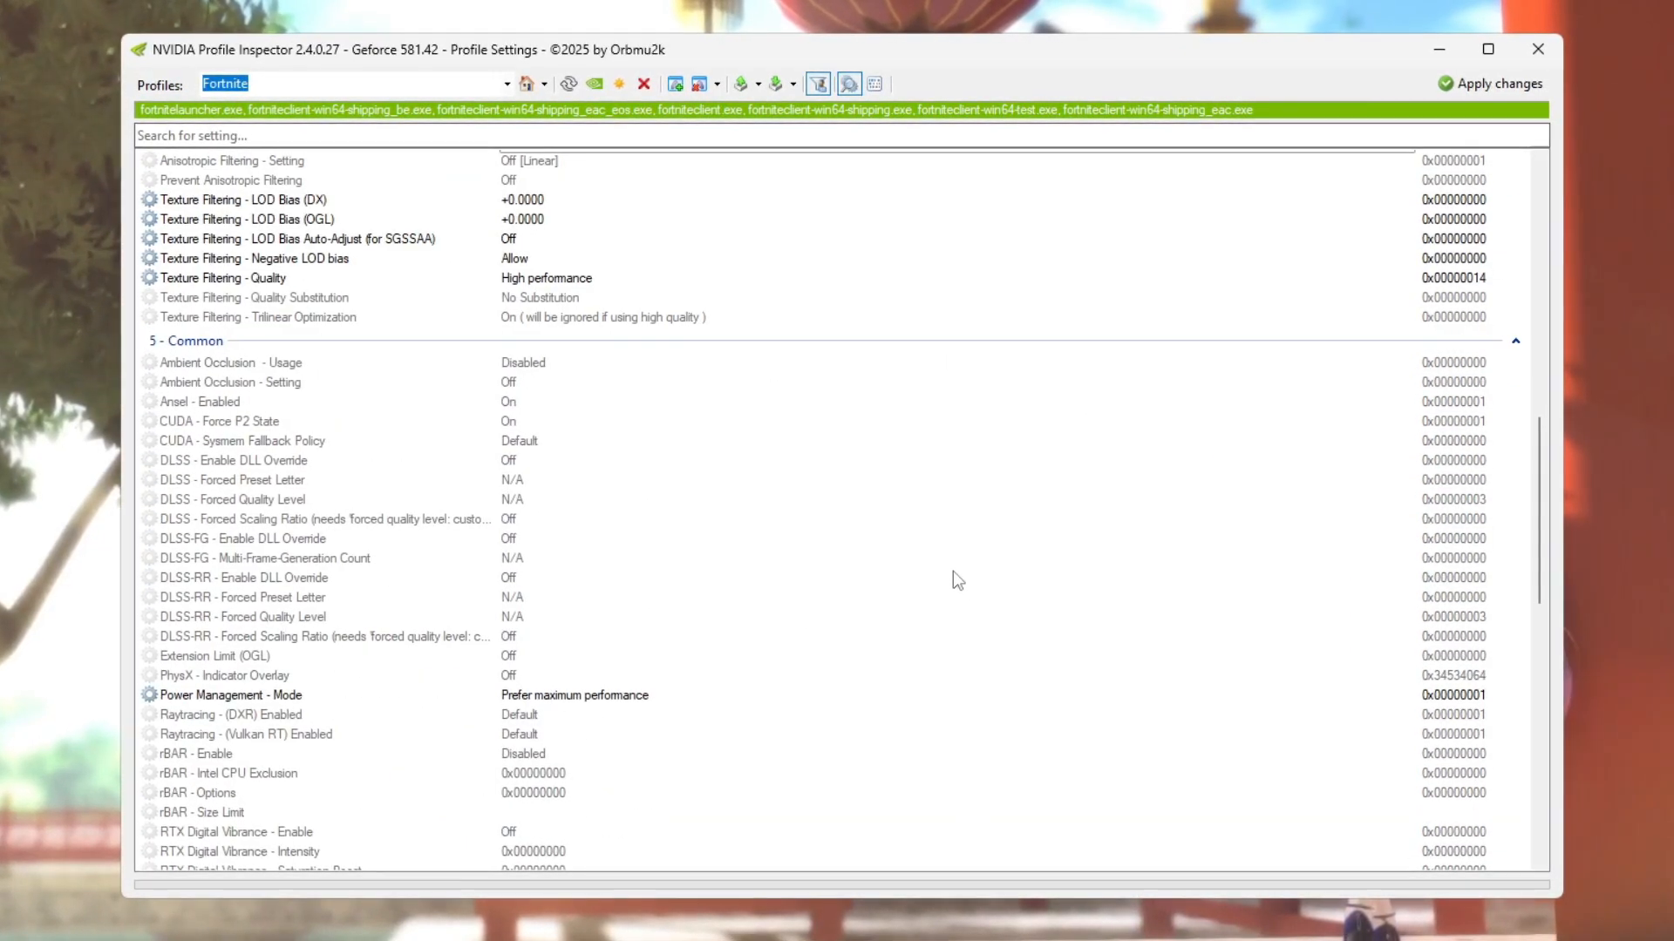
{"action": "scroll", "scroll_direction": "down", "scroll_amount": 3}
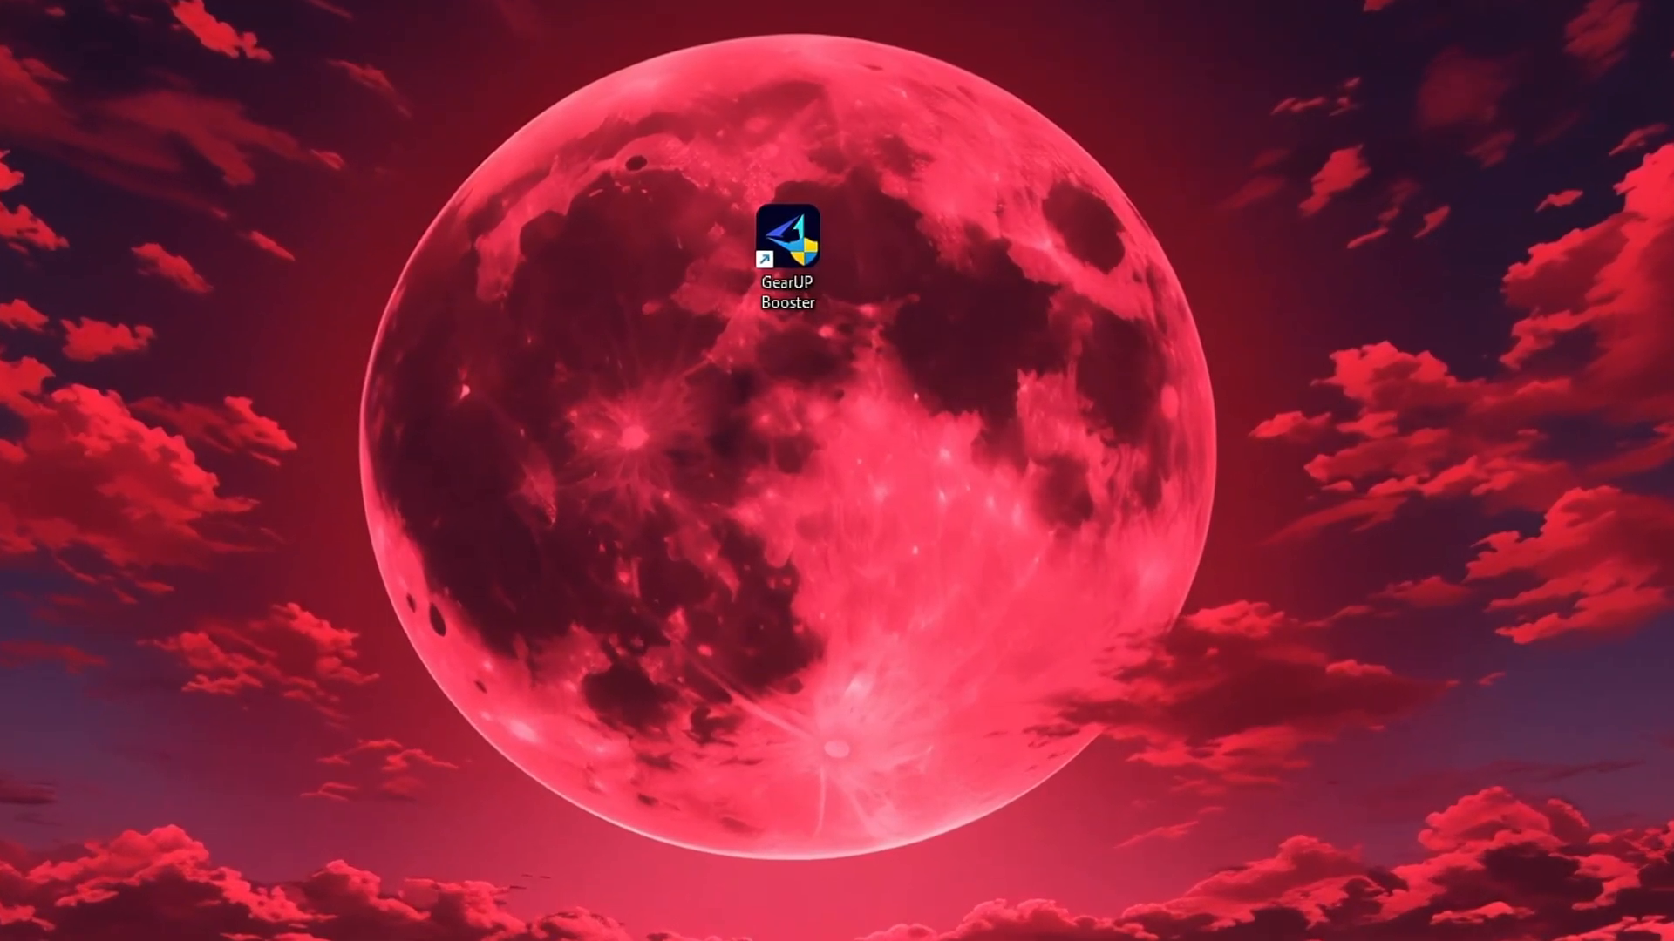
Launch GearUP Booster, browse the Games catalogue, and return to Home with Fortnite listed.
{"action": "double_click", "coordinate": [793, 234]}
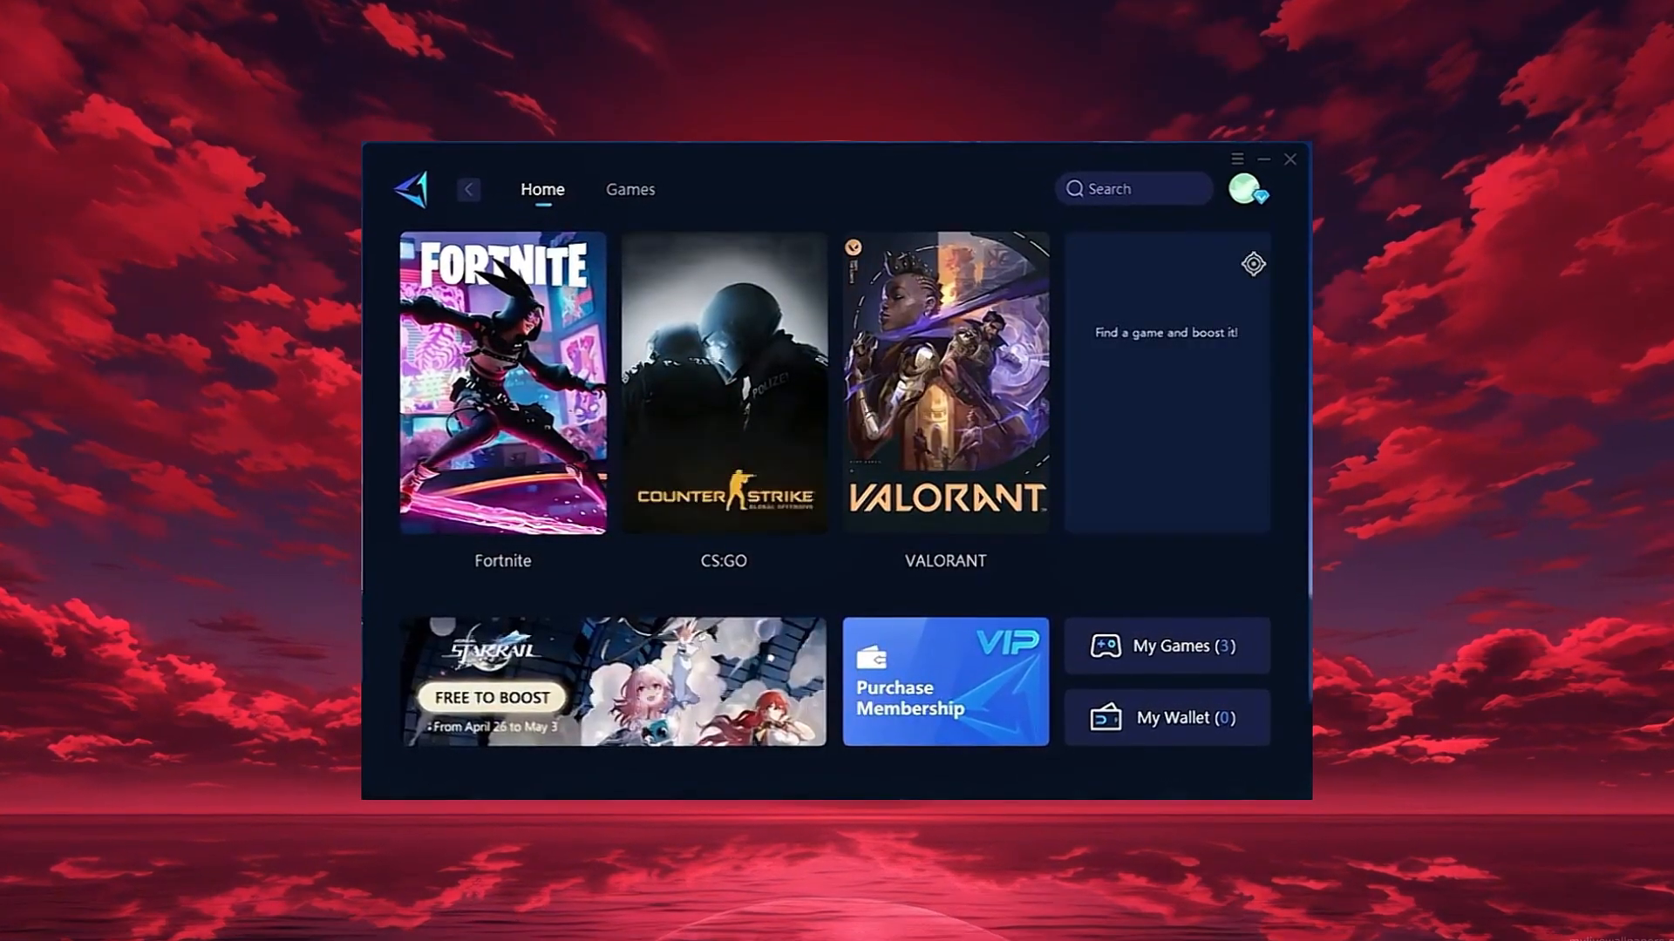
{"action": "left_click", "coordinate": [1251, 190]}
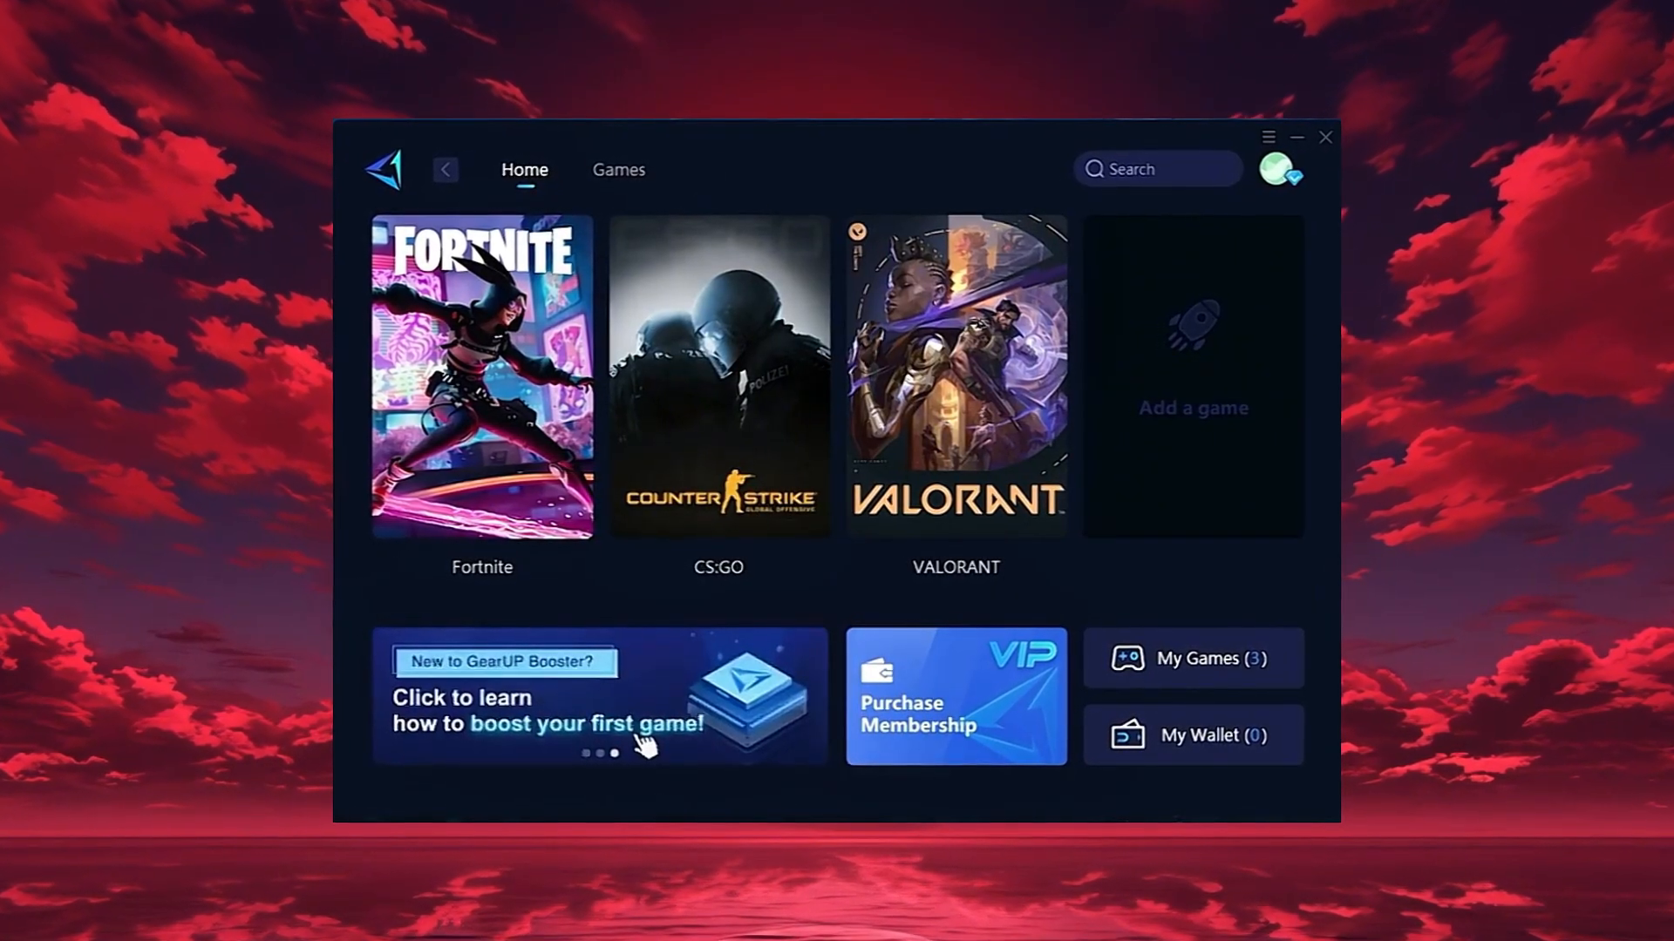
{"action": "left_click", "coordinate": [620, 169]}
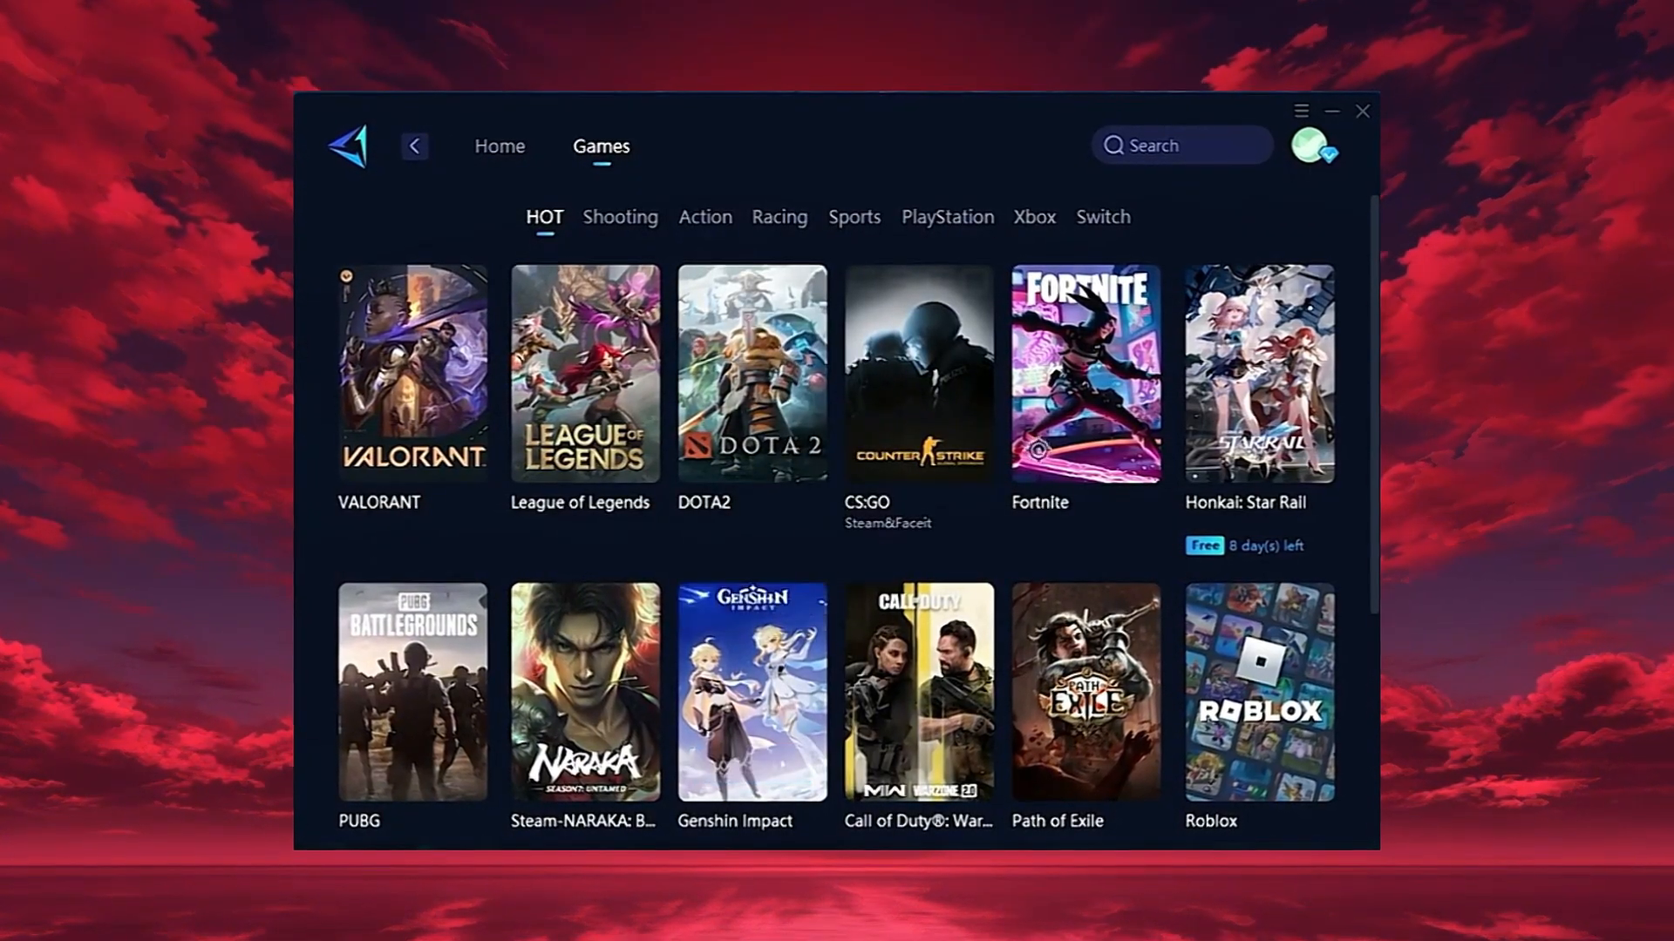
{"action": "left_click", "coordinate": [499, 145]}
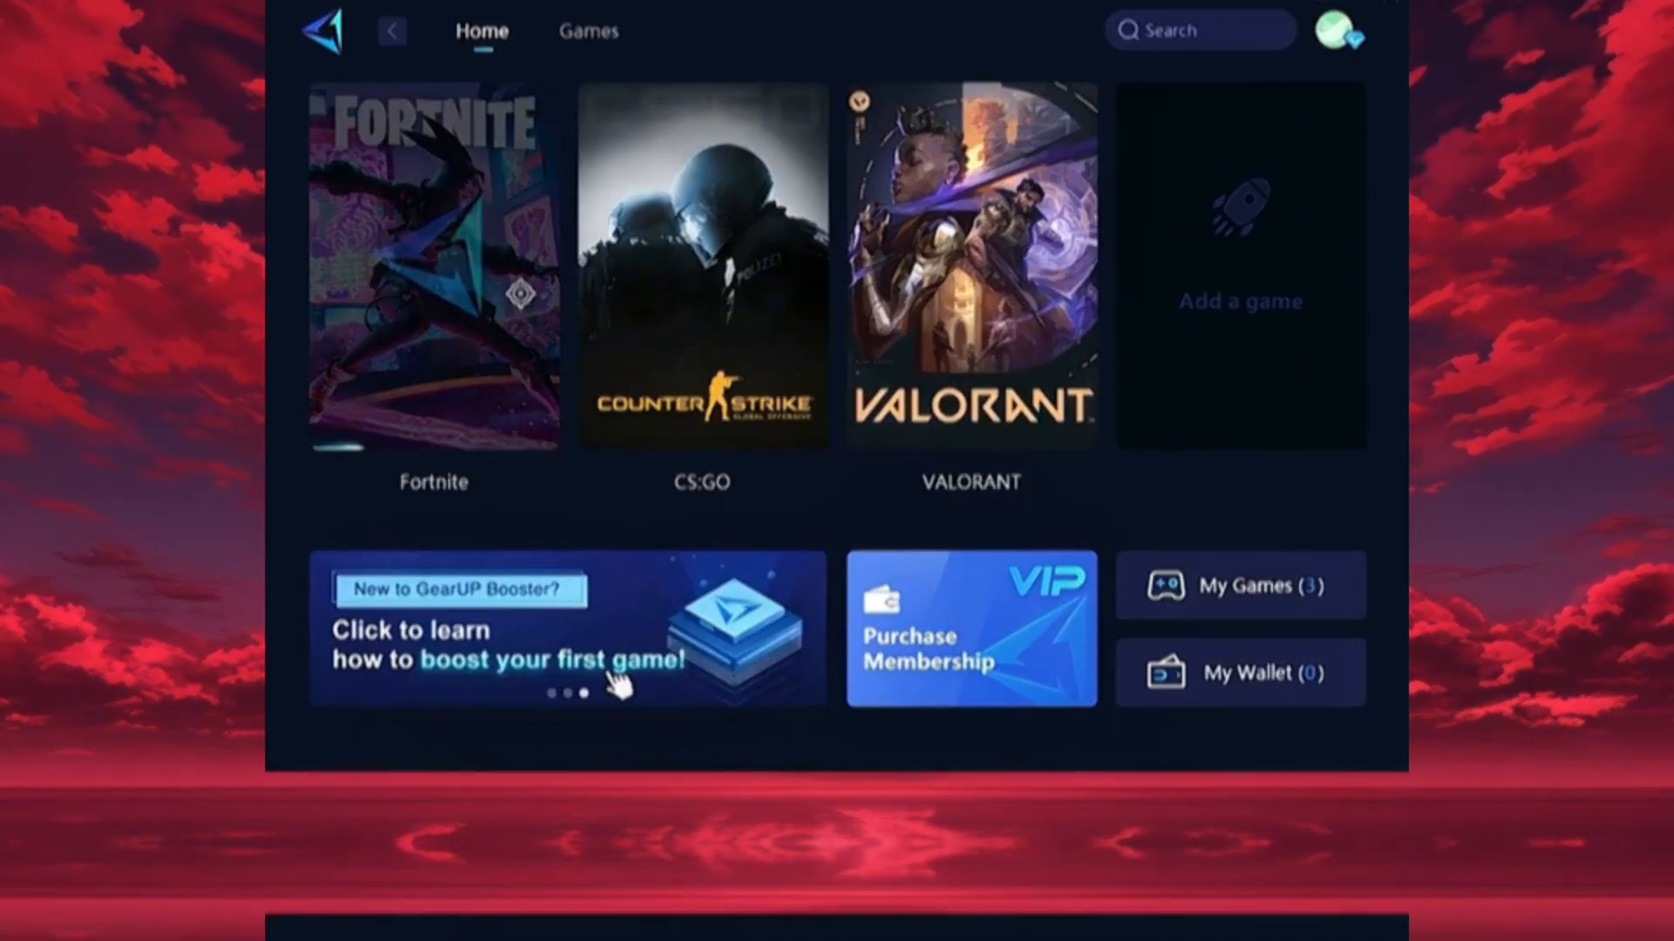
Boost Fortnite, dismiss the boosted notice, and show the server region choices.
{"action": "left_click", "coordinate": [432, 261]}
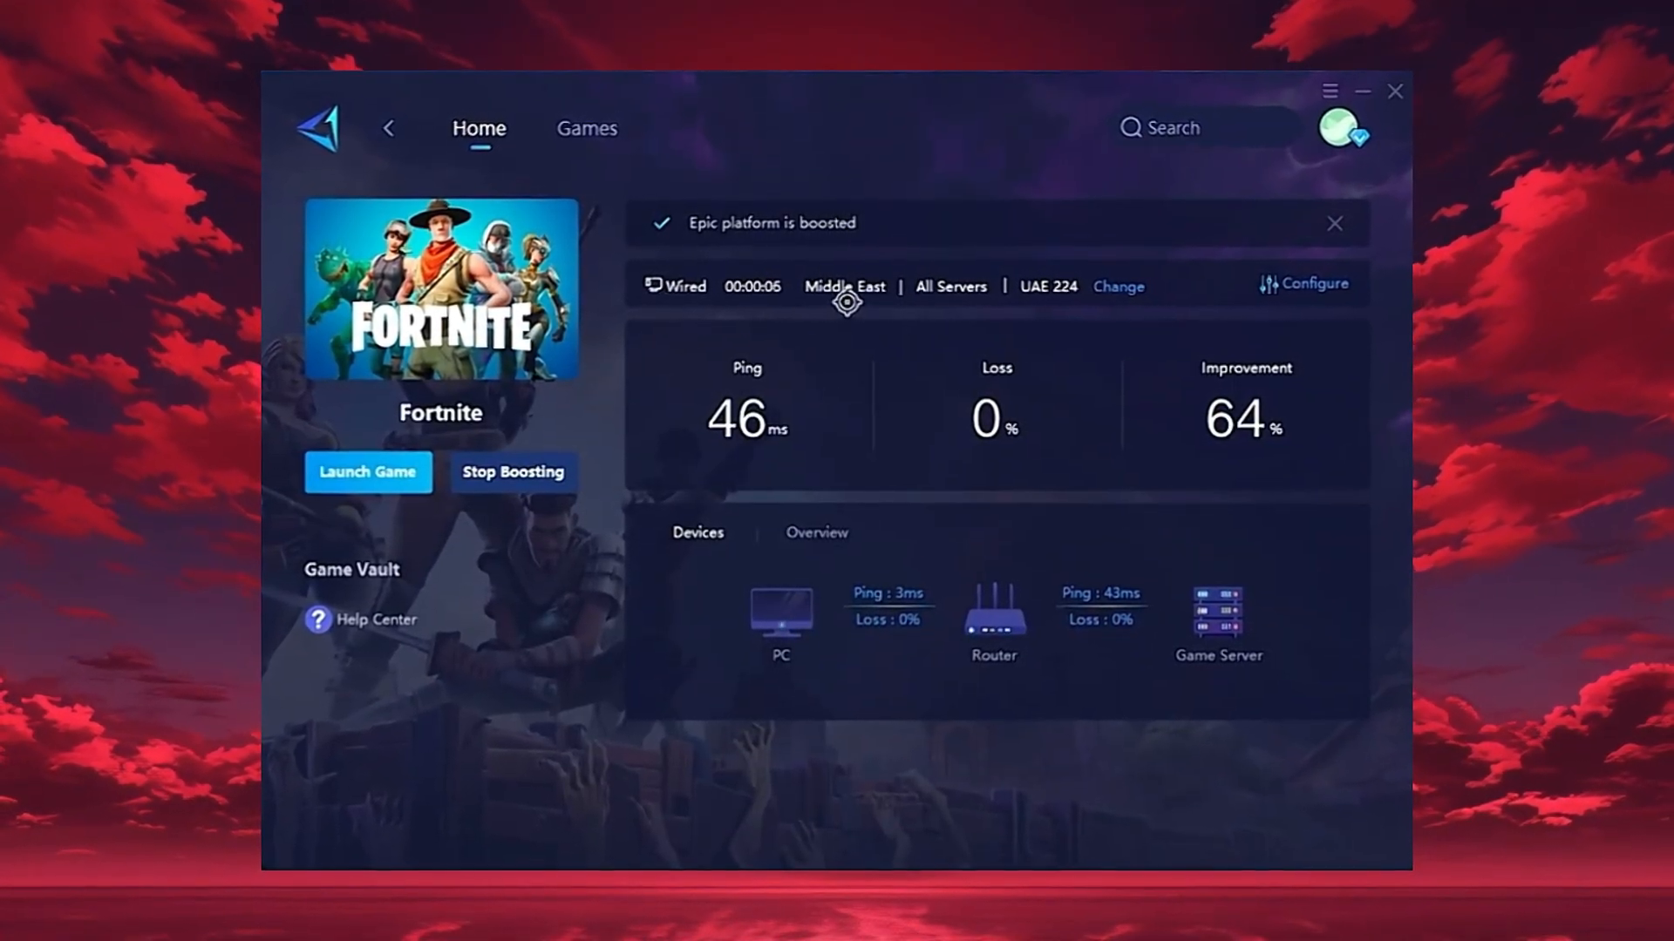
{"action": "left_click", "coordinate": [1301, 285]}
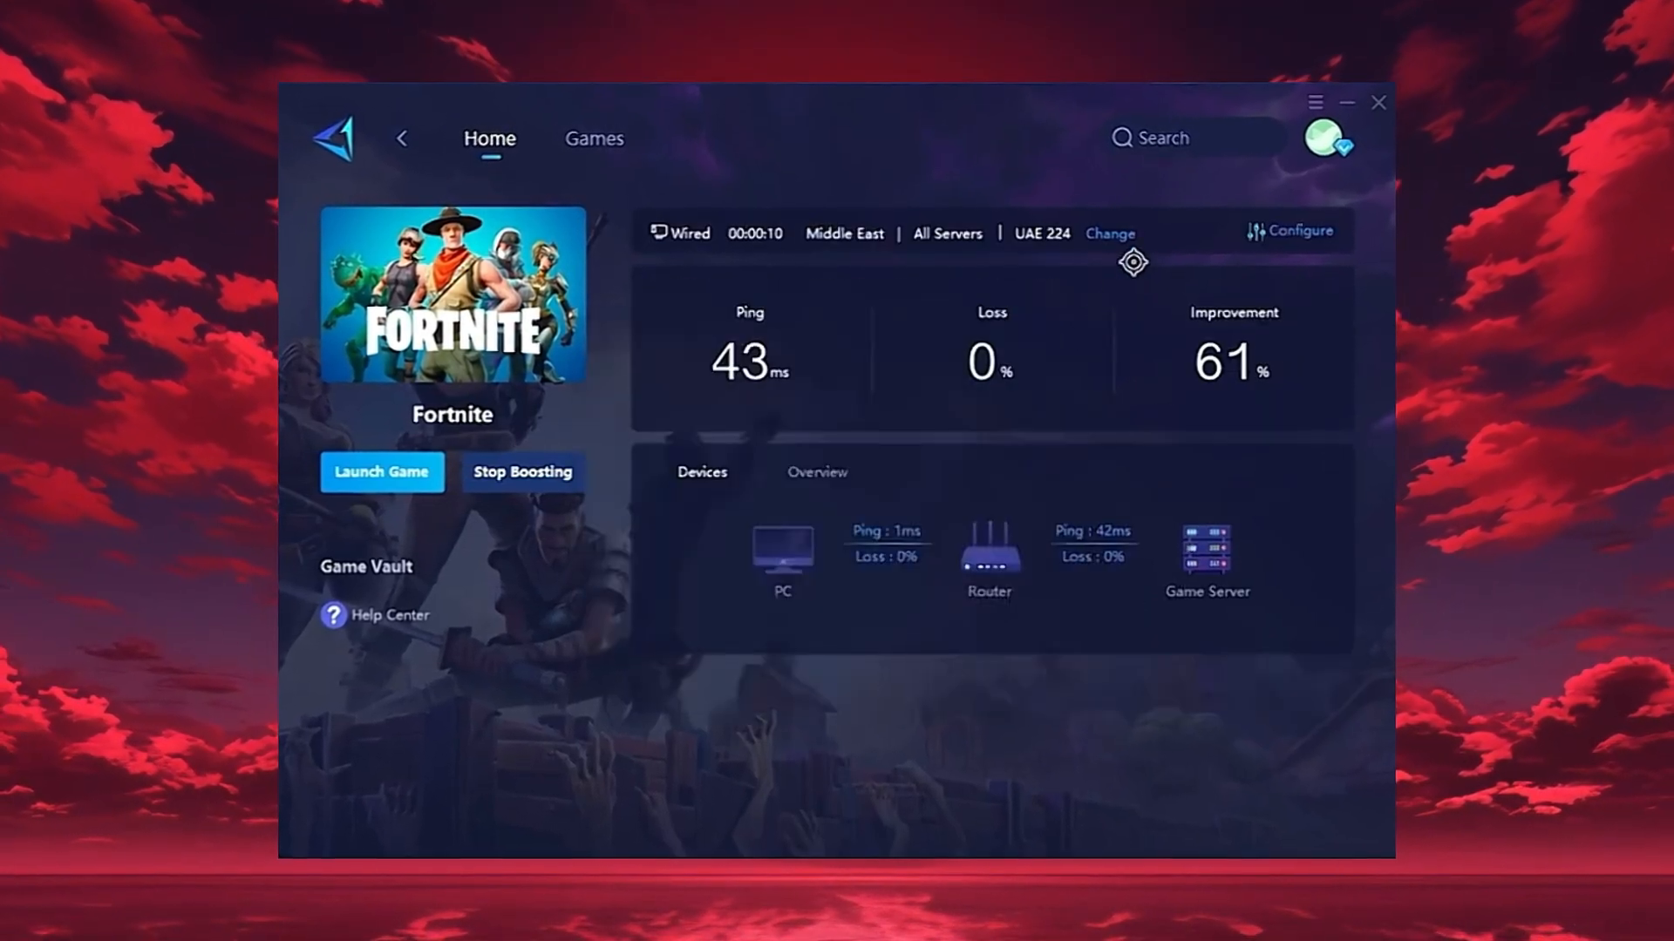
{"action": "left_click", "coordinate": [1111, 233]}
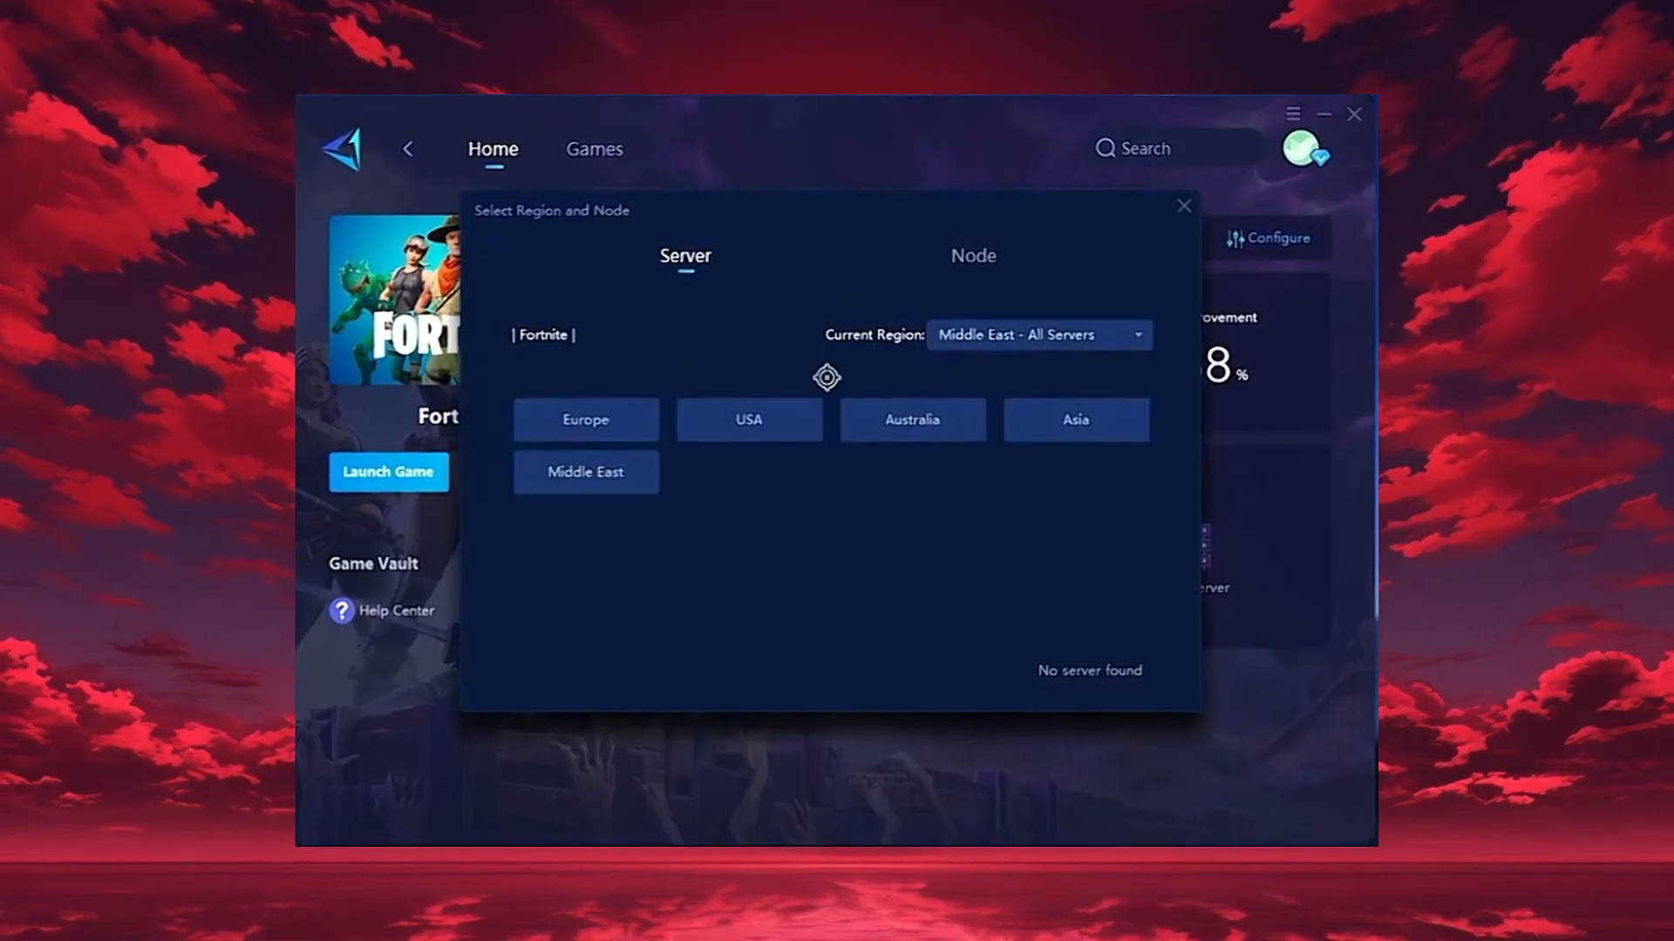
Choose the Middle East server region and launch Fortnite with the boost active.
{"action": "left_click", "coordinate": [1038, 335]}
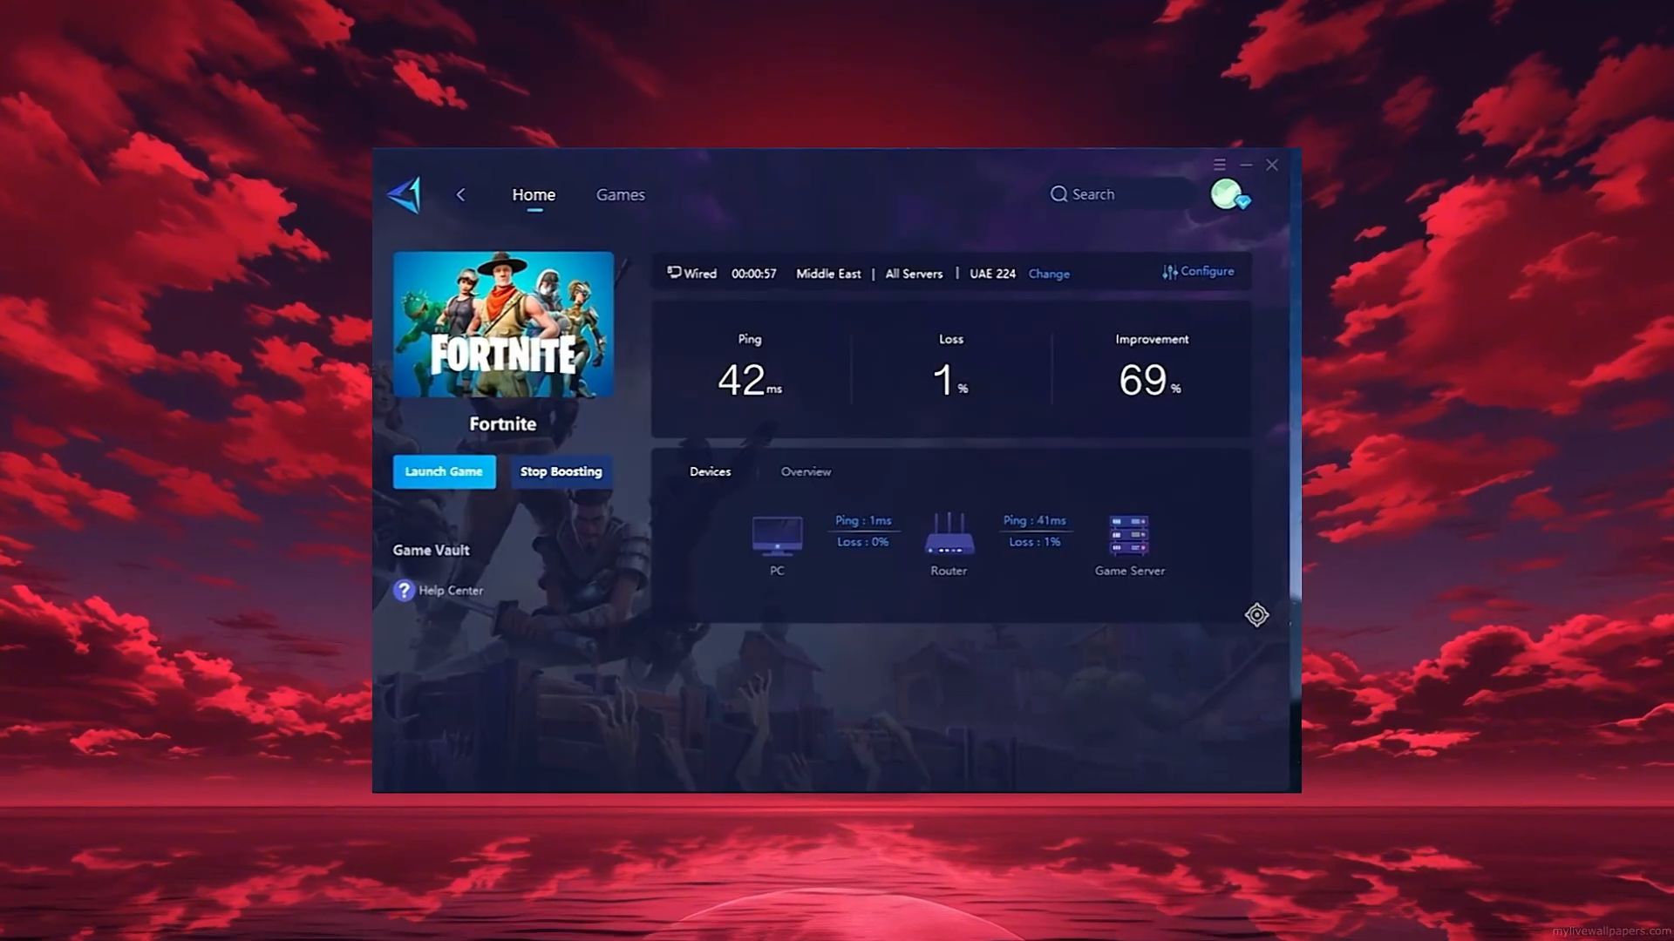
{"action": "left_click", "coordinate": [444, 472]}
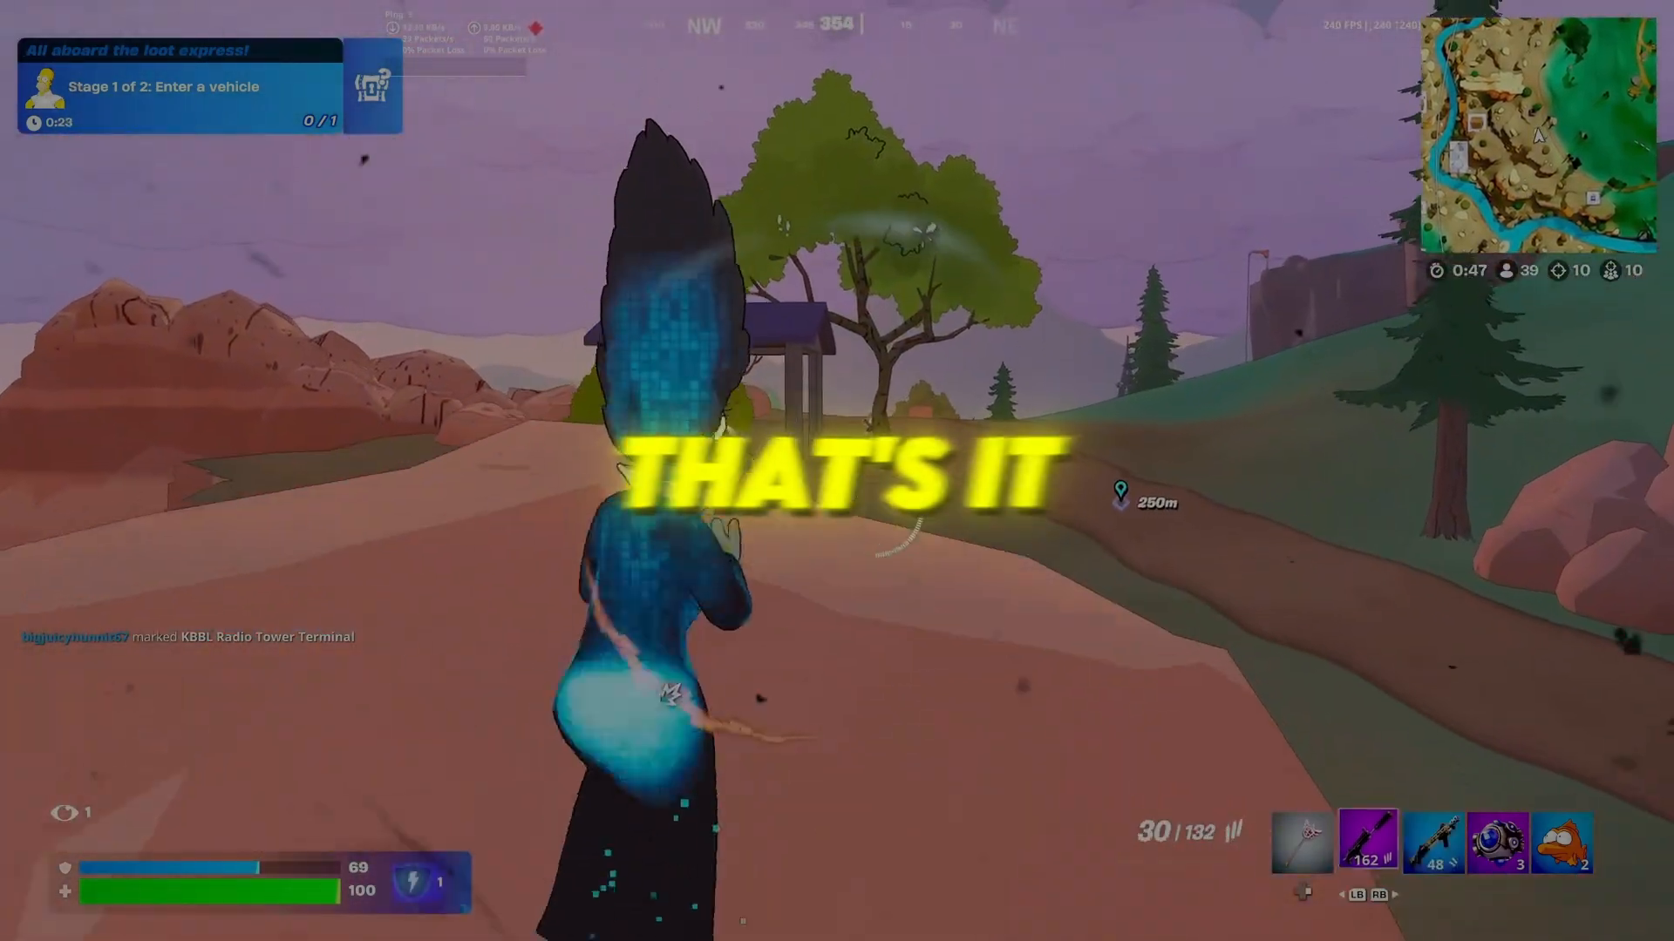
{"action": "left_click", "coordinate": [1372, 847]}
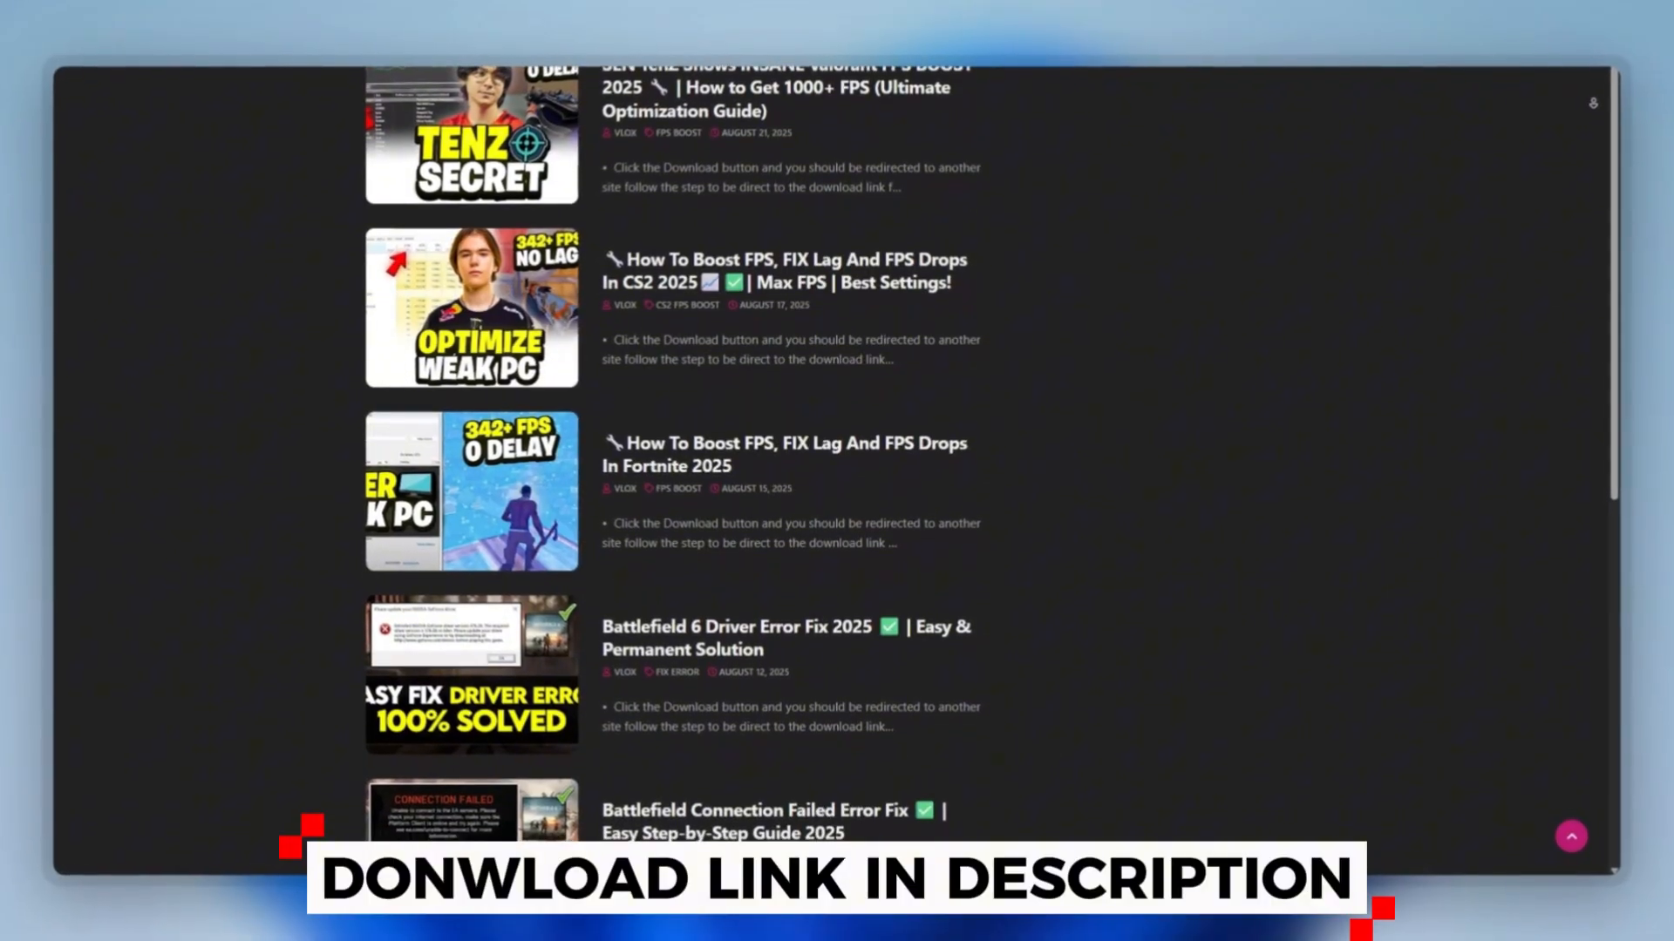
Scroll the download site's post list before running MSI Mode Utility 3.0.
{"action": "scroll", "scroll_direction": "down", "scroll_amount": 3}
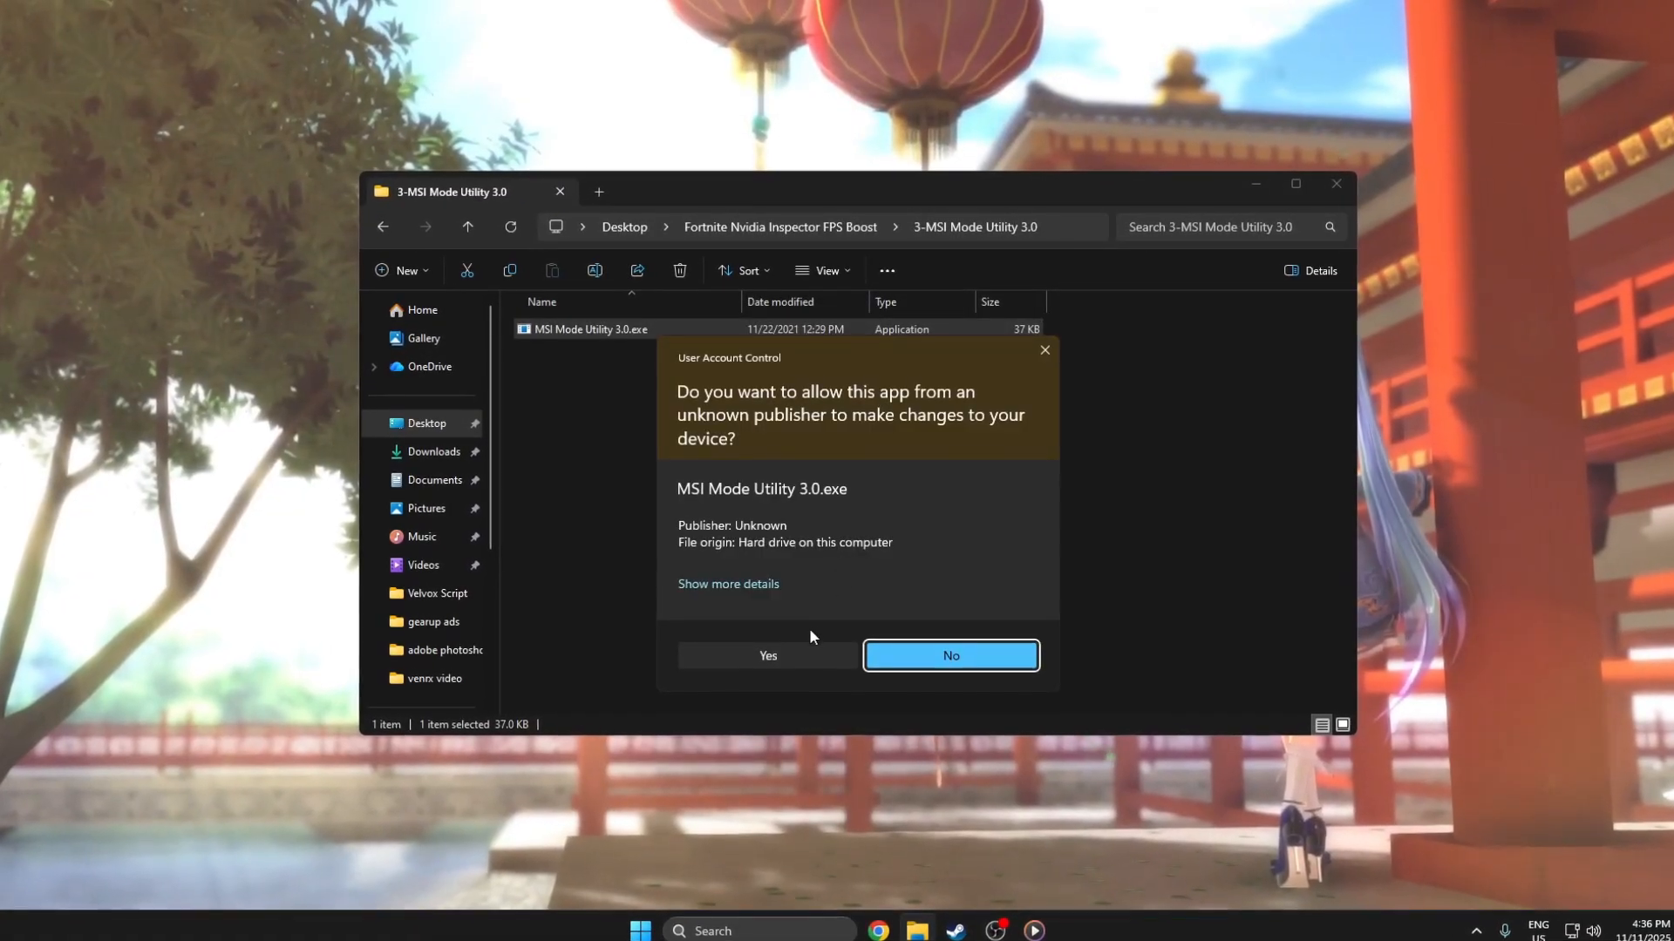
Approve the User Account Control prompt for MSI Mode Utility 3.0.
{"action": "left_click", "coordinate": [768, 655]}
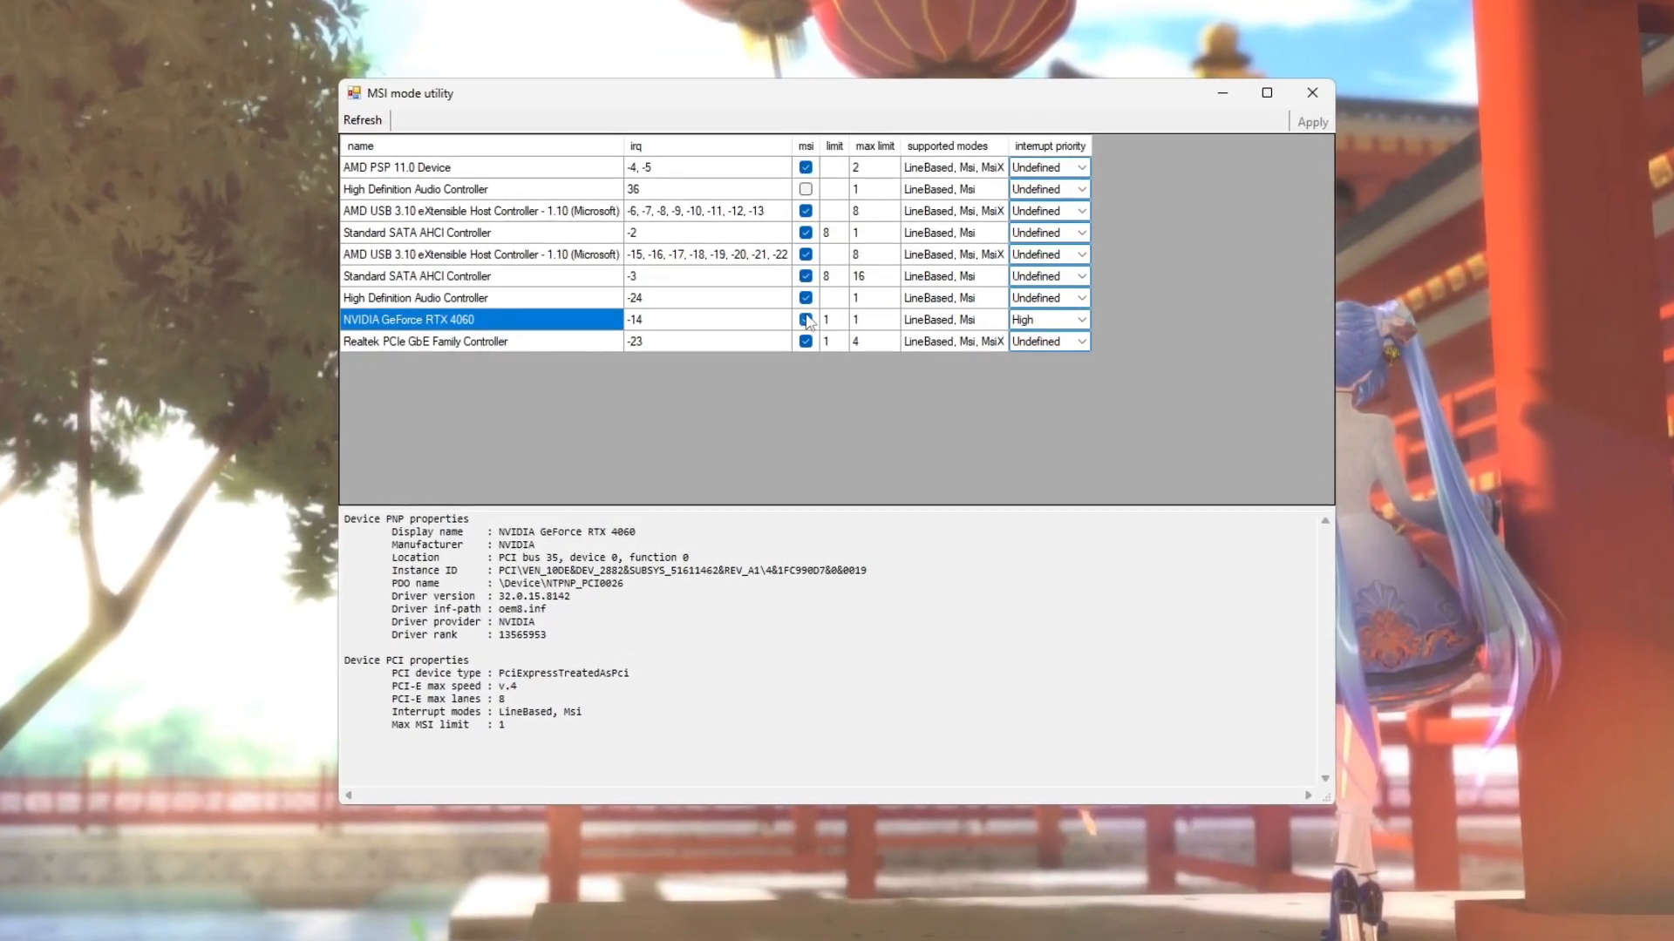
Apply MSI mode with High interrupt priority for the NVIDIA GeForce RTX 4060.
{"action": "left_click", "coordinate": [1083, 320]}
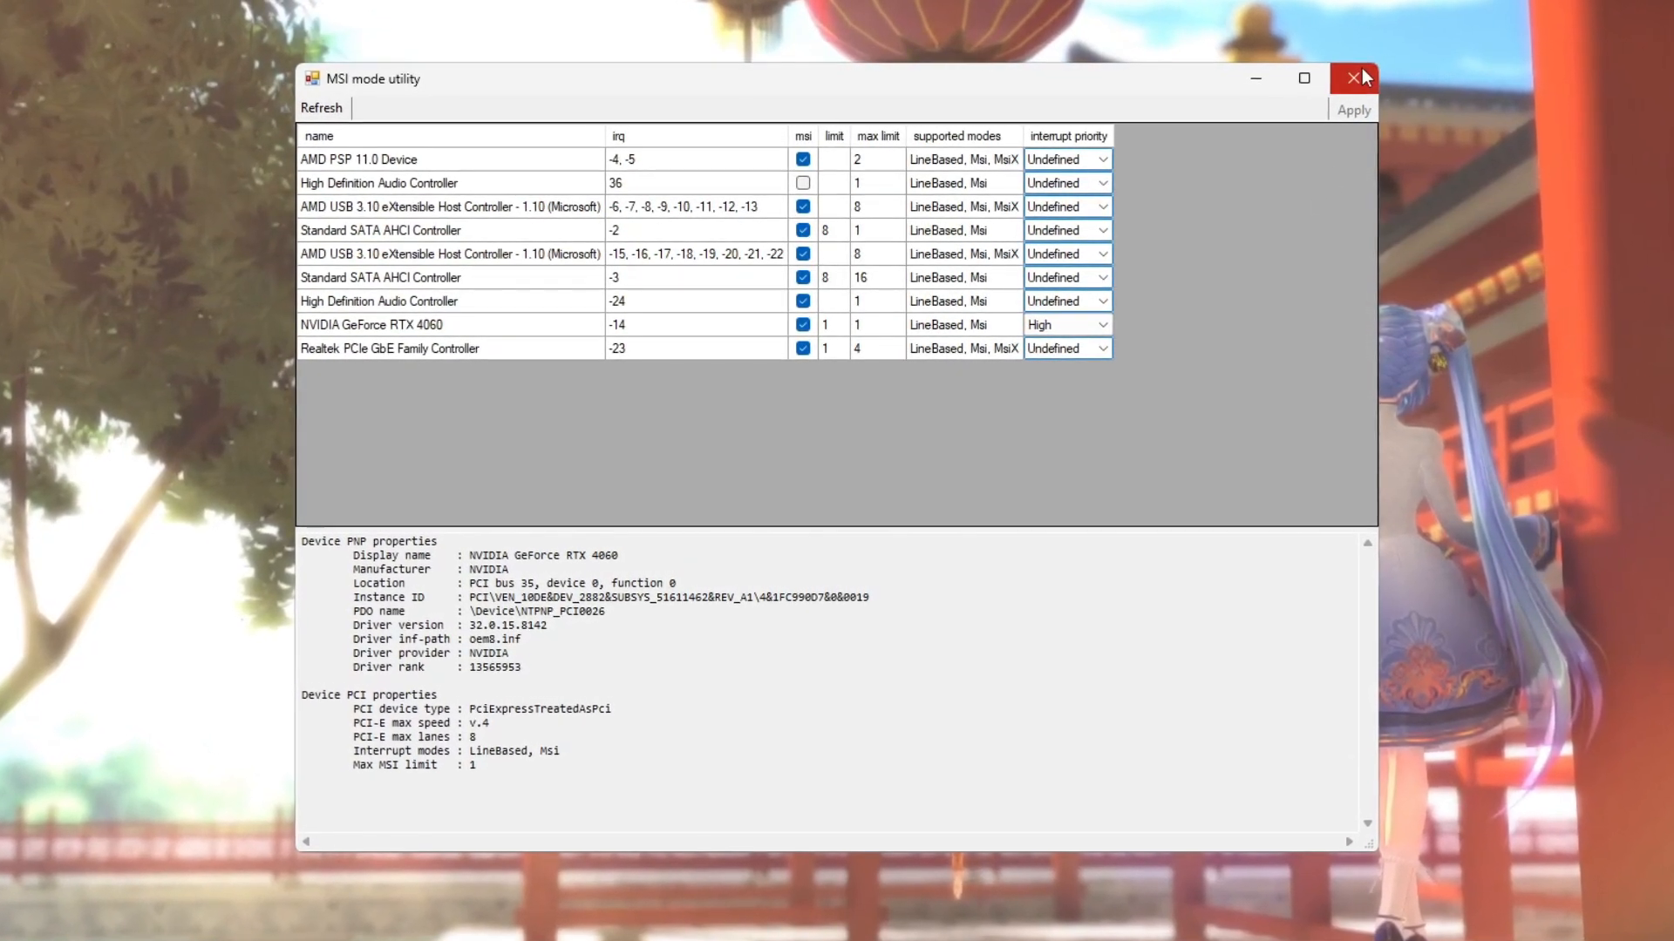
{"action": "mouse_move", "coordinate": [1360, 78]}
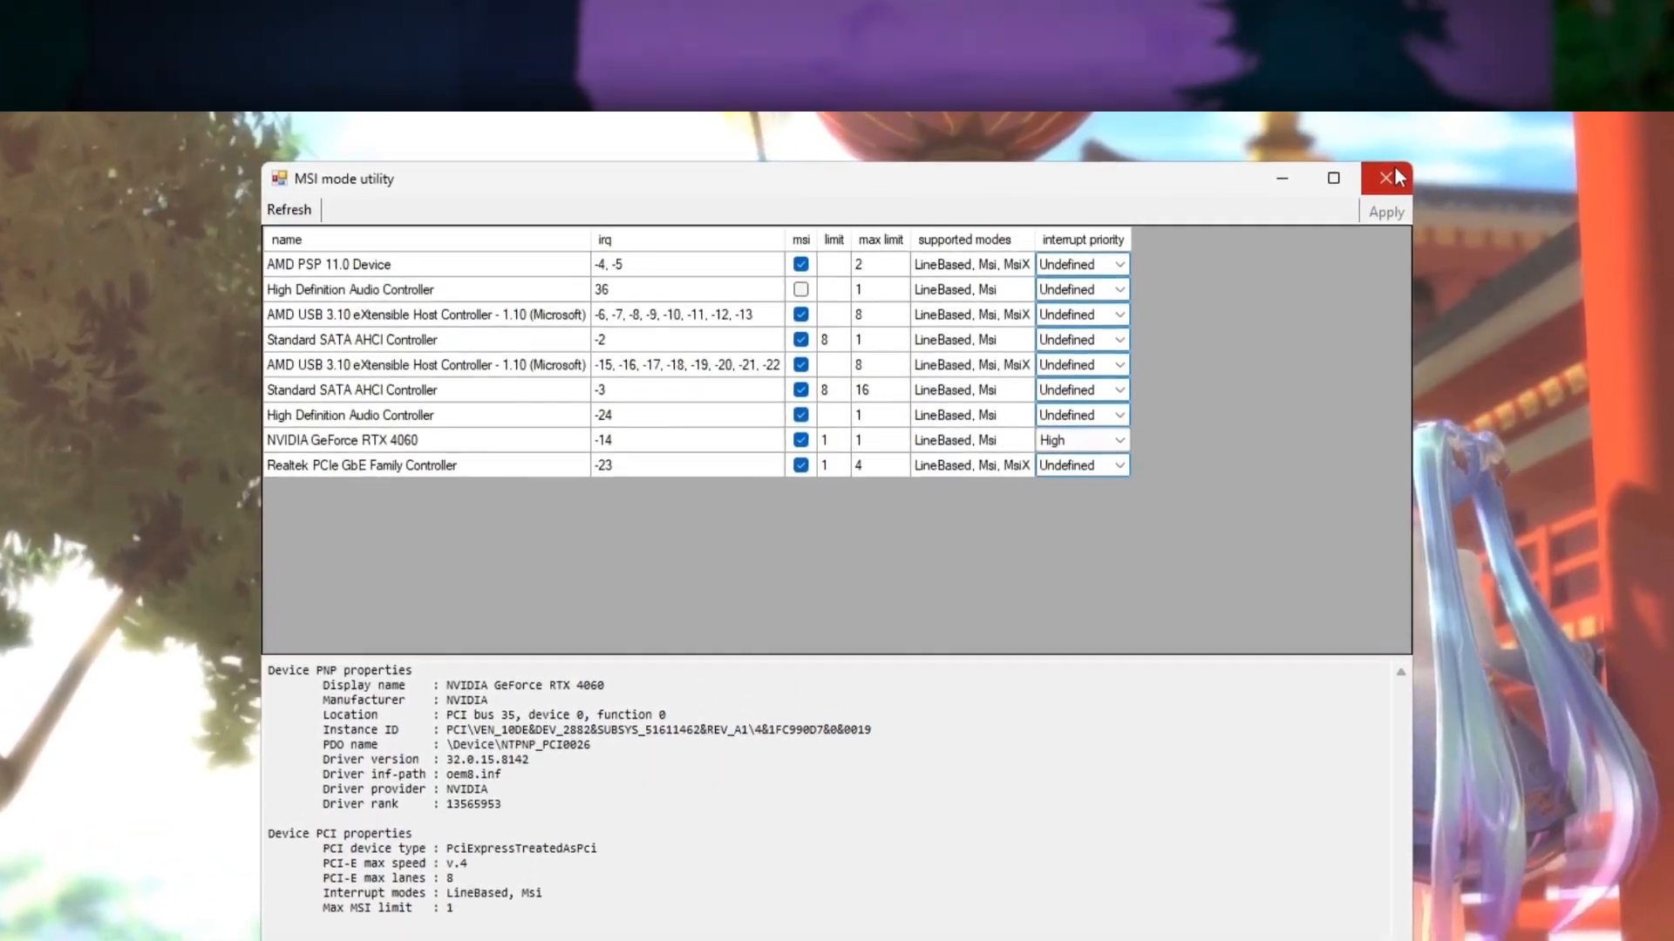
Close MSI Mode Utility and scroll down the download site's FPS boost posts.
{"action": "left_click", "coordinate": [1384, 177]}
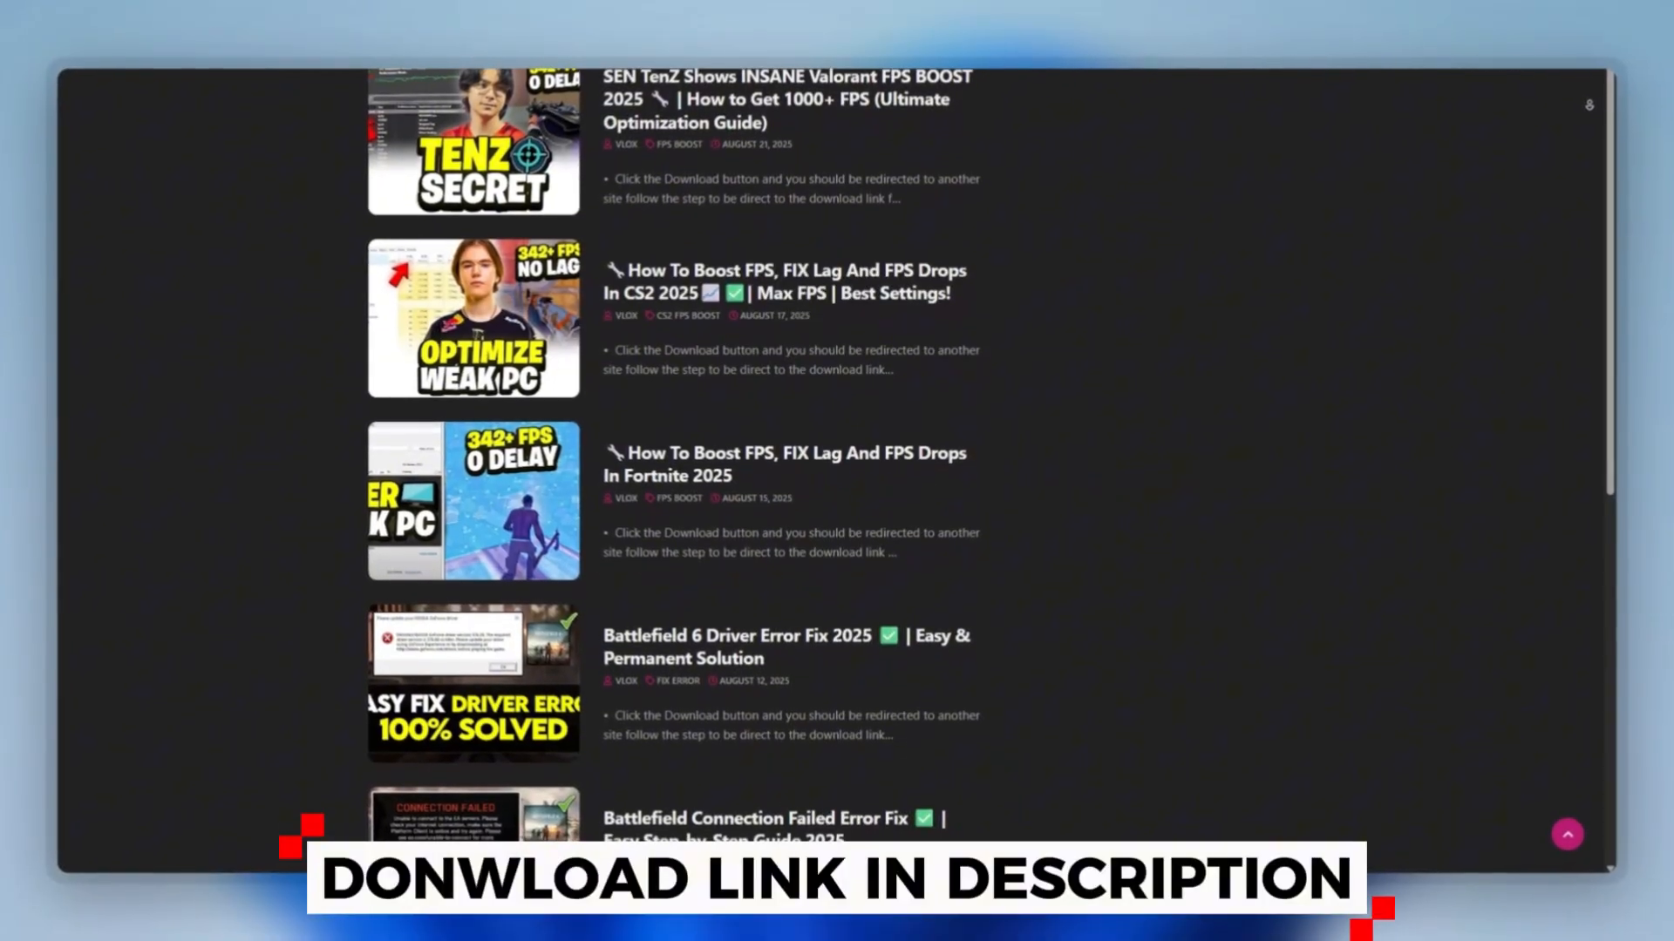
{"action": "scroll", "scroll_direction": "down", "scroll_amount": 3}
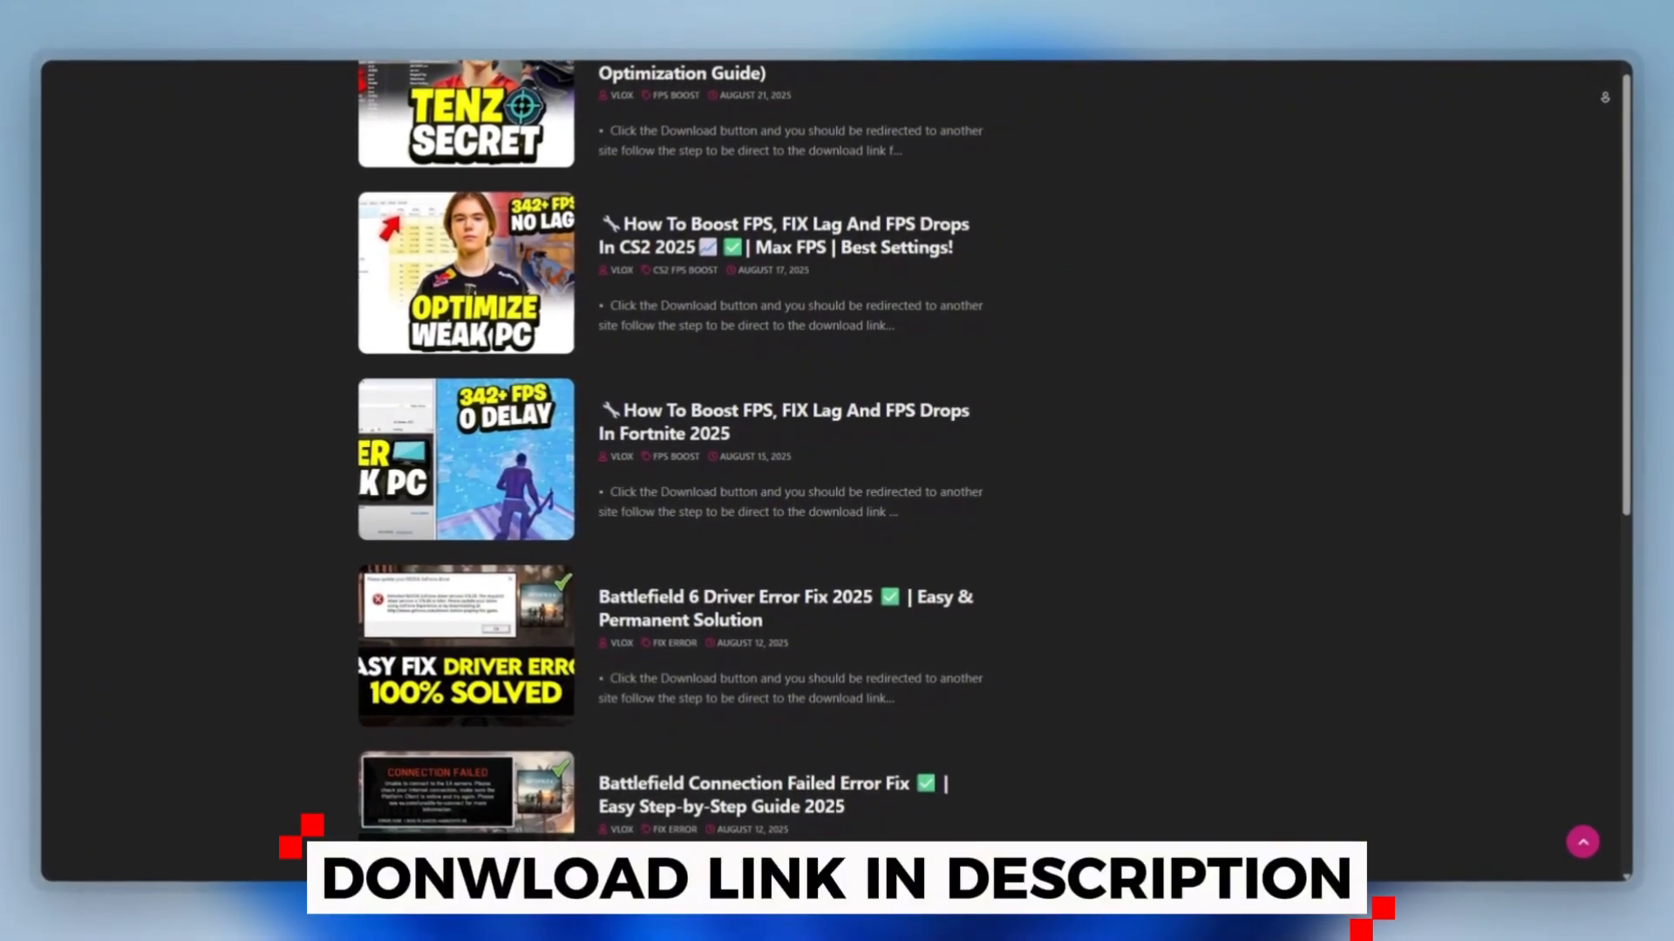
{"action": "scroll", "scroll_direction": "down", "scroll_amount": 3}
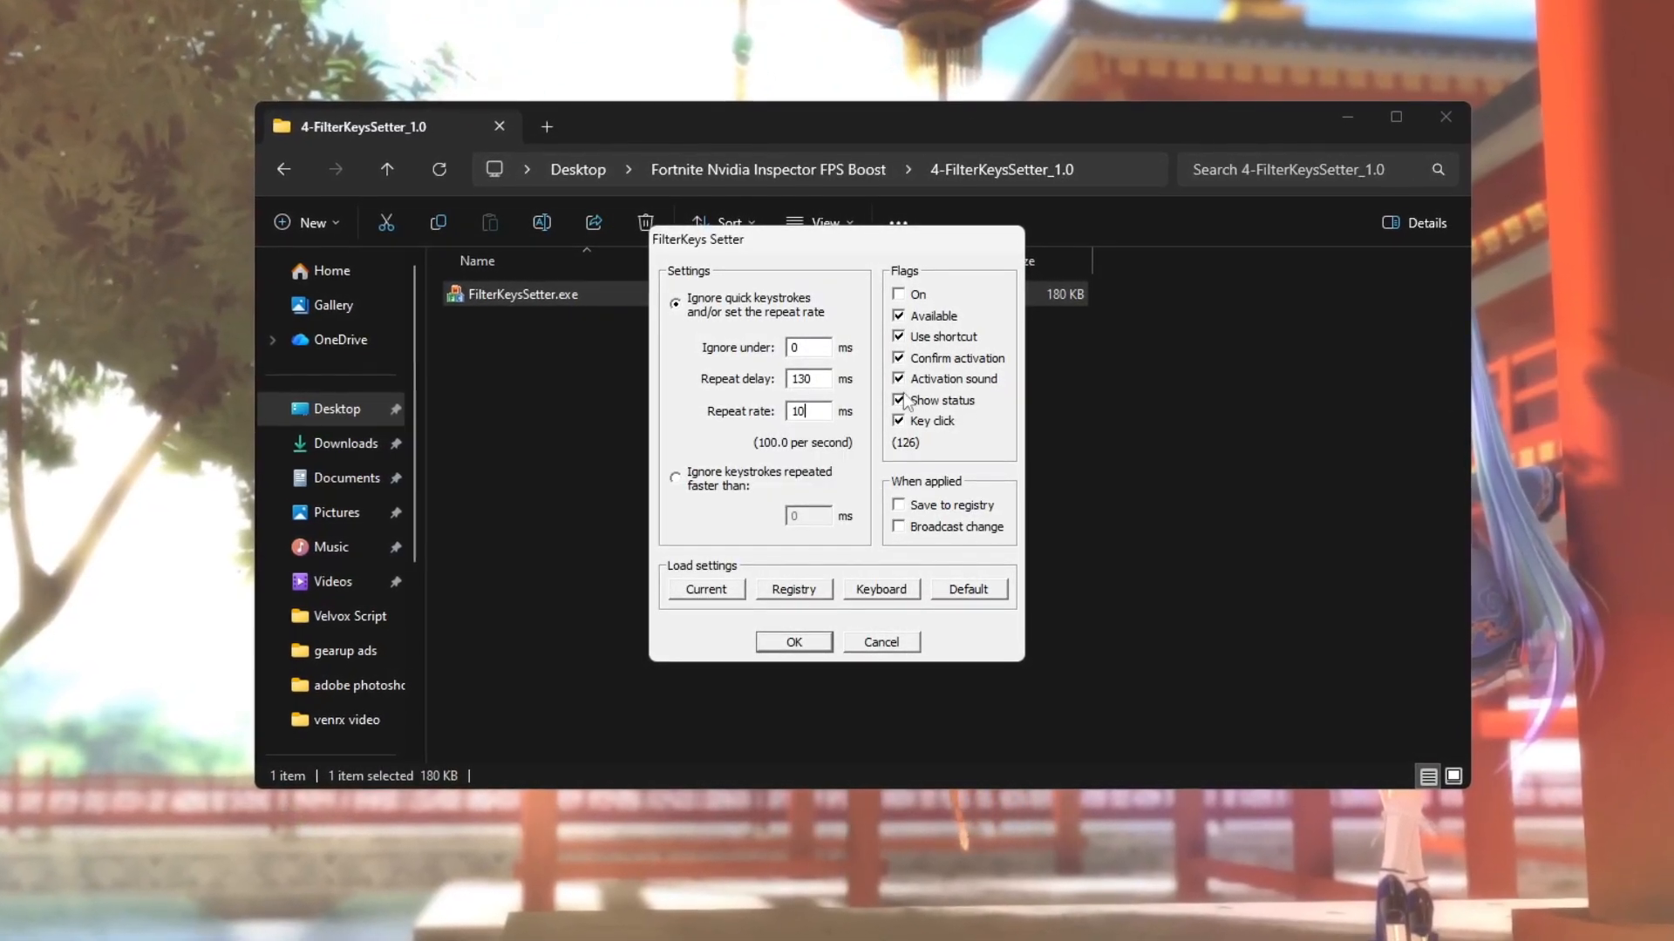
Save the 130 ms delay and 10 ms repeat rate to the registry and confirm.
{"action": "left_click", "coordinate": [900, 505]}
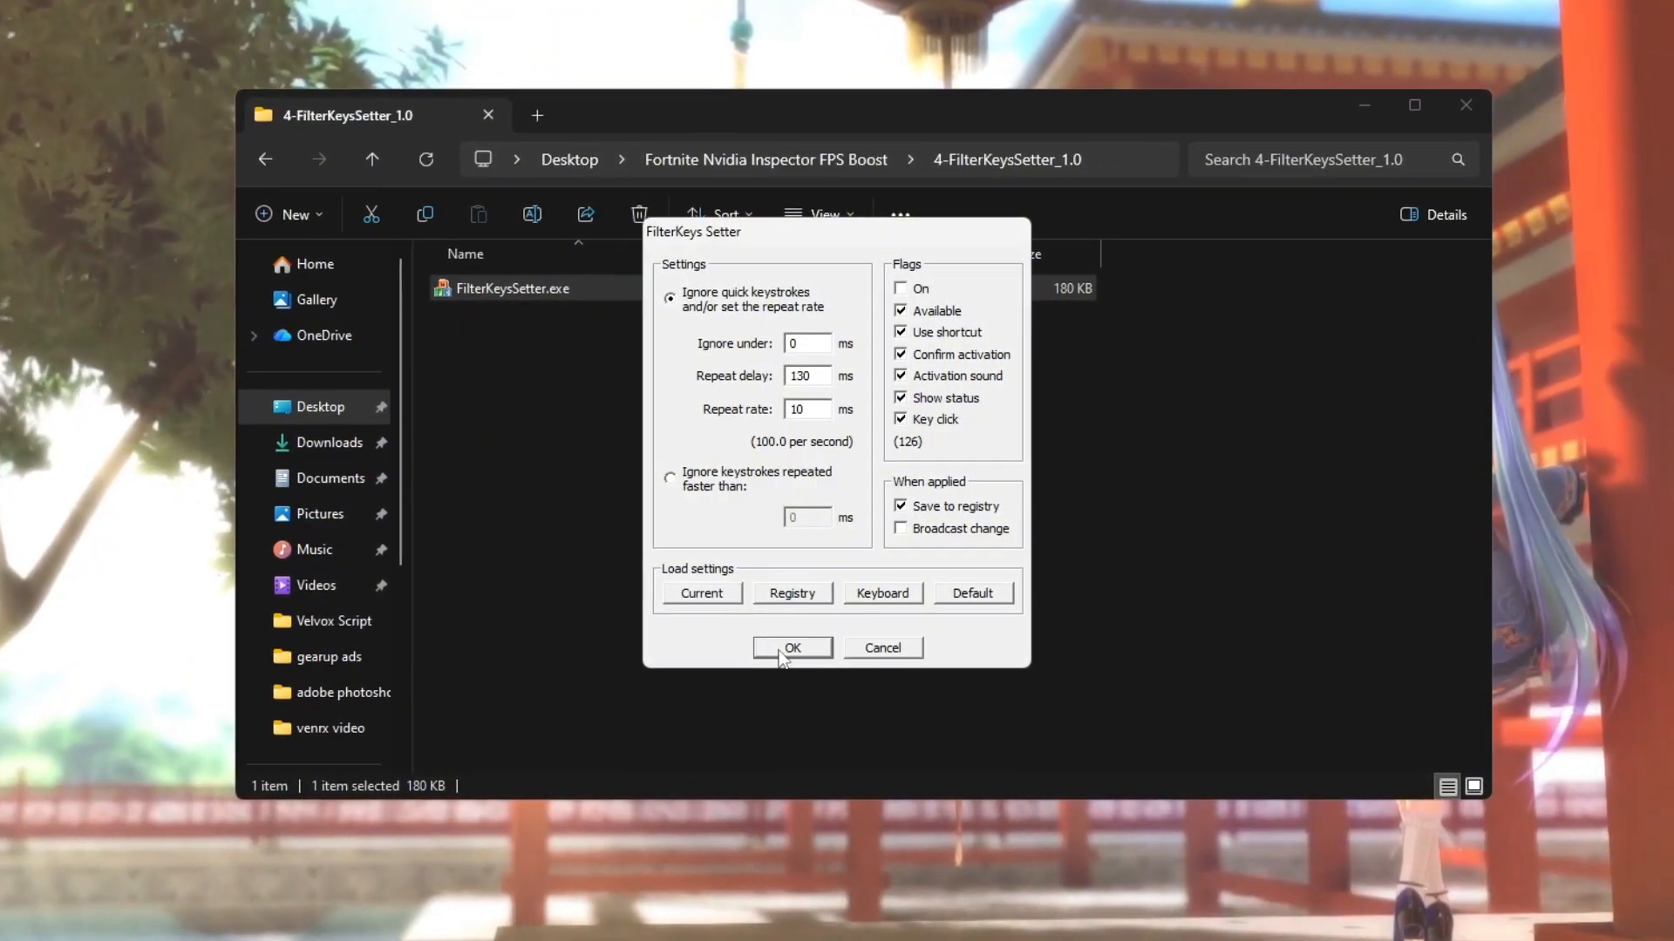
{"action": "left_click", "coordinate": [793, 647]}
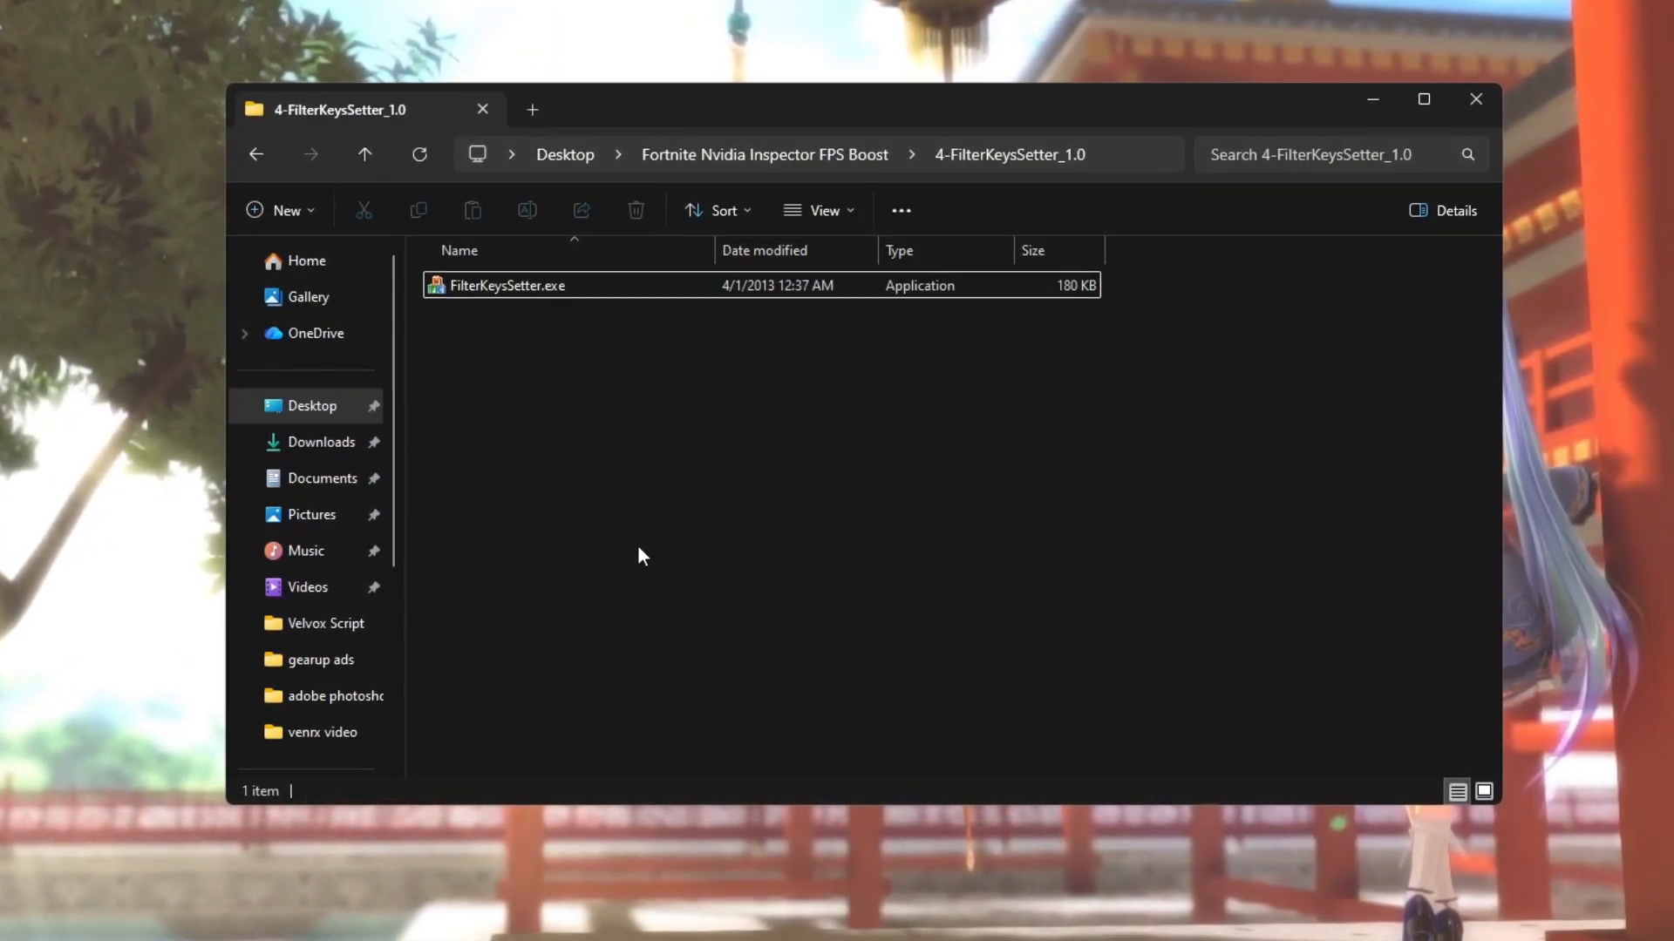